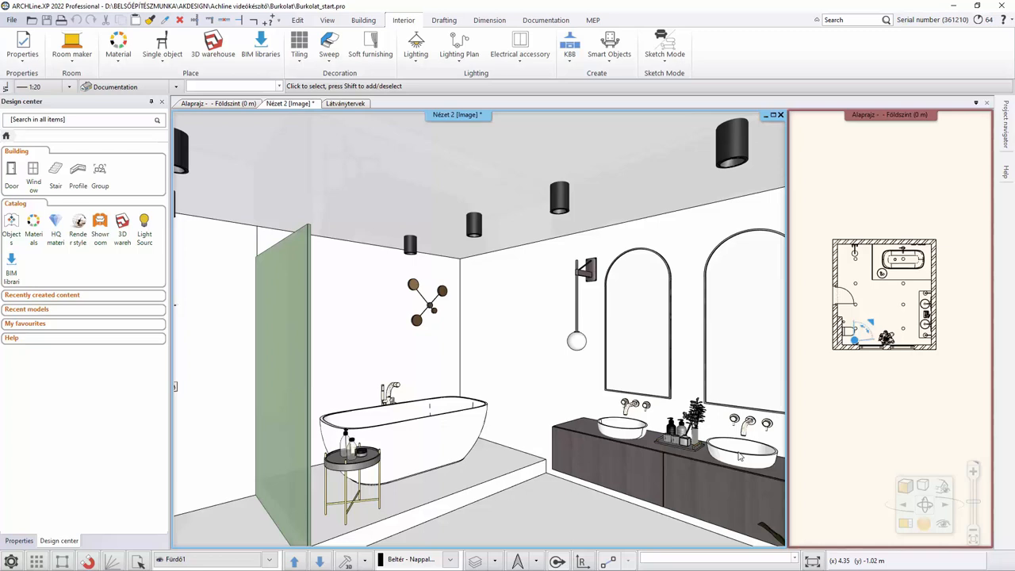
mouse_move(619, 225)
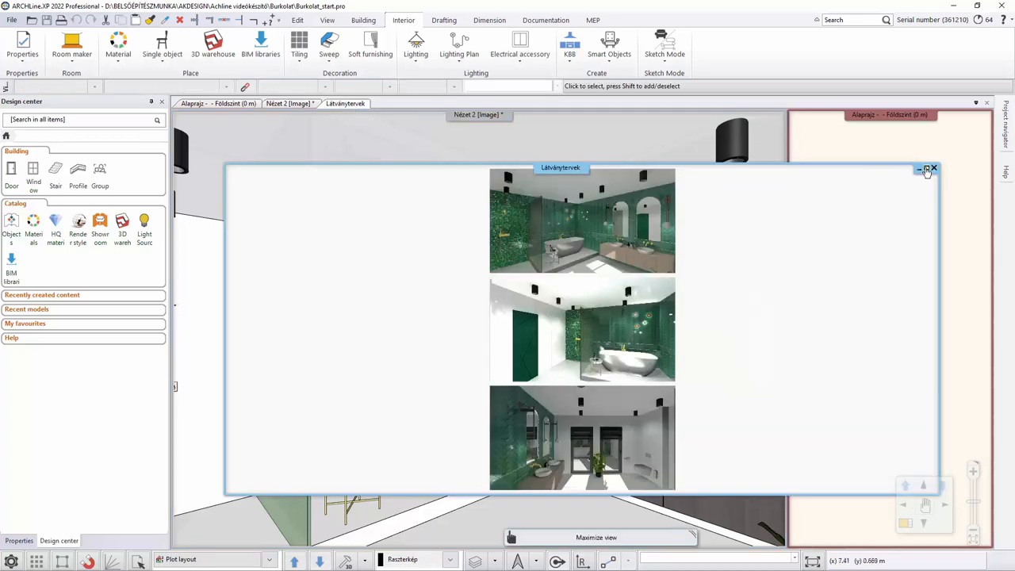
Maximize the Látványtervek sheet so the three bathroom renders fill the workspace
left_click(927, 169)
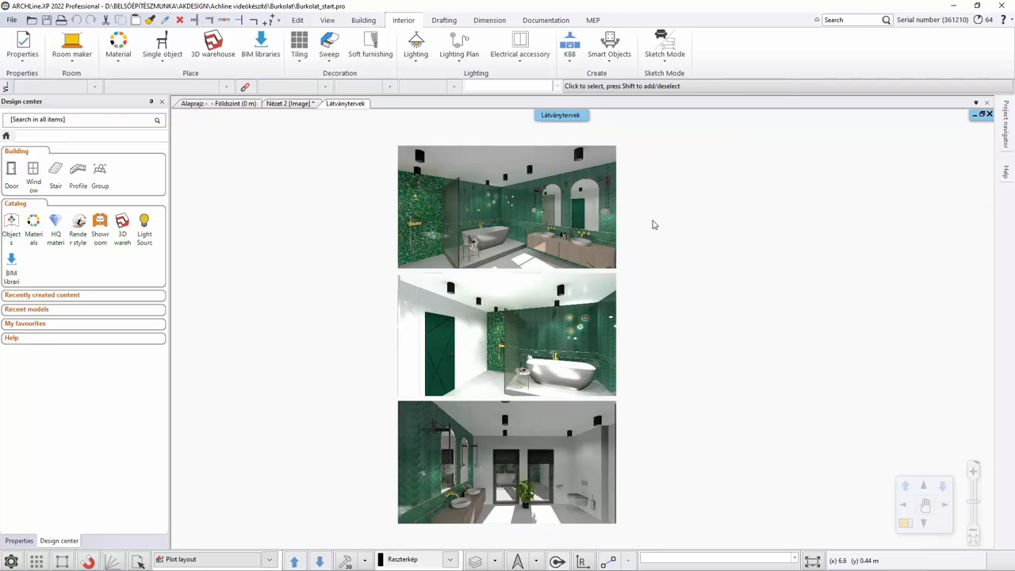
mouse_move(579, 194)
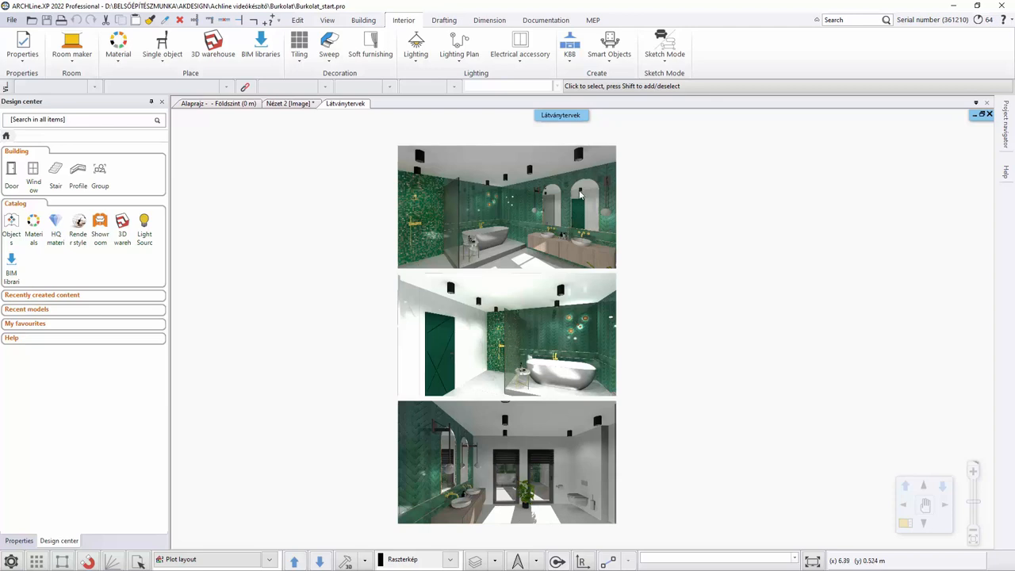
mouse_move(426, 212)
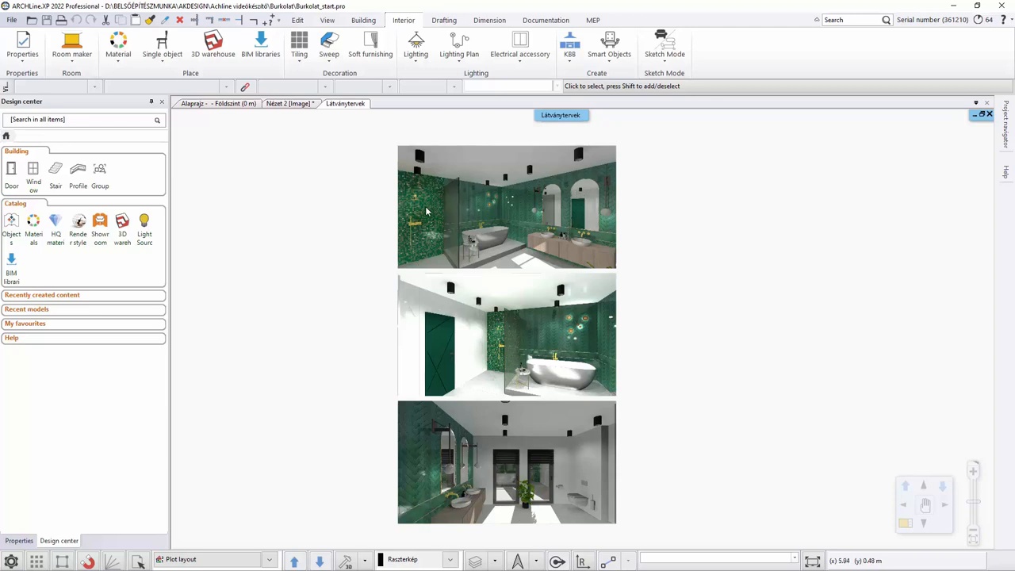
mouse_move(431, 212)
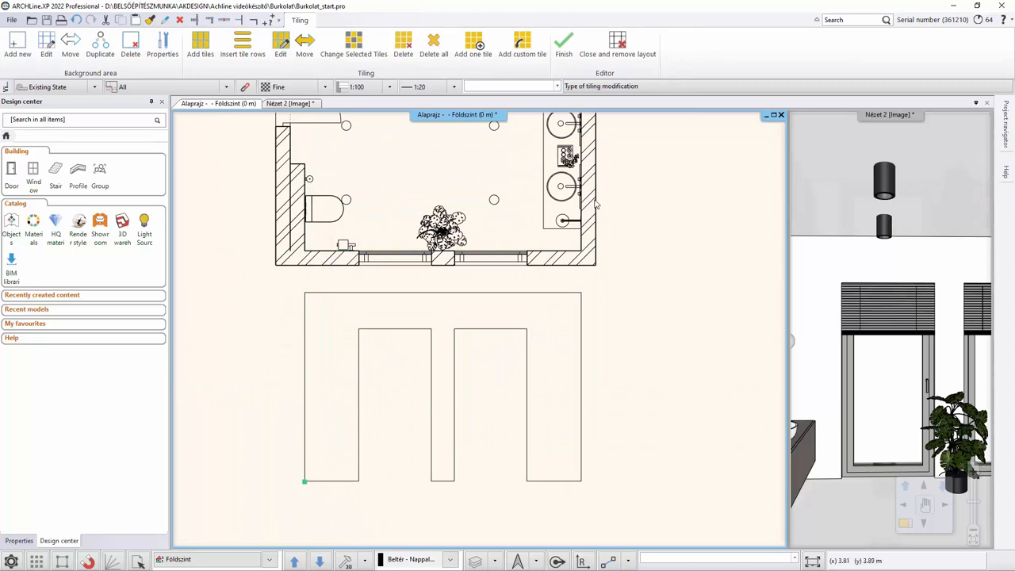
Enter the Tiling editor from the Interior ribbon on the Alaprajz floor plan
left_click(162, 44)
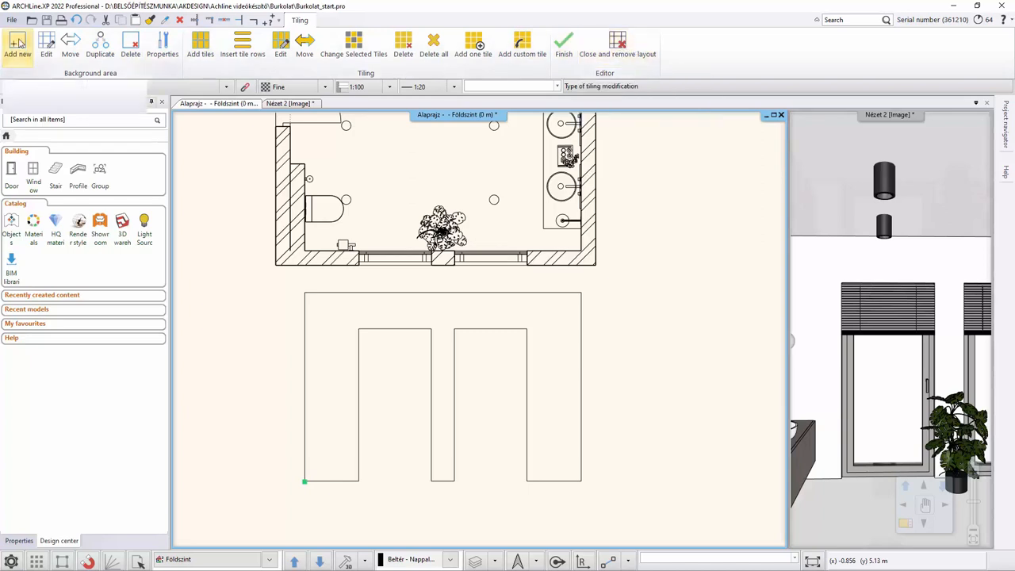
Add a new tiling area by a point inside the closed outline below the bathroom
left_click(150, 43)
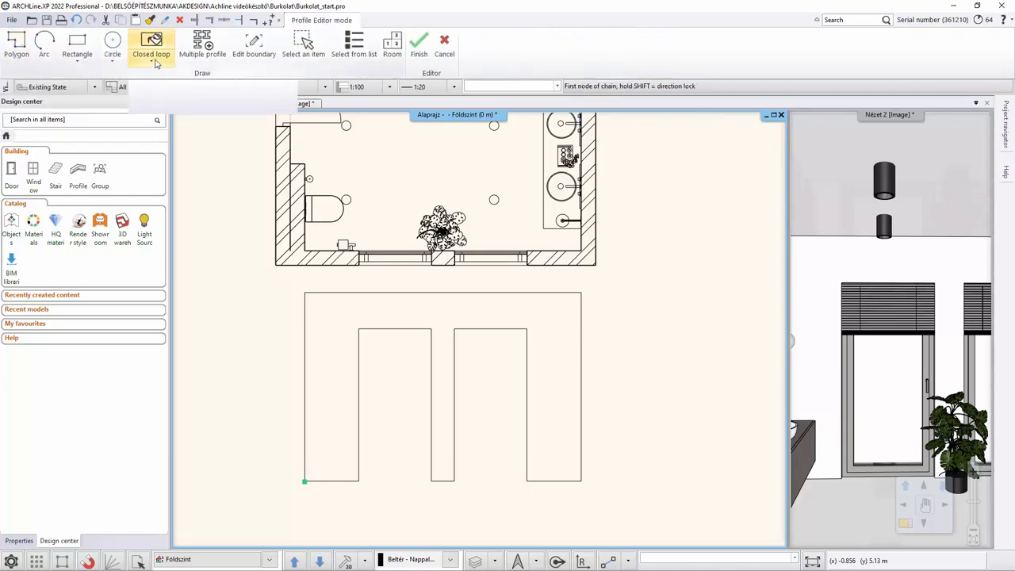
left_click(152, 45)
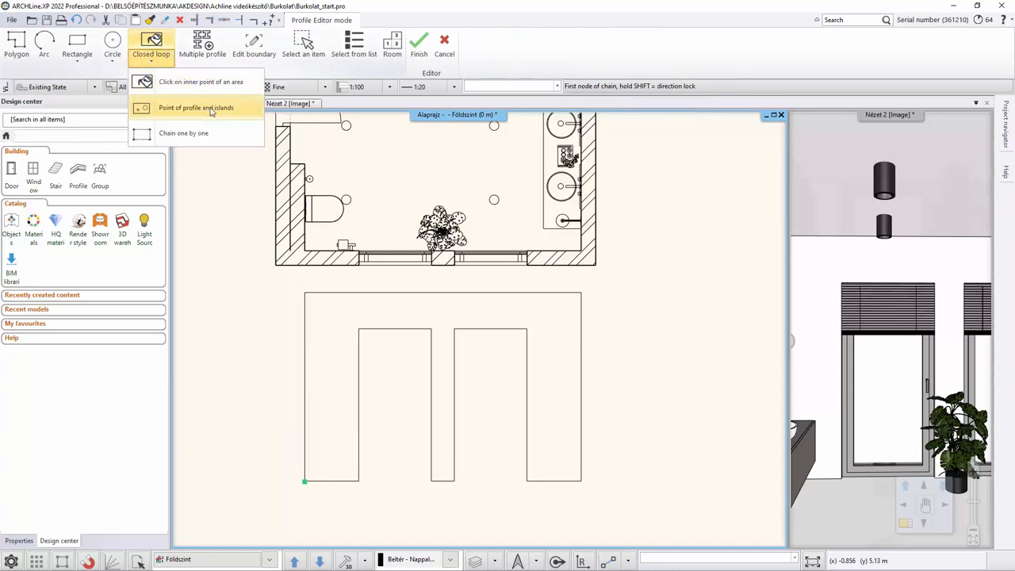
left_click(195, 108)
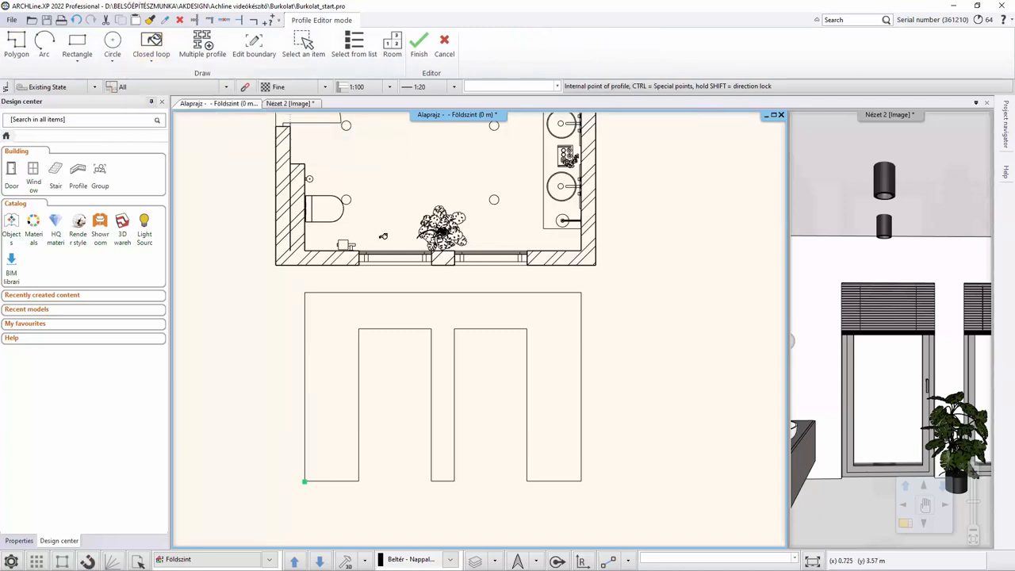
mouse_move(542, 317)
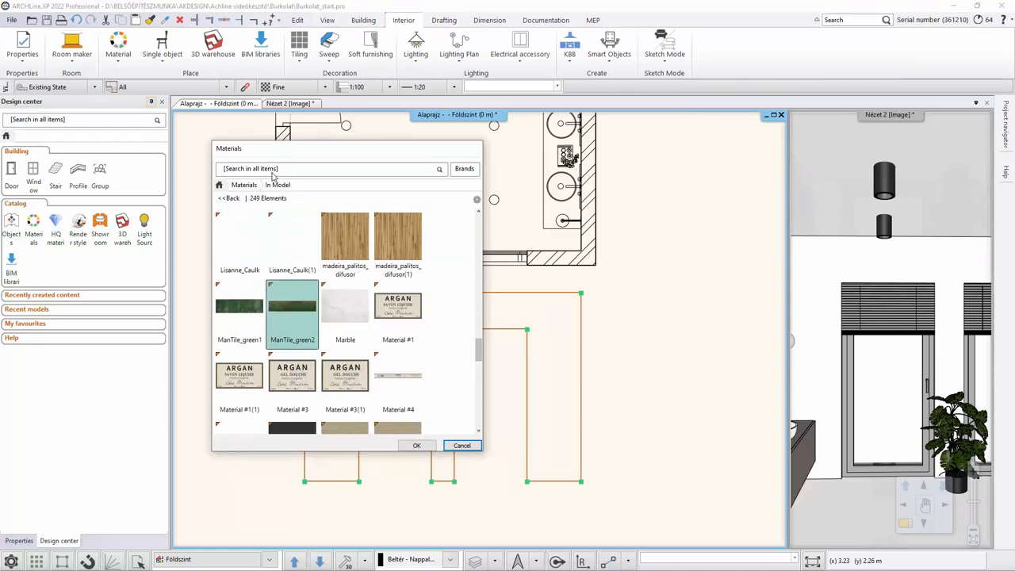
Search 'white' and assign [0128_White] as the tiling background material
left_click(317, 169)
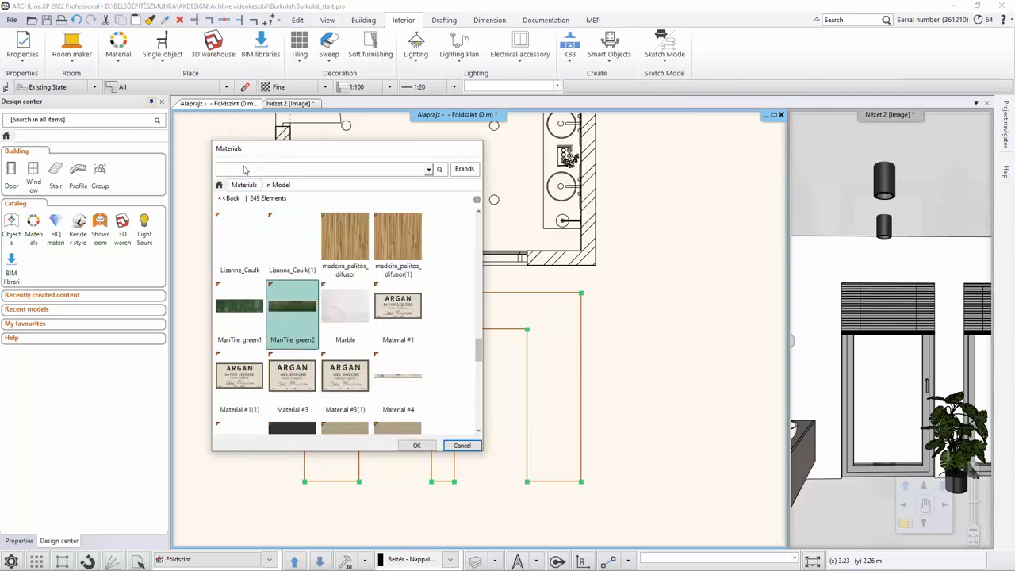
type("white")
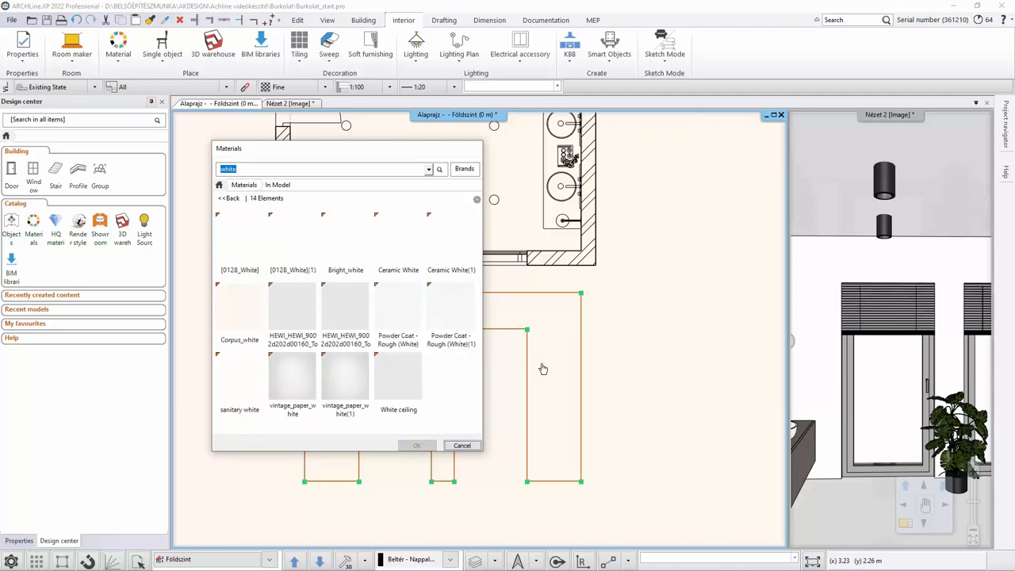
left_click(238, 238)
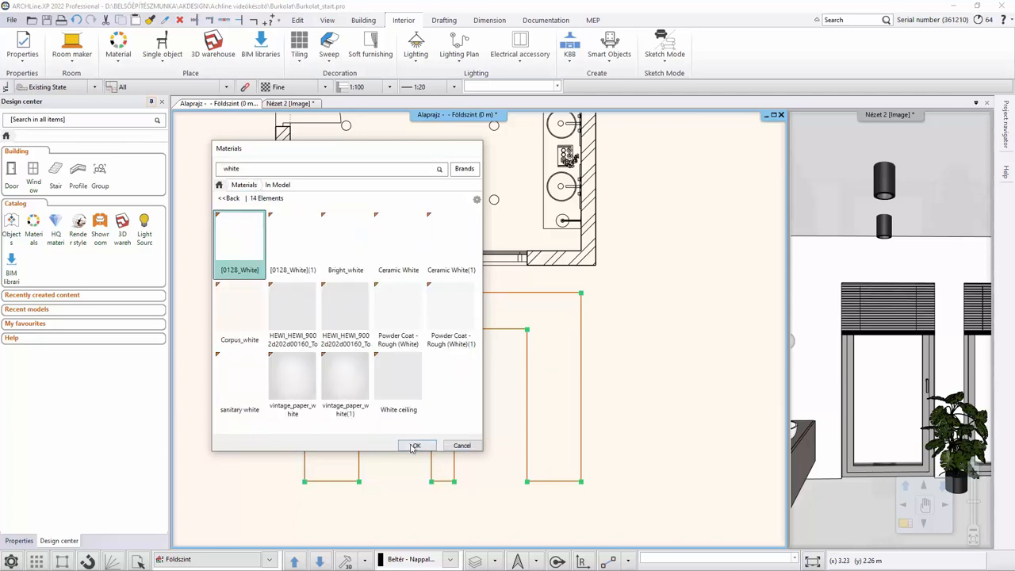
left_click(416, 445)
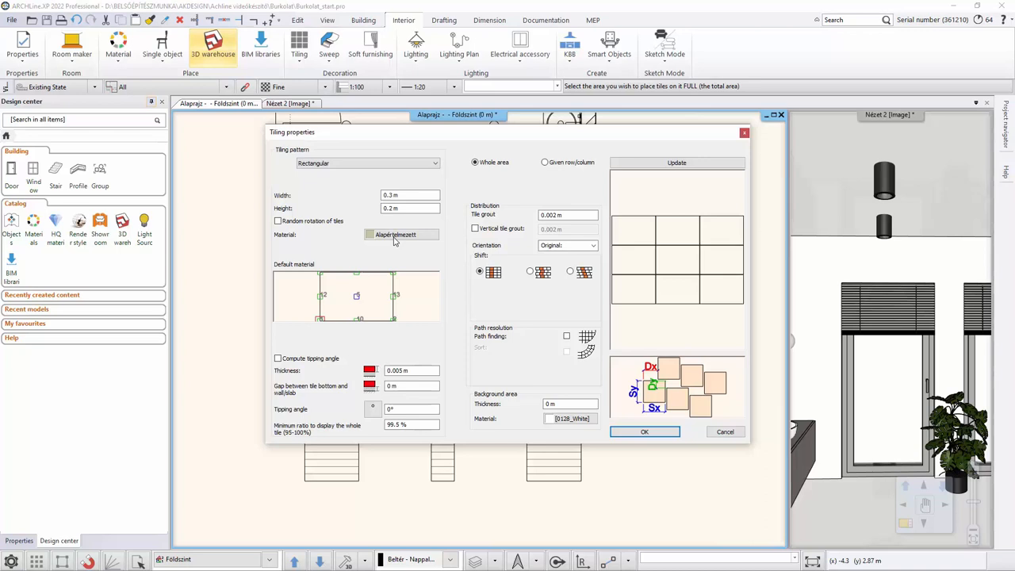
Make Porcelanosa_marble porcelain, 20% metallic, 0.8 × 0.8 m texture, and save it to the personal library
left_click(394, 234)
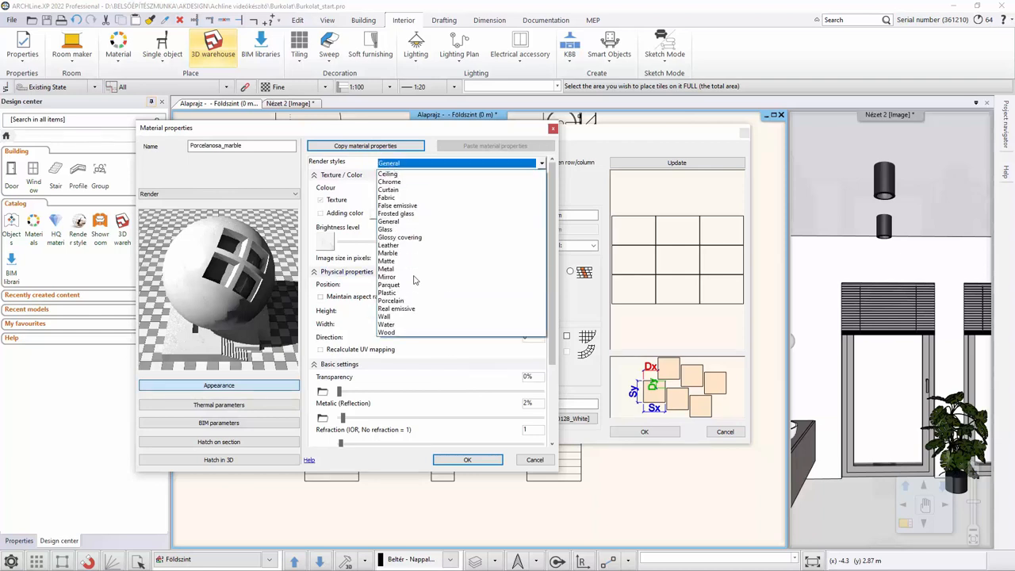
left_click(390, 301)
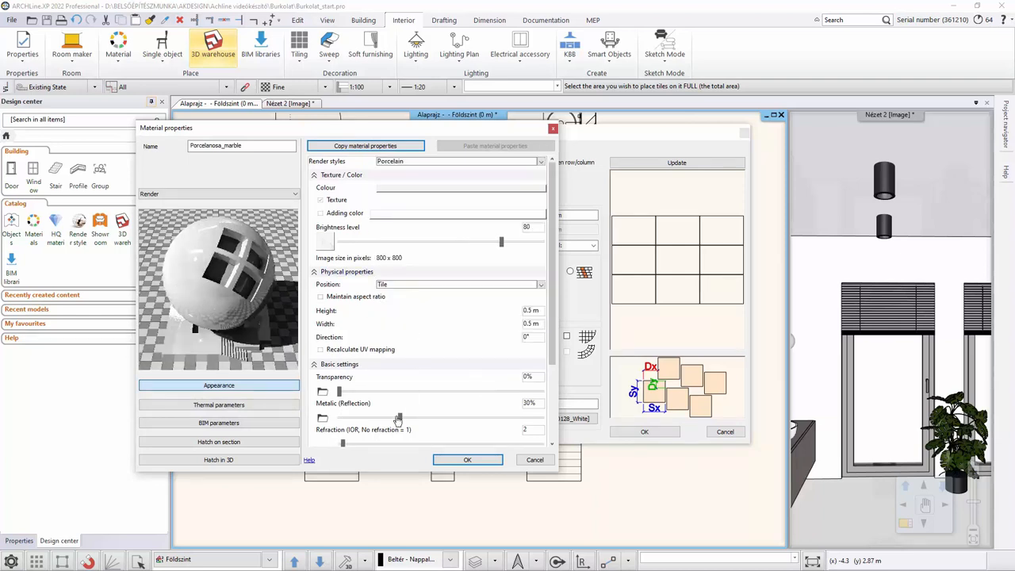
left_click_drag(397, 418, 379, 418)
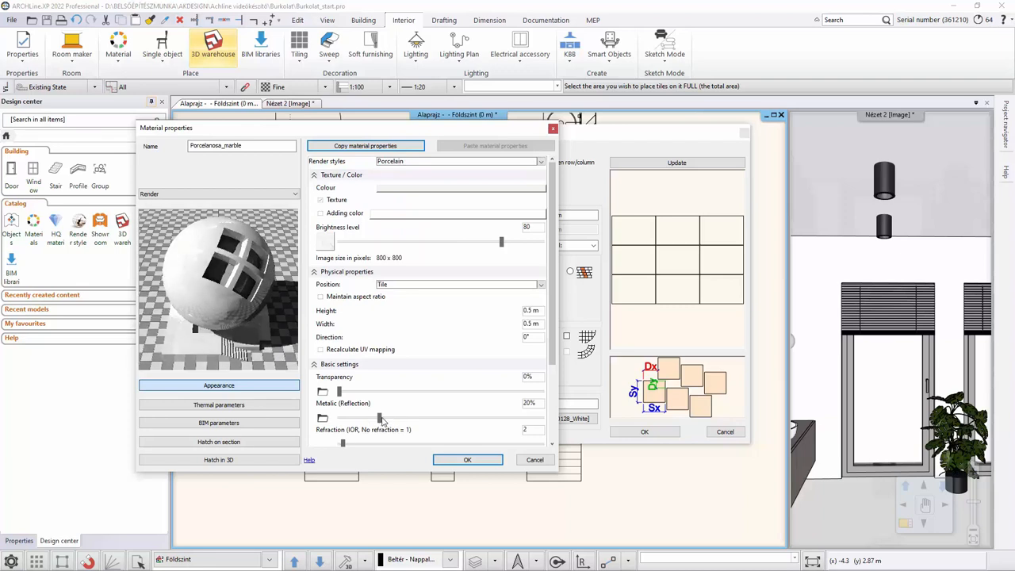
mouse_move(383, 419)
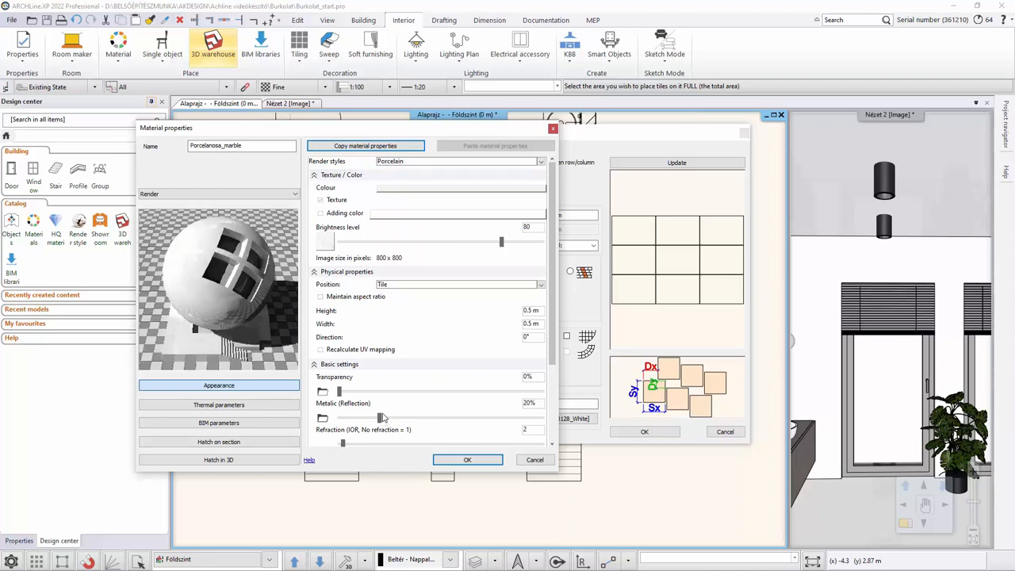
left_click(531, 310)
type("8")
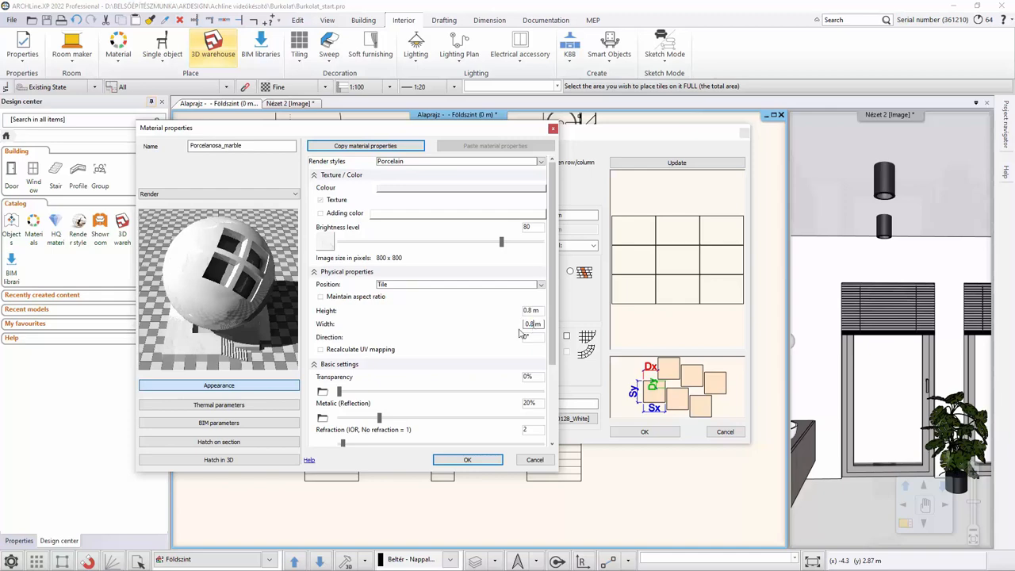
left_click(532, 323)
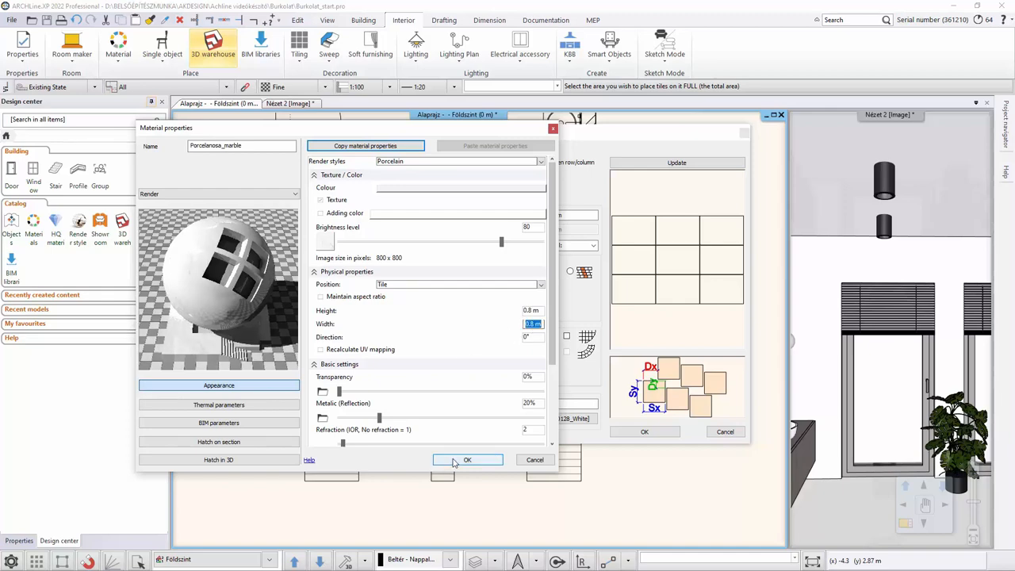
left_click(467, 460)
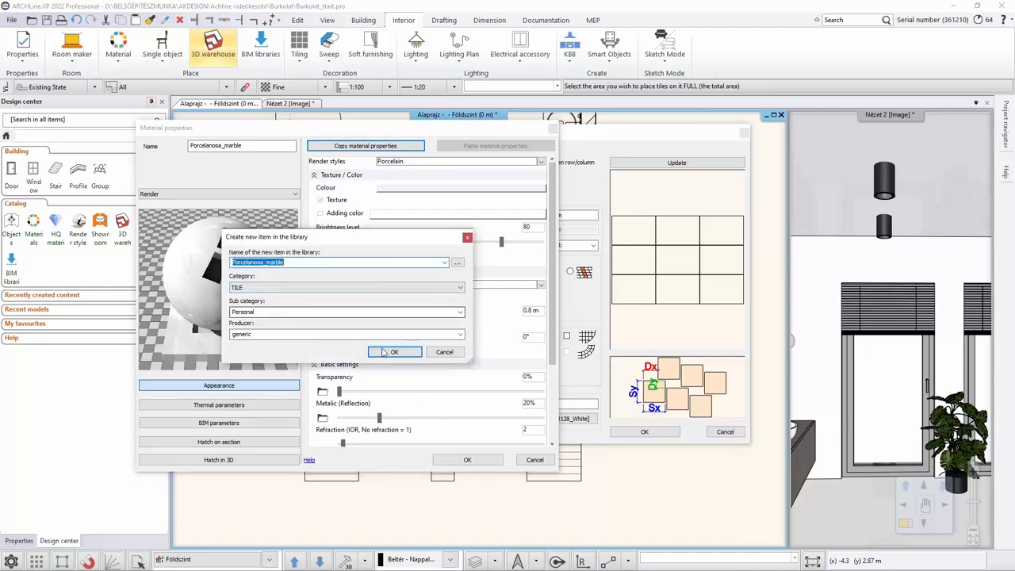
left_click(394, 352)
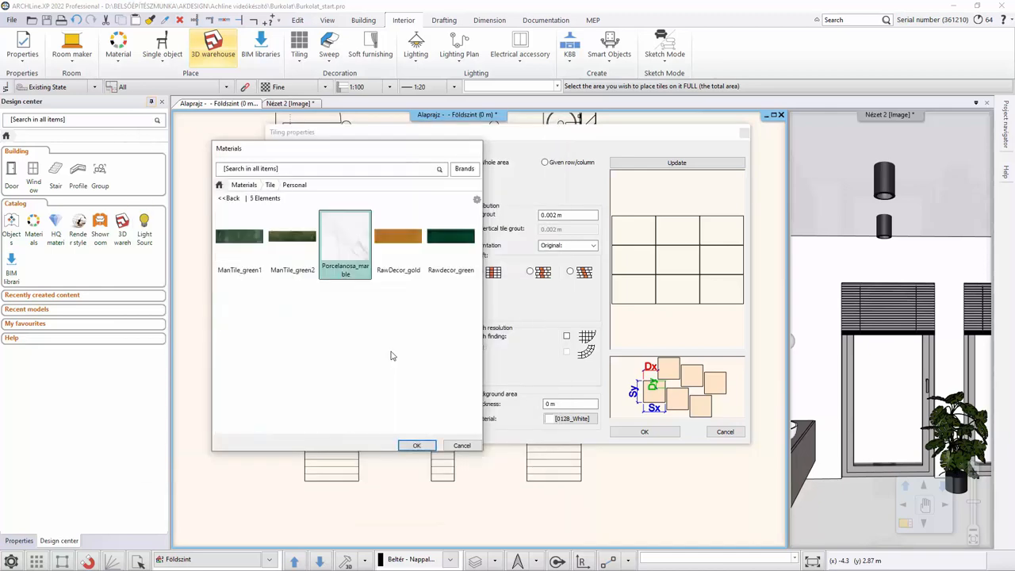
mouse_move(393, 353)
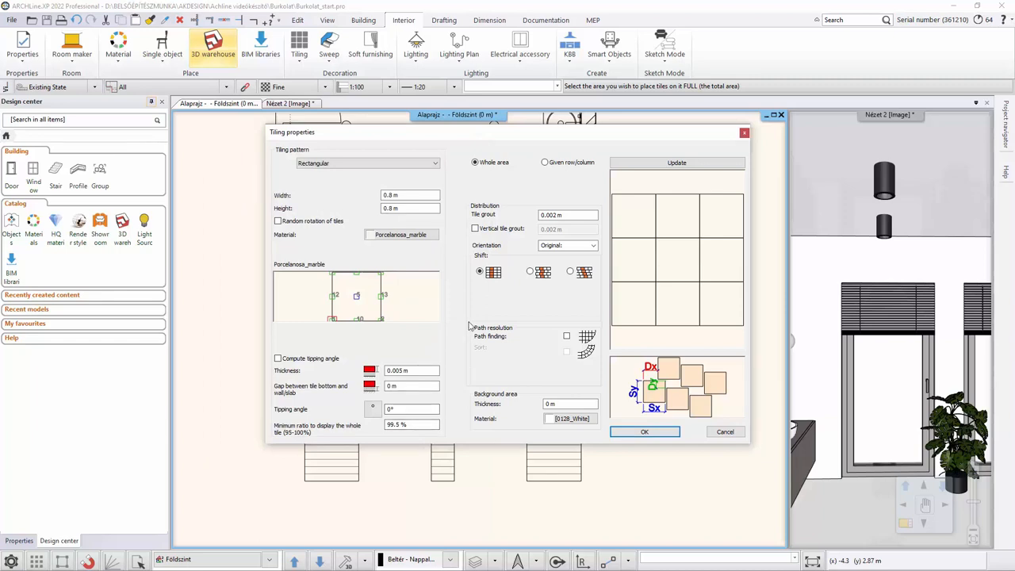
mouse_move(522, 196)
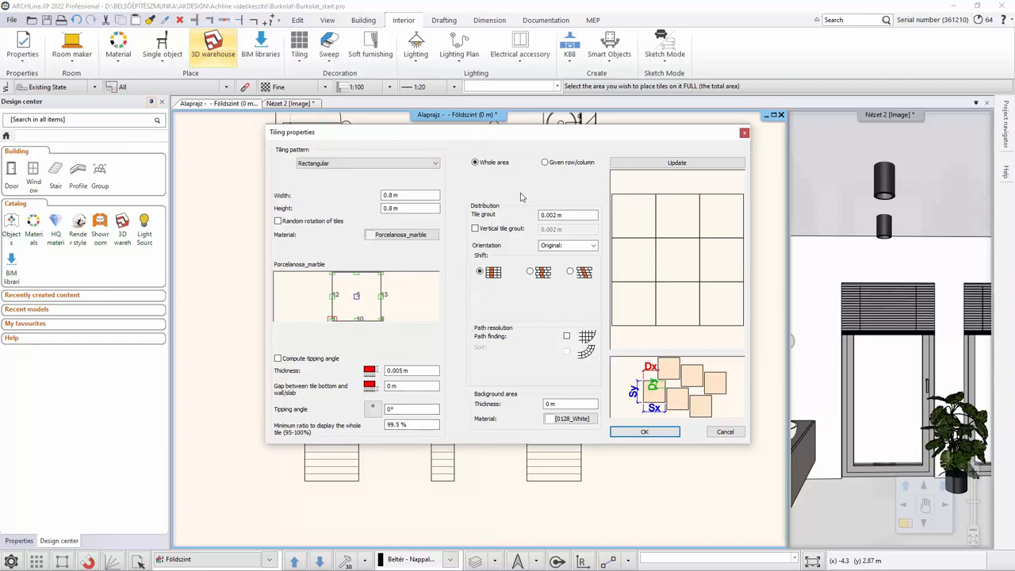
mouse_move(318, 216)
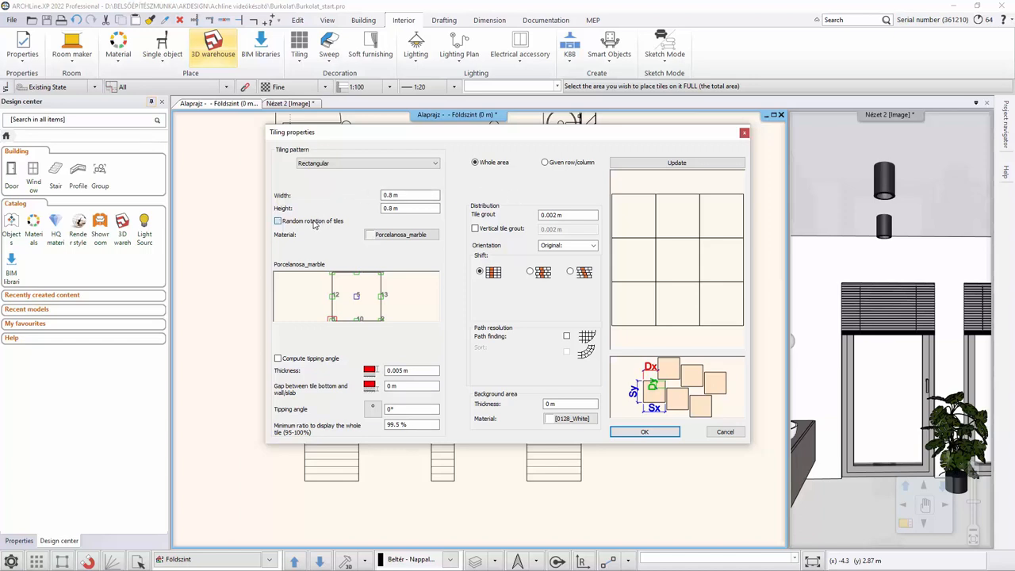
Enable random tile rotation with 0.001 m grout and apply the marble tiling
left_click(278, 221)
type("1")
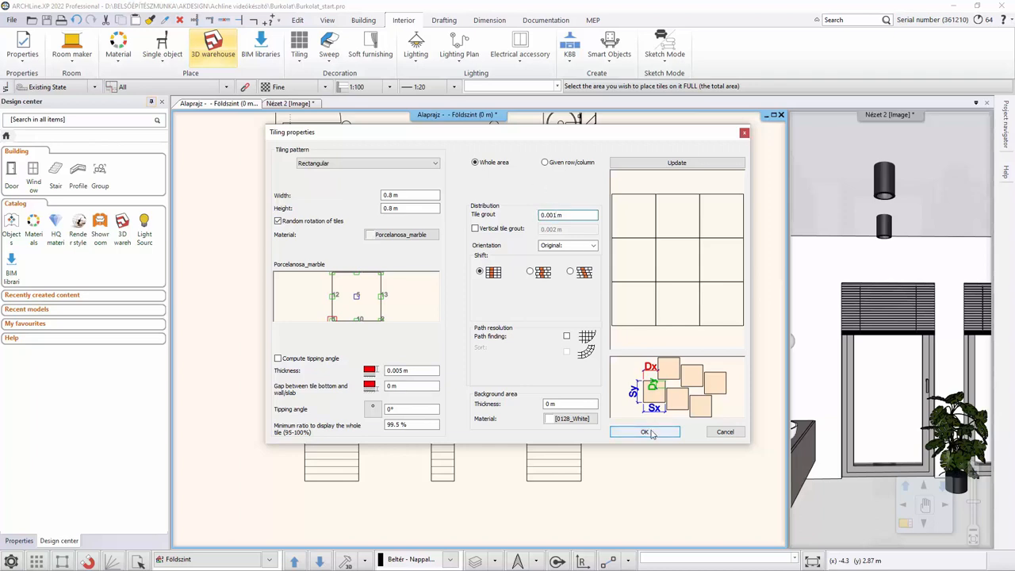
left_click(644, 432)
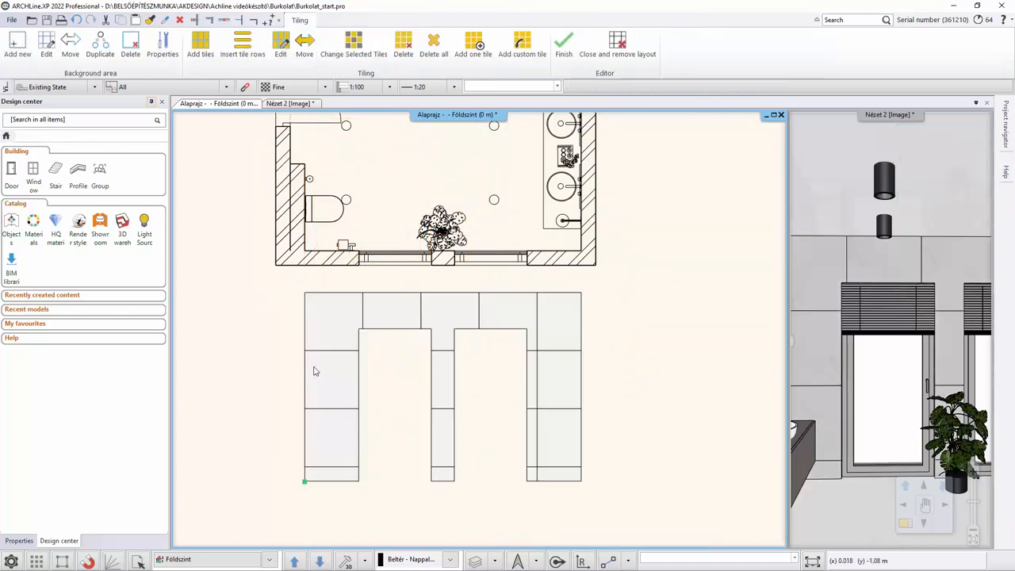
Finish tile editing keeping the layout, then continue tiling from the floor tile group
left_click(564, 41)
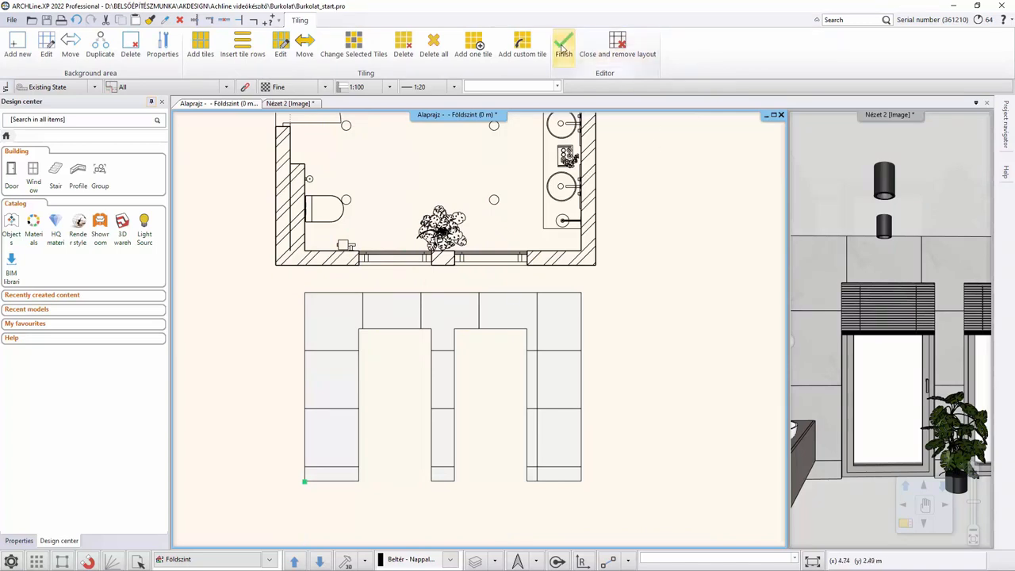
mouse_move(563, 44)
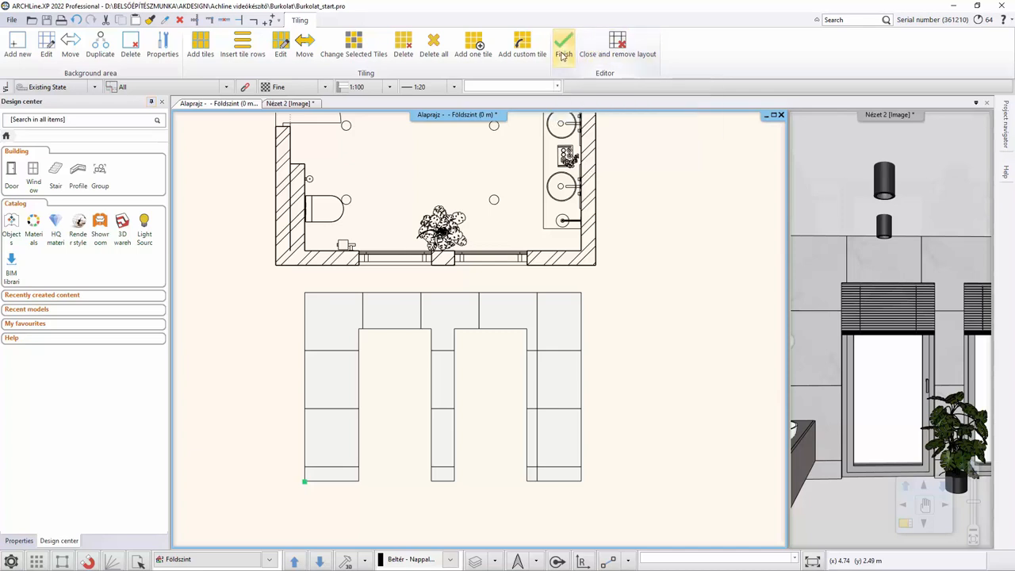
mouse_move(562, 43)
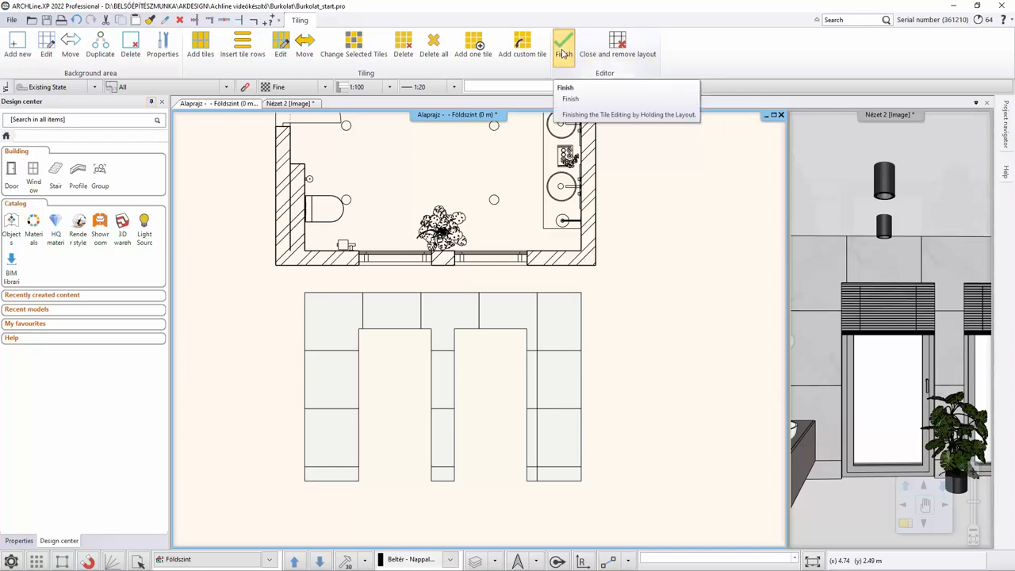
left_click(563, 44)
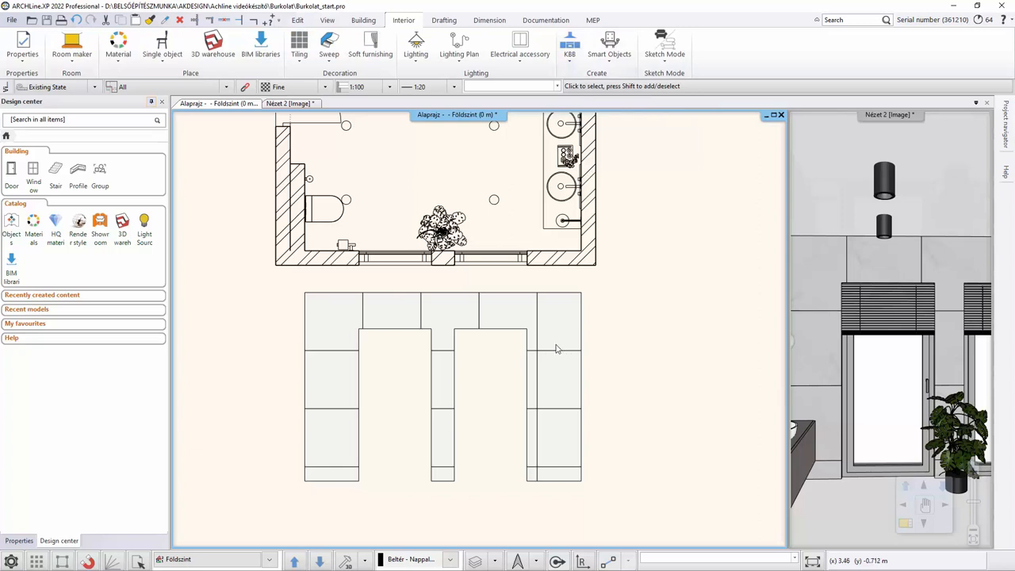
right_click(555, 347)
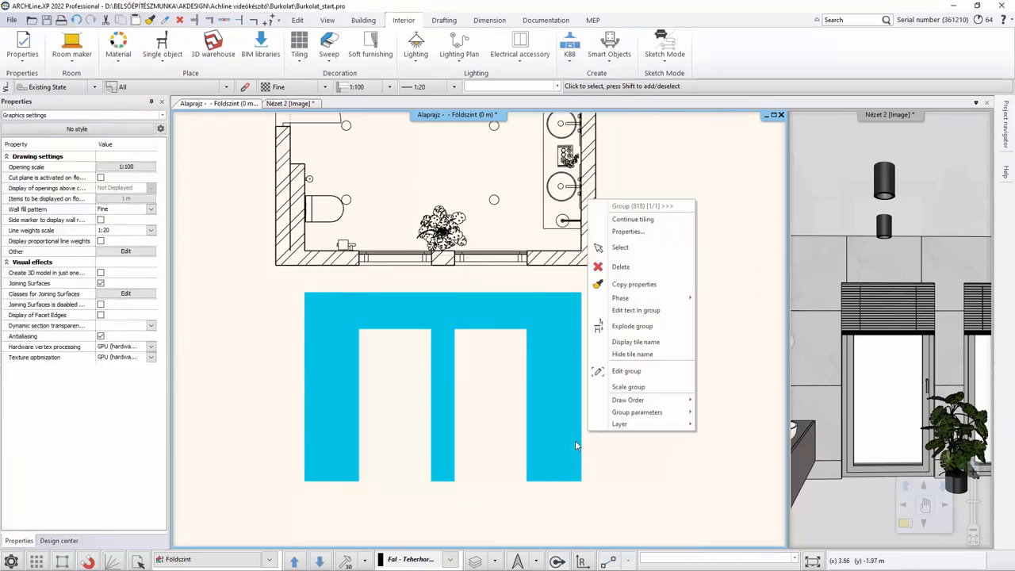
mouse_move(632, 218)
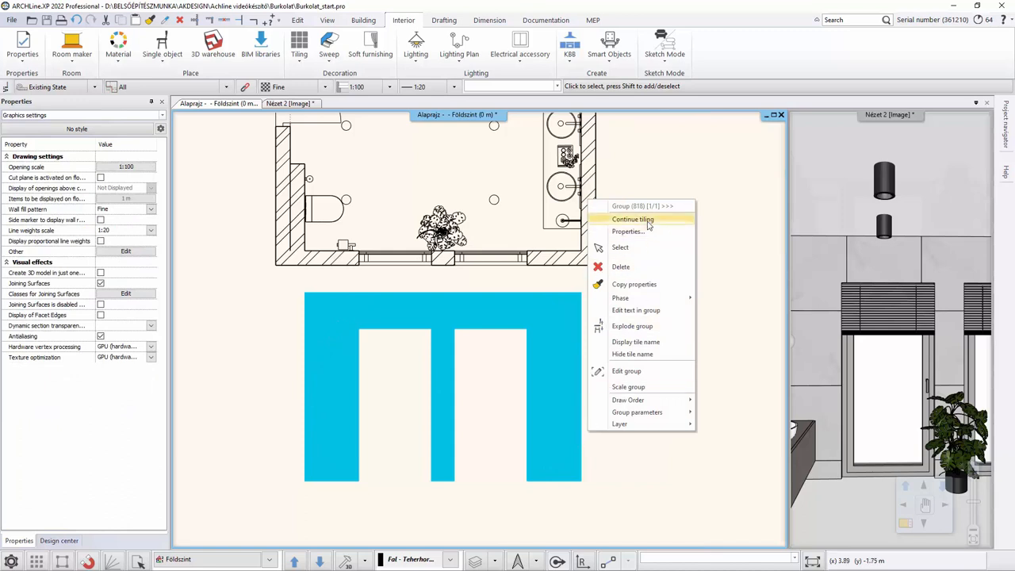
left_click(632, 219)
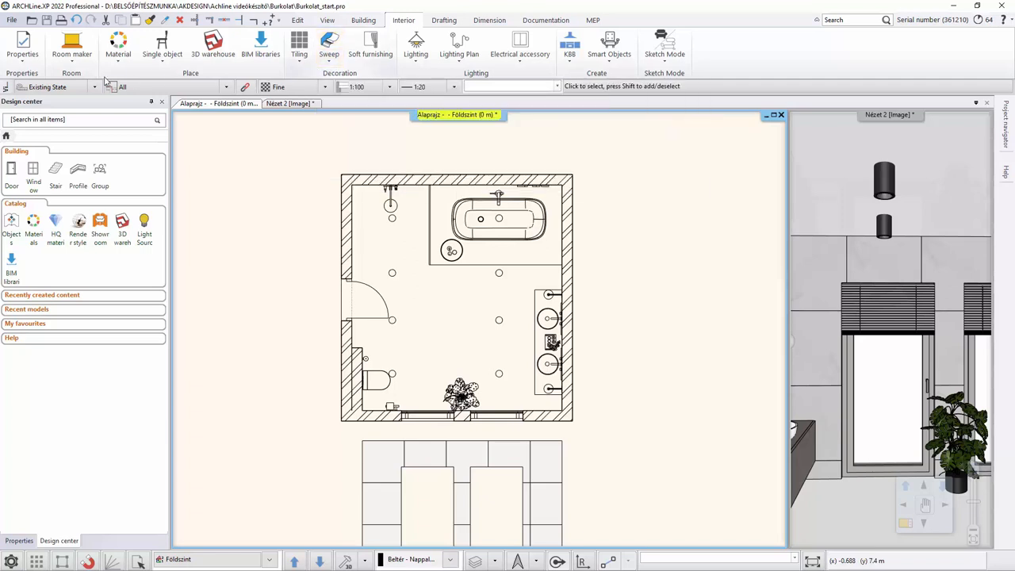
In the wall tiling style, delete the upper rows so only the 0.8 m FONTANA row remains
left_click(22, 45)
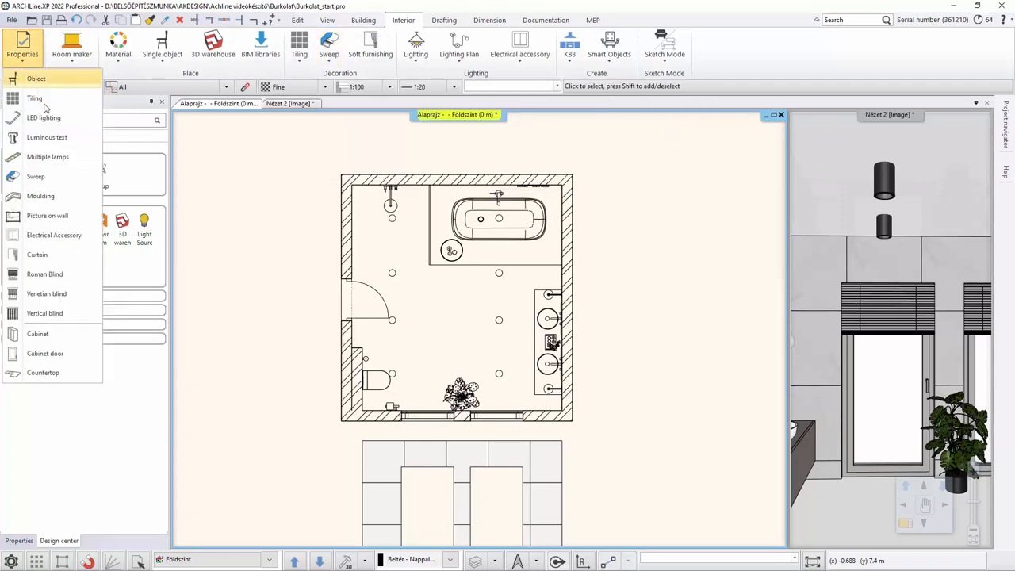
left_click(34, 97)
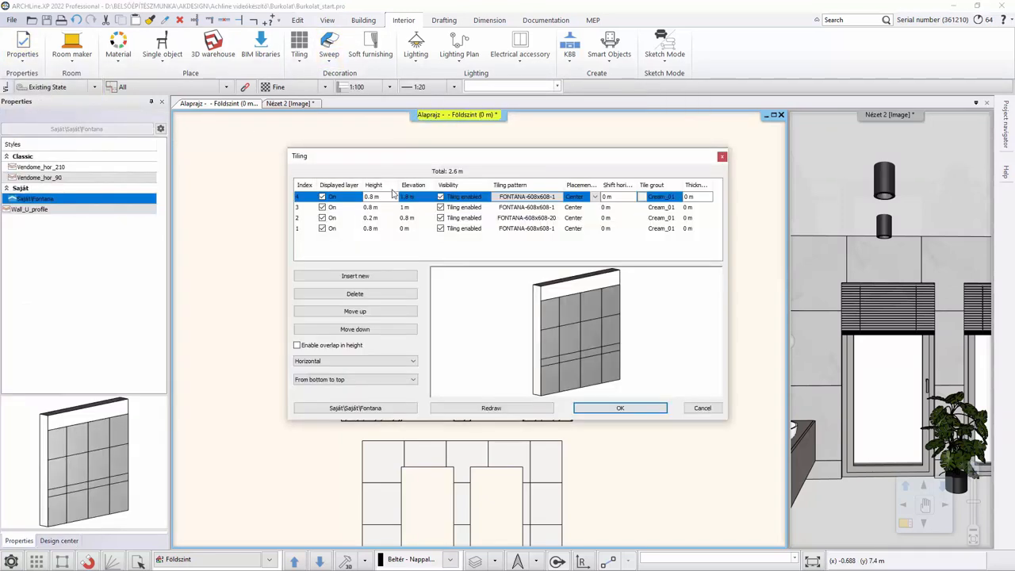
mouse_move(413, 224)
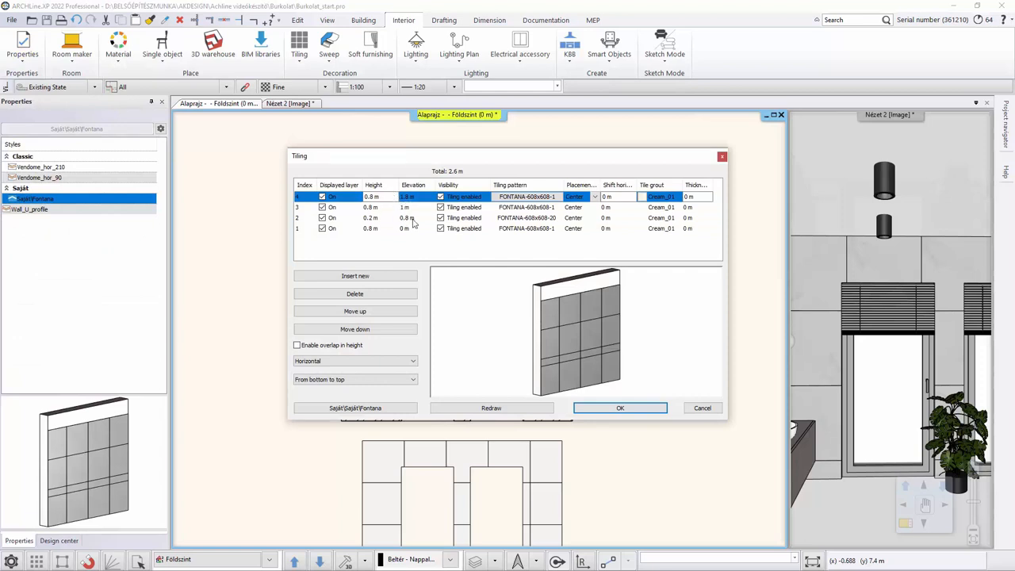
left_click(364, 218)
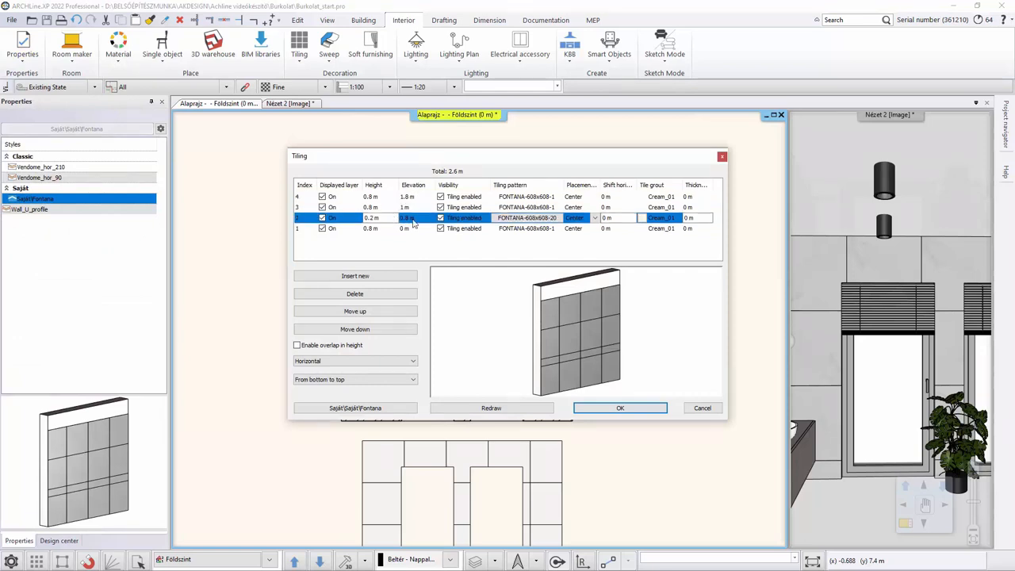
left_click(354, 293)
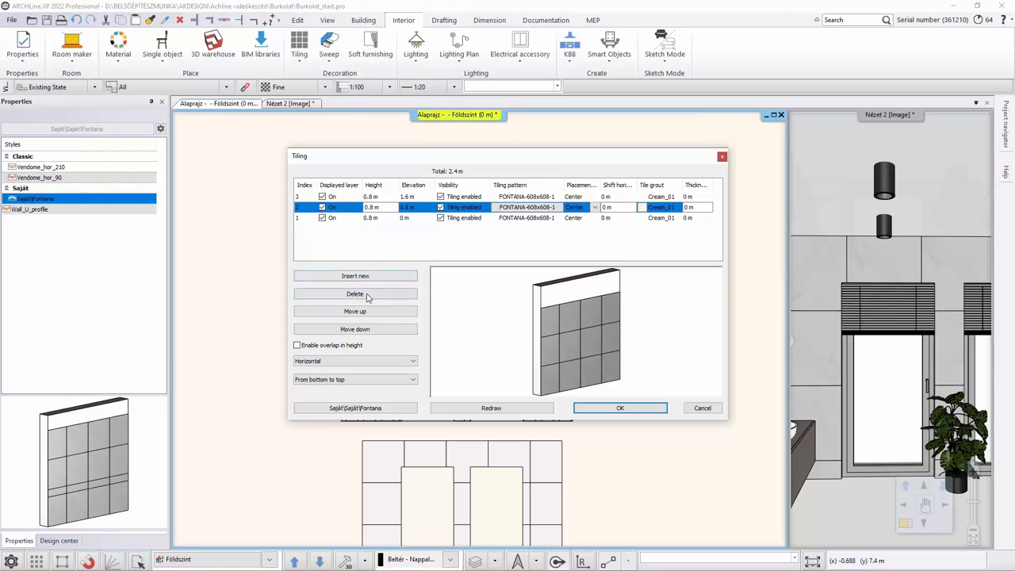
left_click(355, 293)
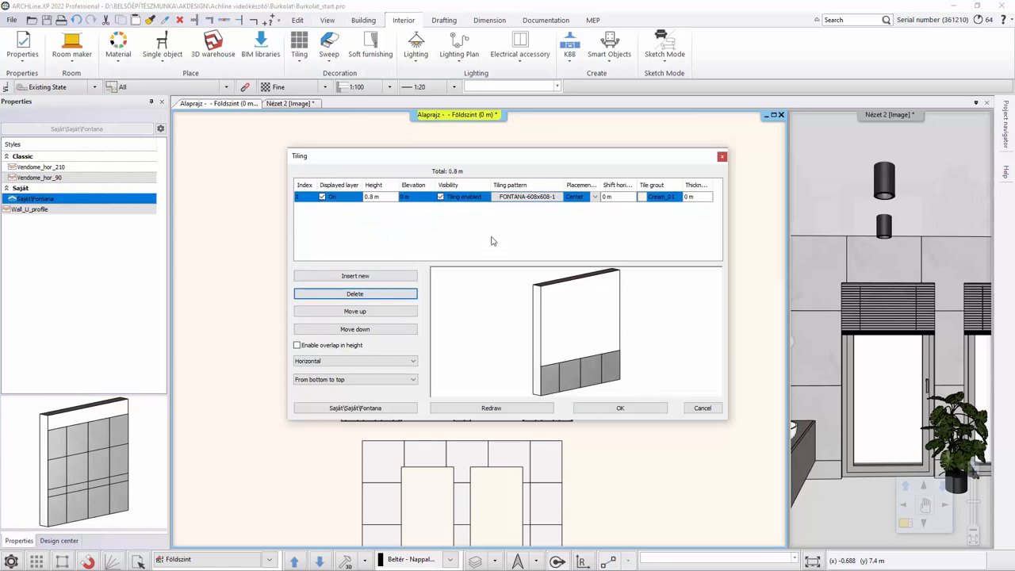
mouse_move(479, 236)
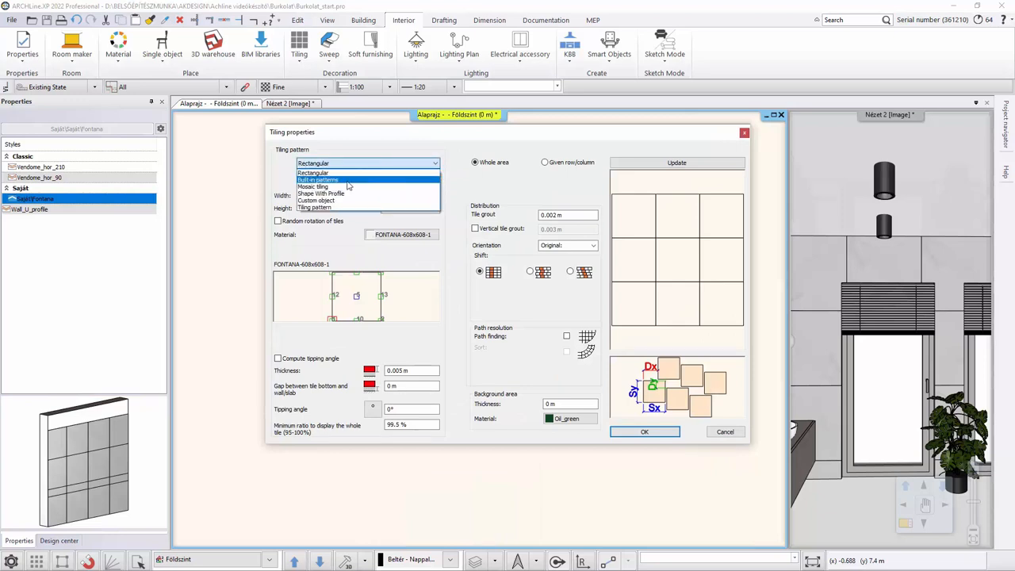
Set a built-in chevron of Rawdecor_green 0.3 × 0.1 m tiles, 0.001 m grout, randomly rotated
left_click(317, 179)
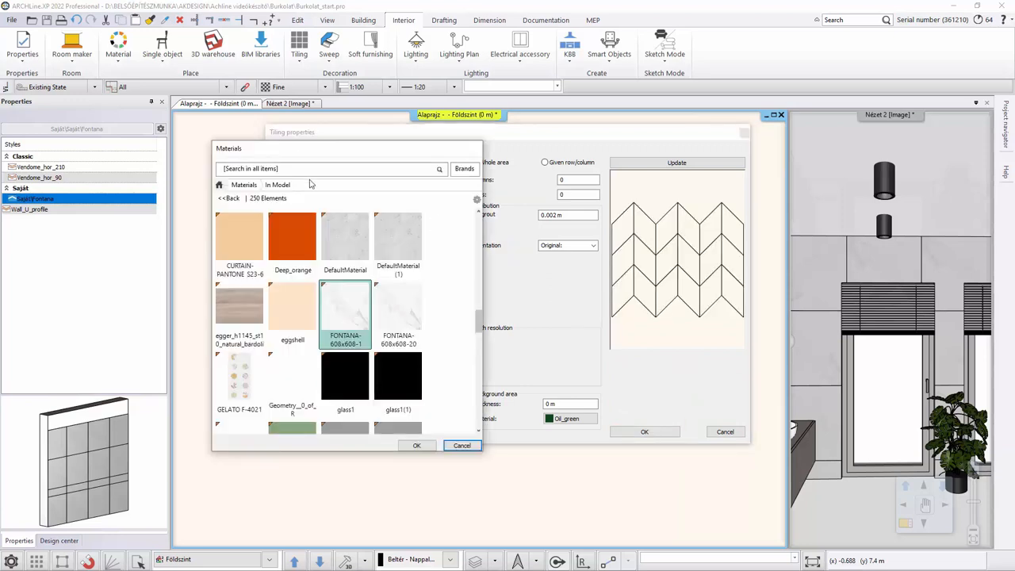
type("raw")
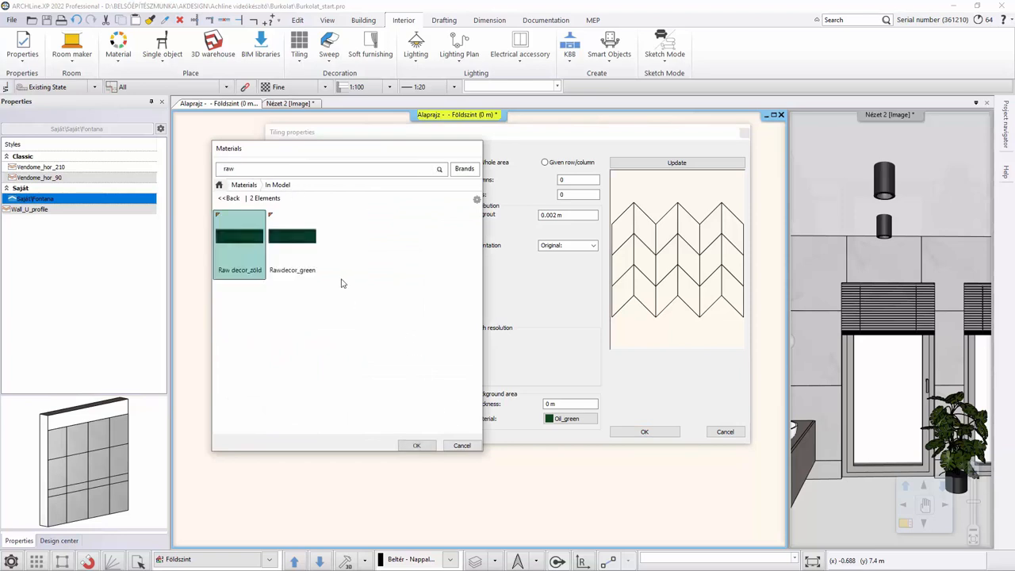
left_click(462, 445)
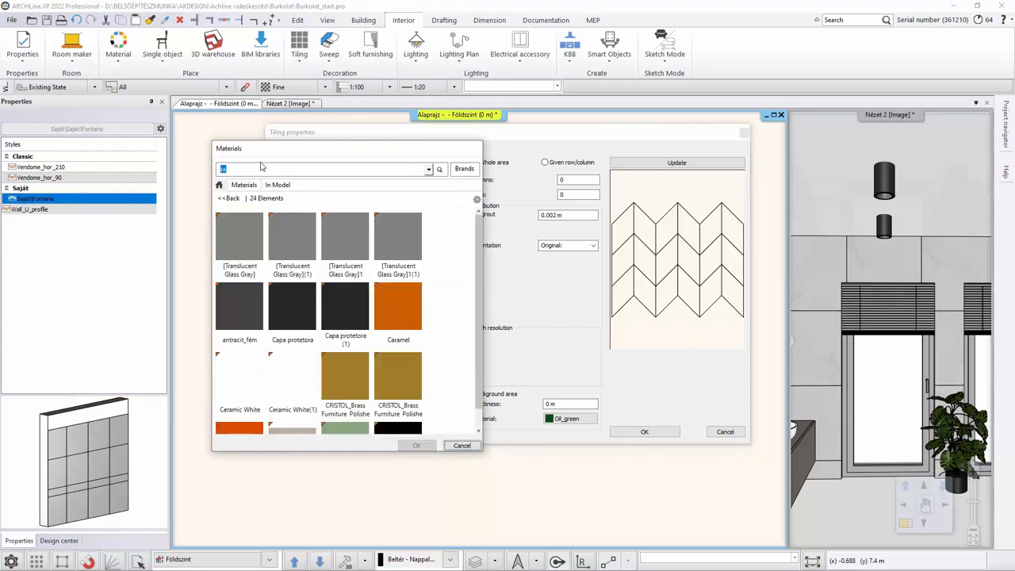
type("ra")
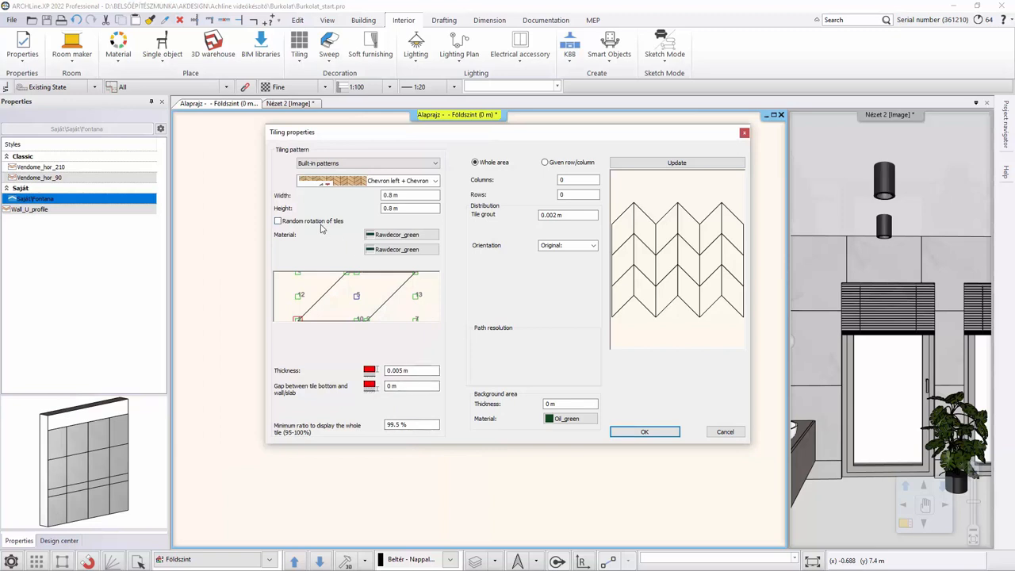
left_click(278, 220)
type("1")
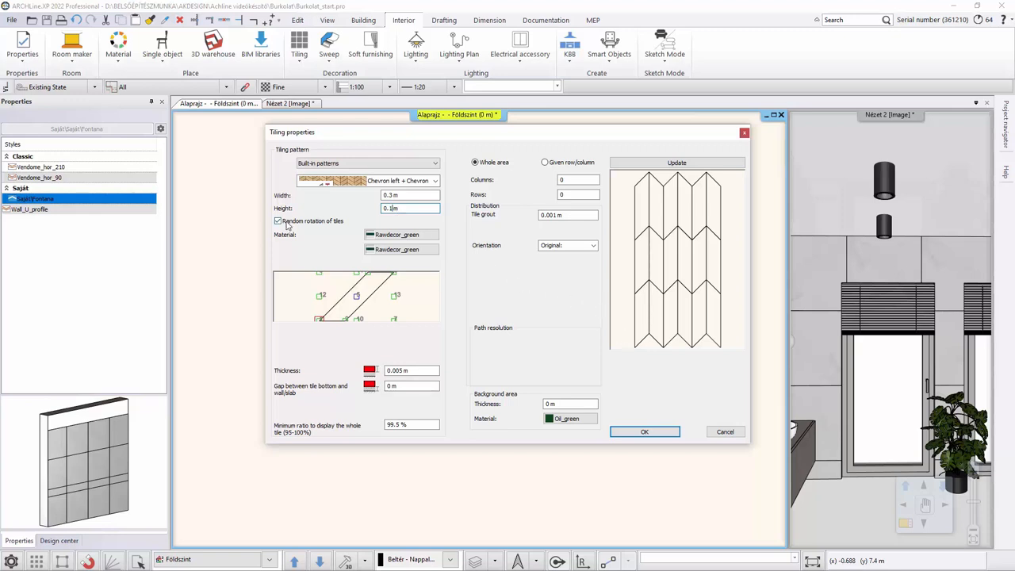
left_click(278, 220)
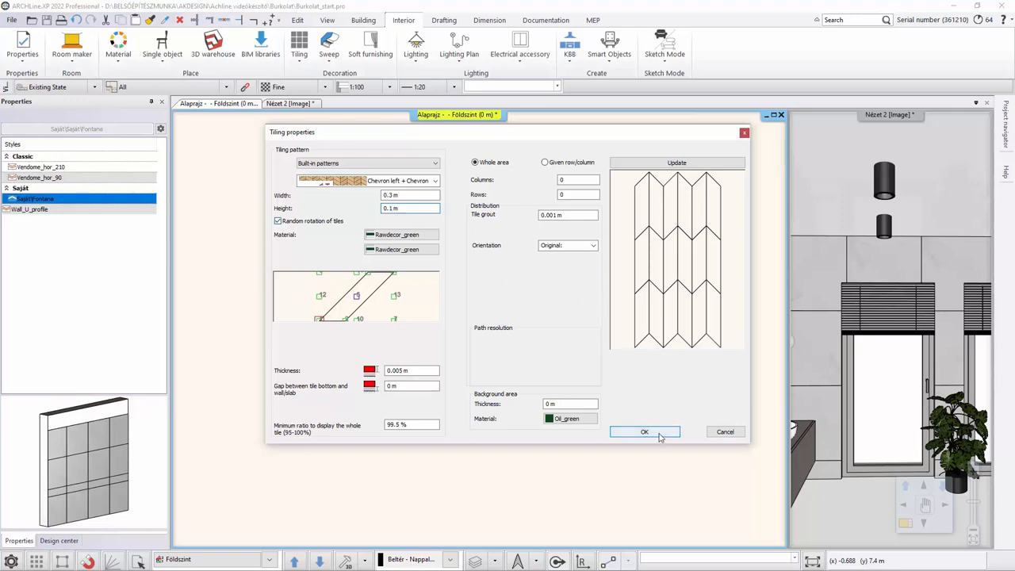
Confirm the chevron pattern and give the 0.8 m green layer Oil_green grout
left_click(643, 432)
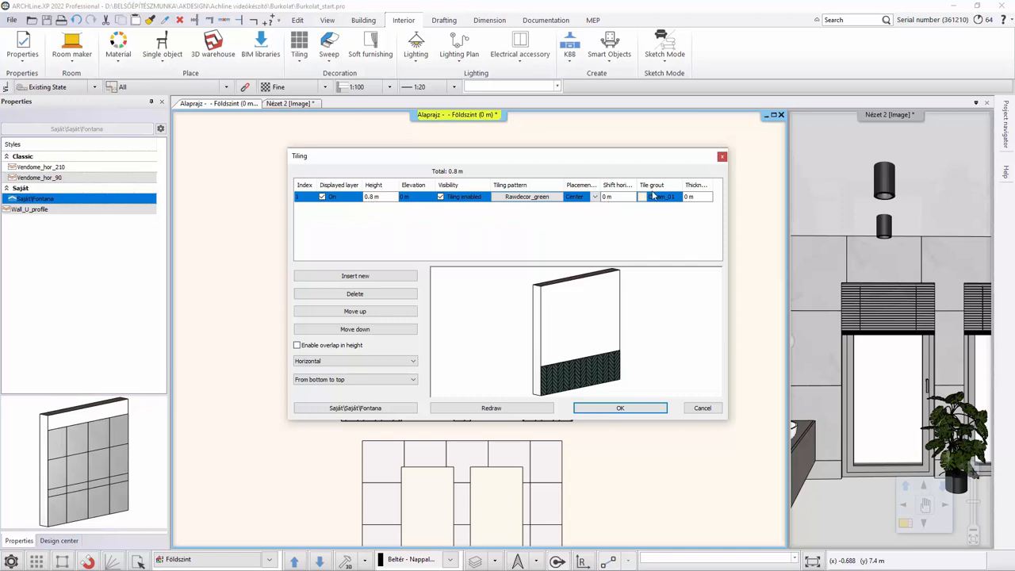
left_click(662, 195)
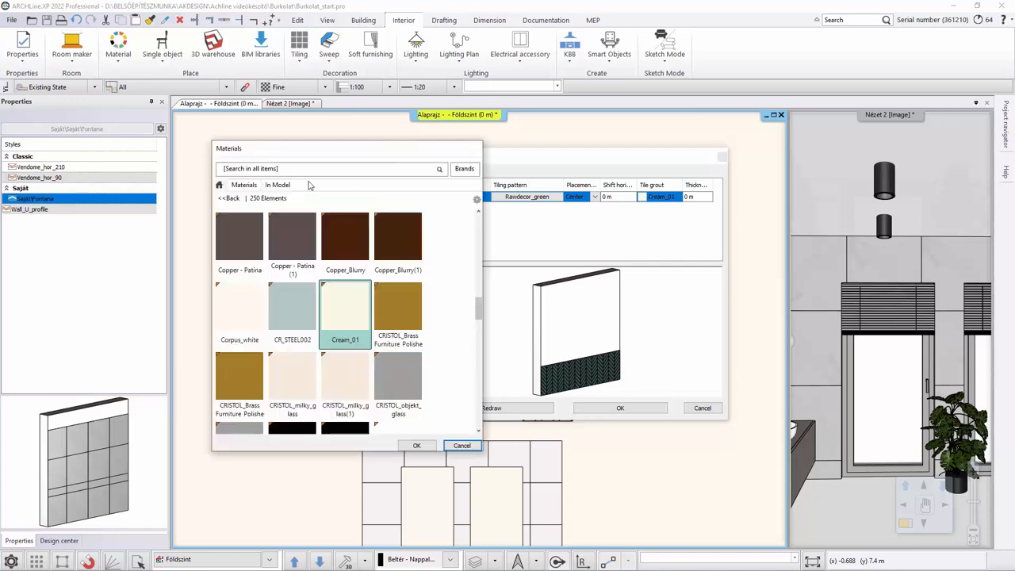
type("green")
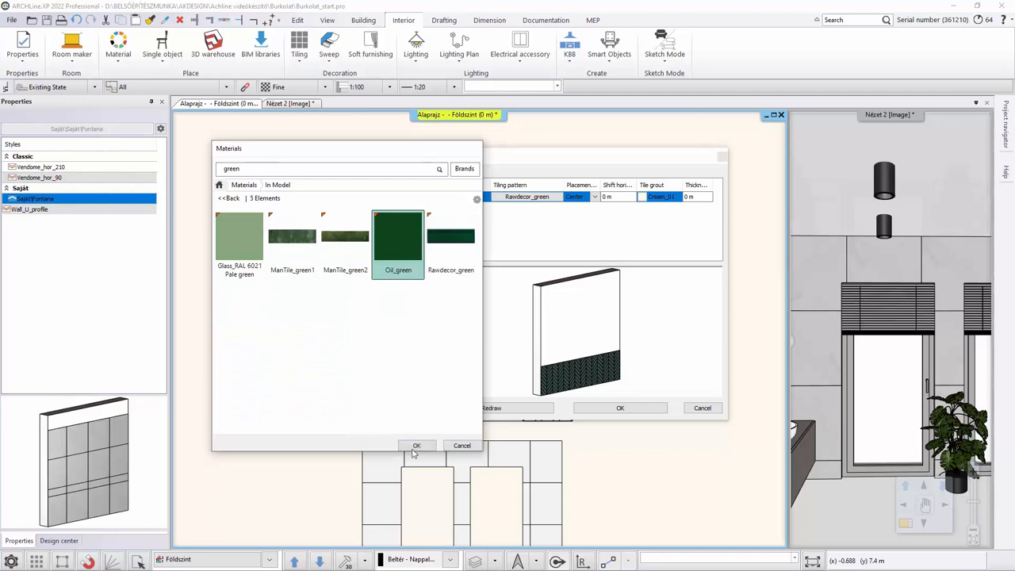
left_click(416, 444)
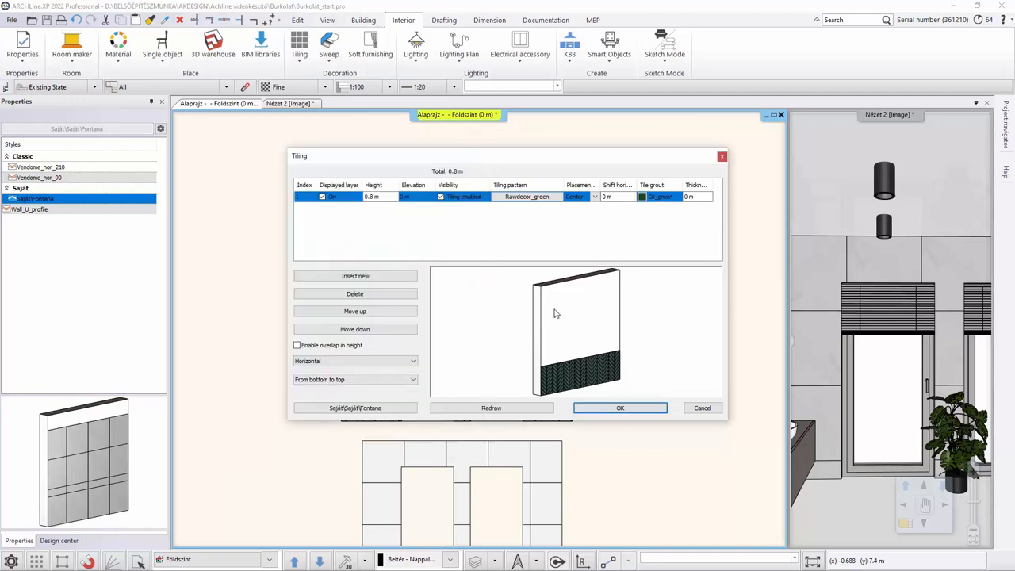
mouse_move(534, 212)
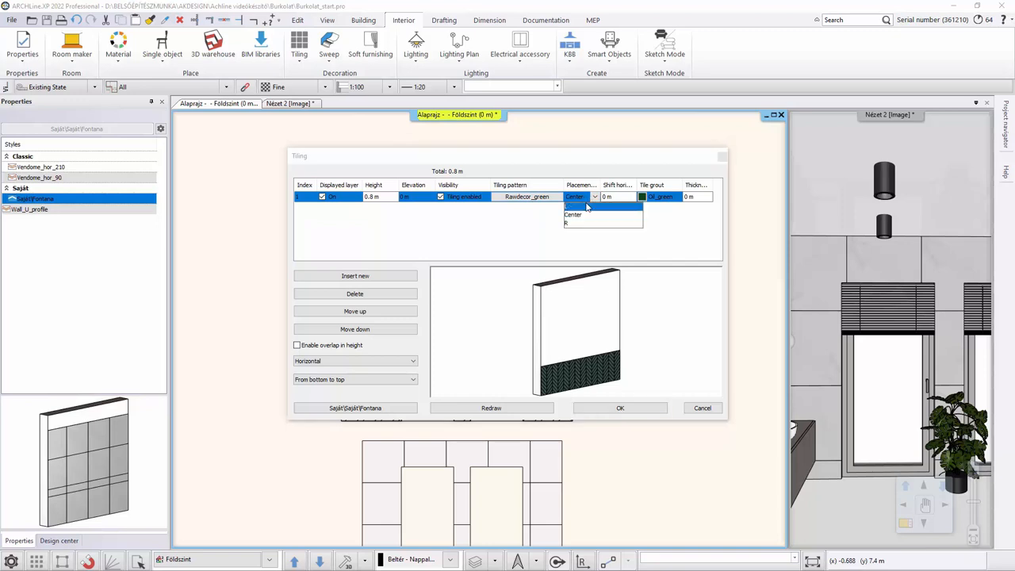
mouse_move(582, 215)
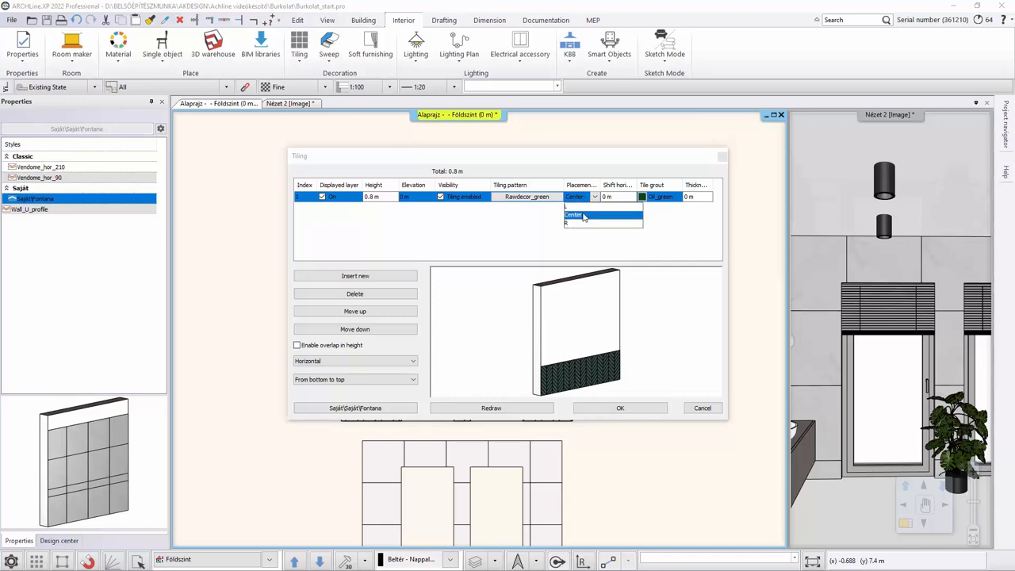
left_click(580, 214)
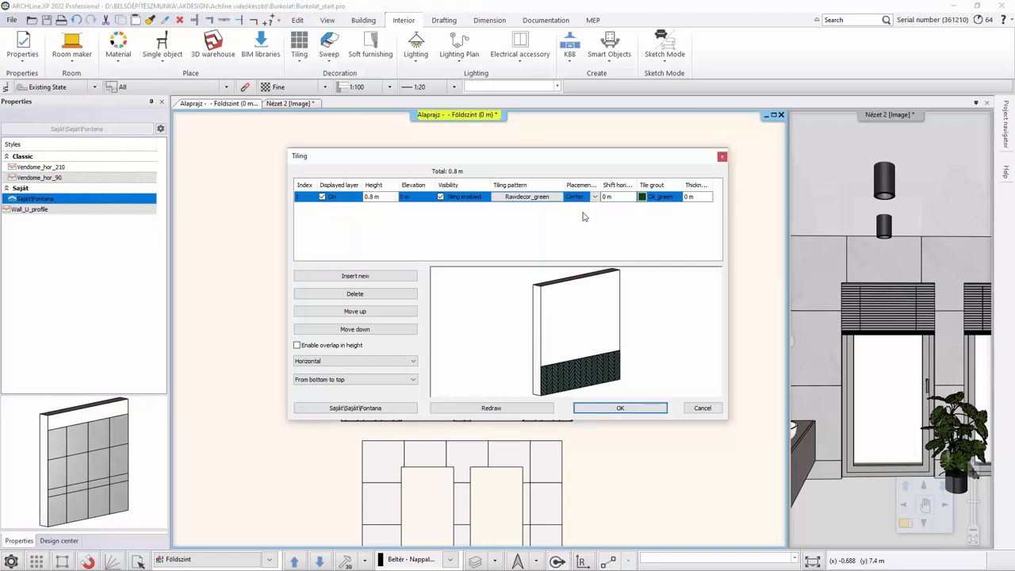
mouse_move(567, 218)
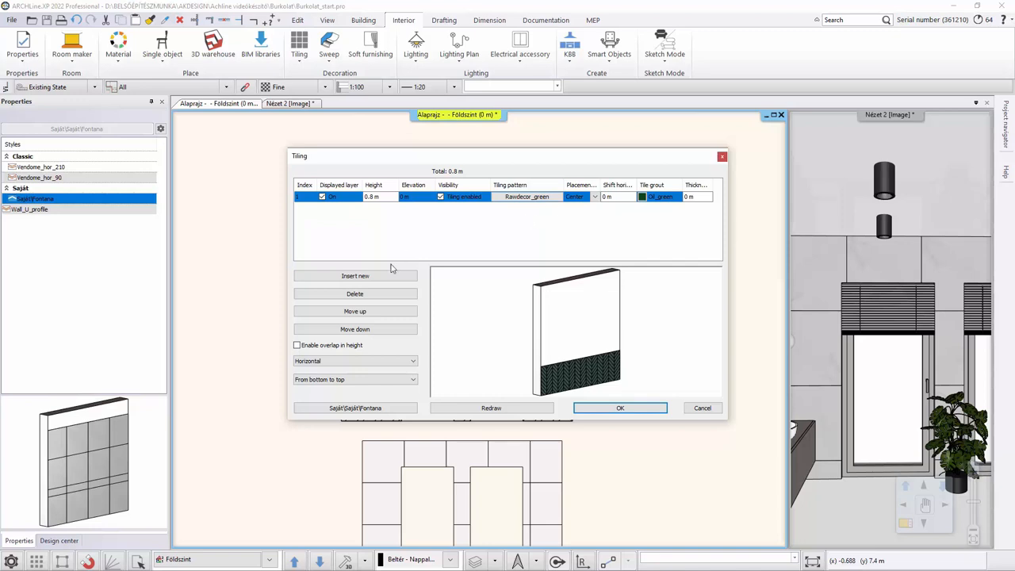
Insert a rectangular Gold002 tile layer above the green band with Gold002 grout, 0.01 m high
left_click(356, 276)
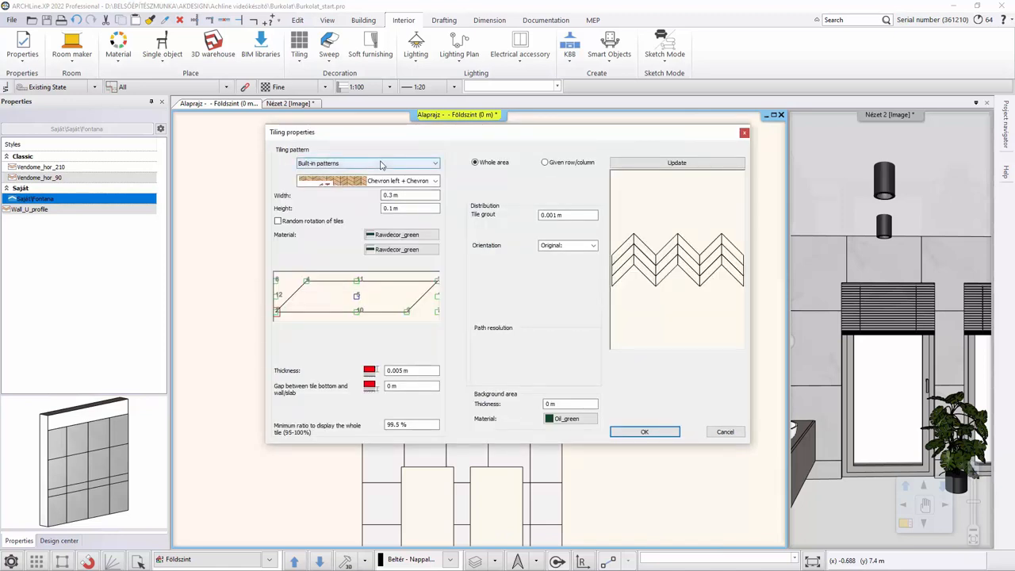
left_click(367, 162)
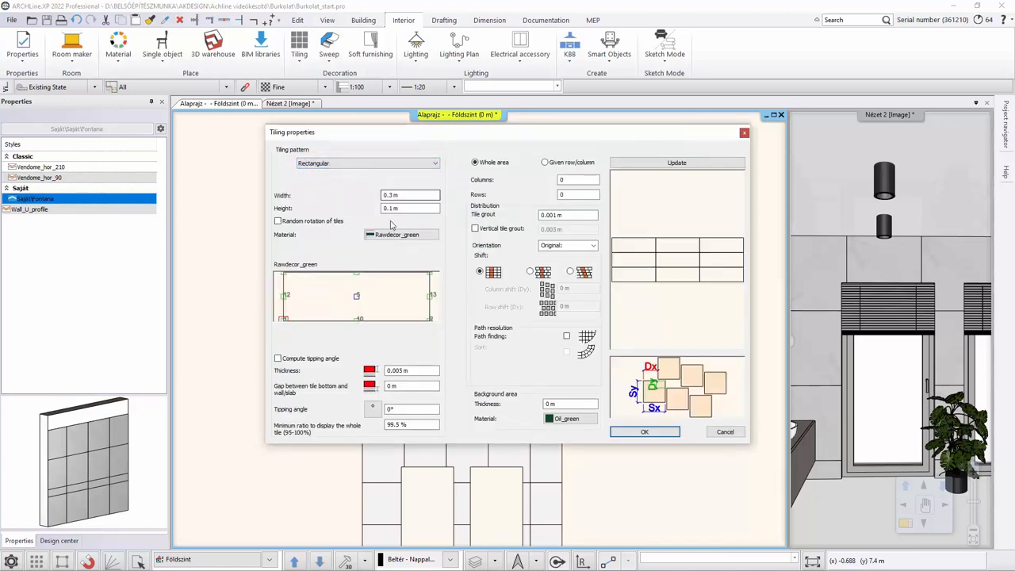
left_click(402, 235)
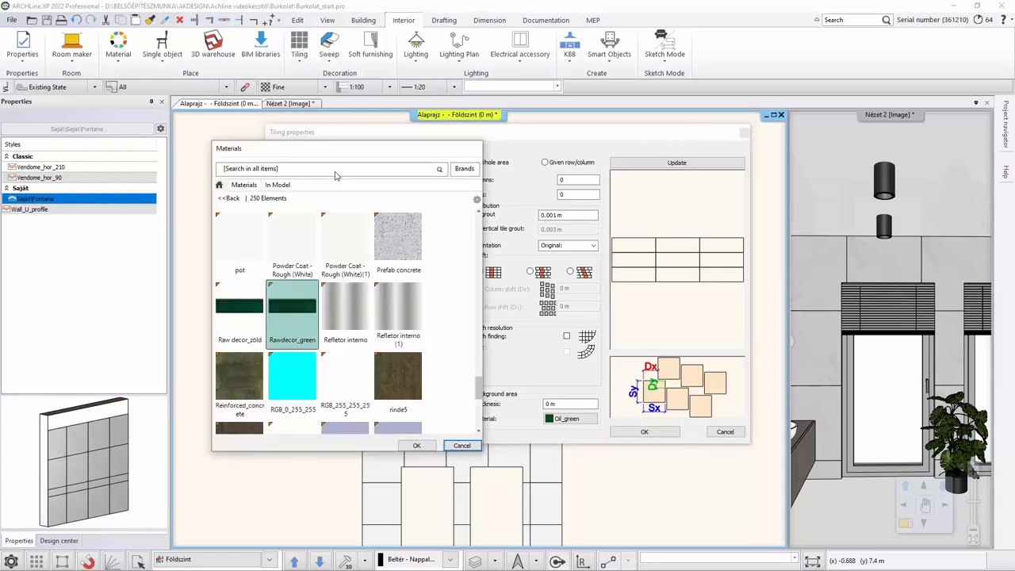
type("gold")
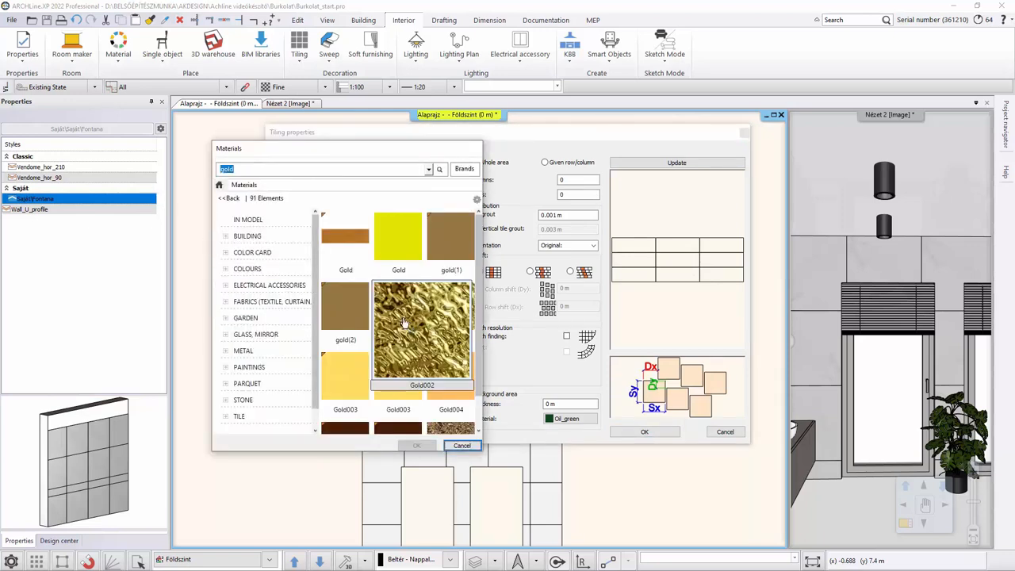
double_click(422, 333)
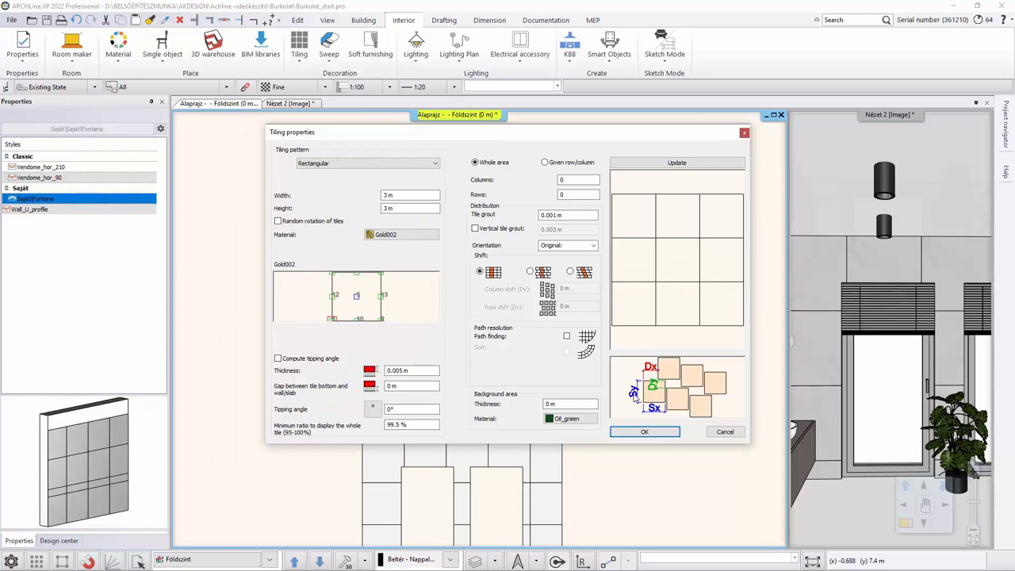
left_click(644, 432)
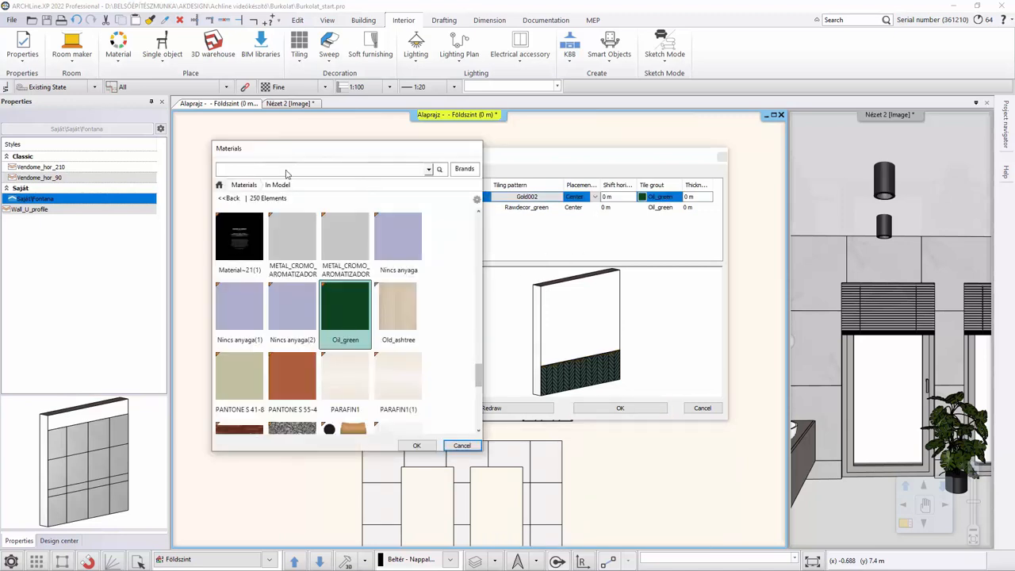
type("gold")
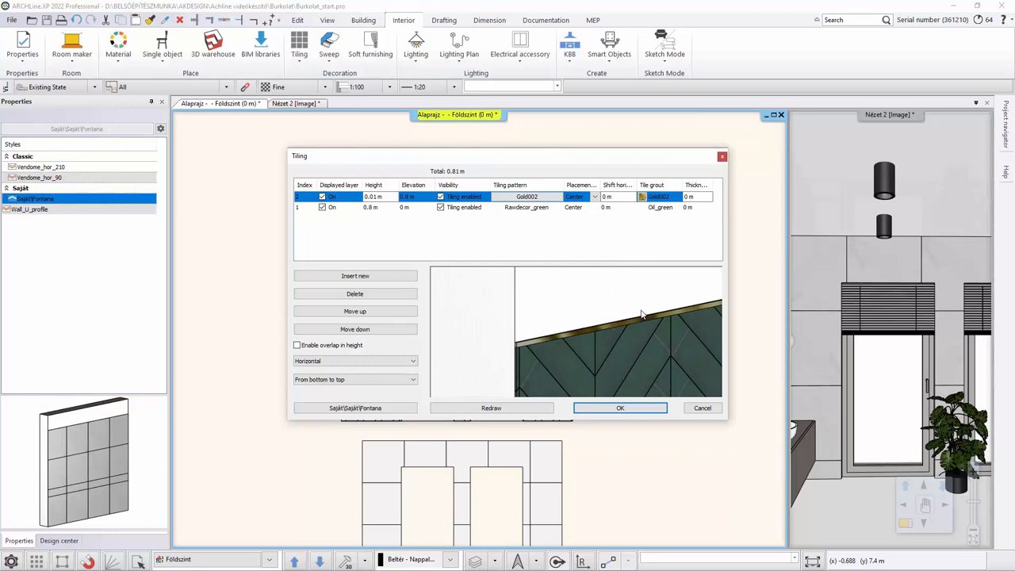
mouse_move(425, 231)
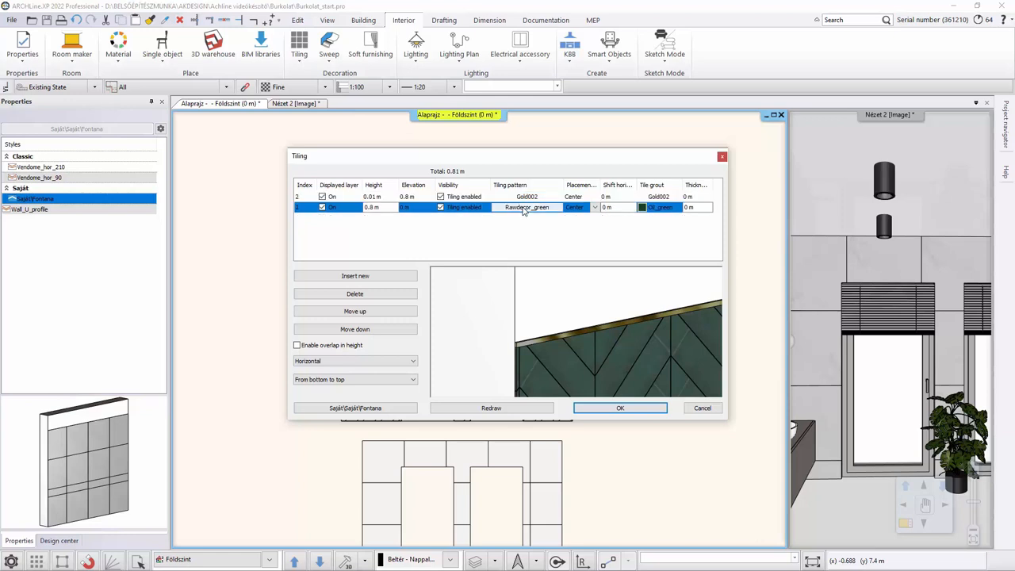
Insert a new 0.2 m layer of Rectangular Rawdecor_green tiles at 0.81 m above the gold strip
left_click(355, 275)
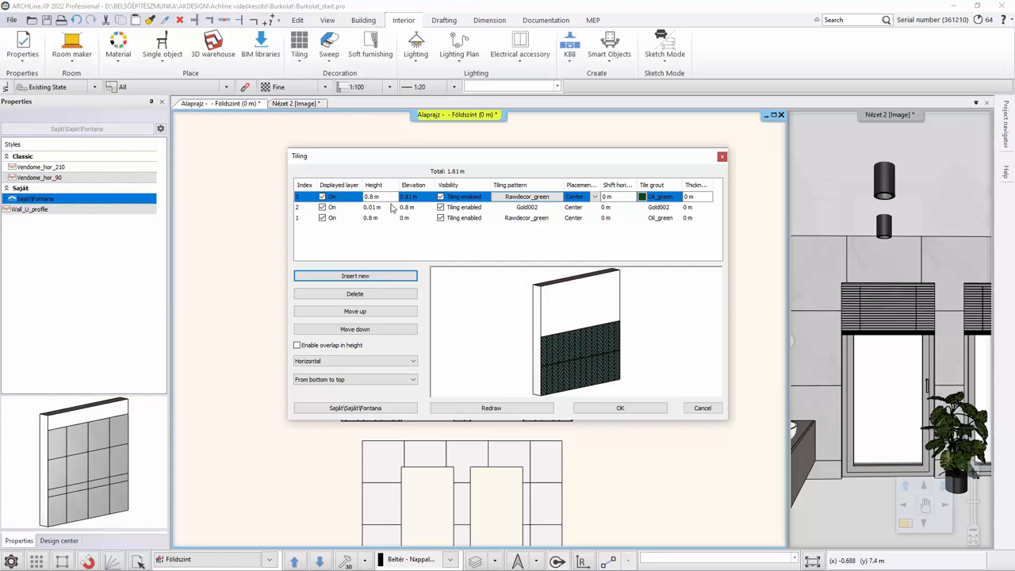
left_click(373, 196)
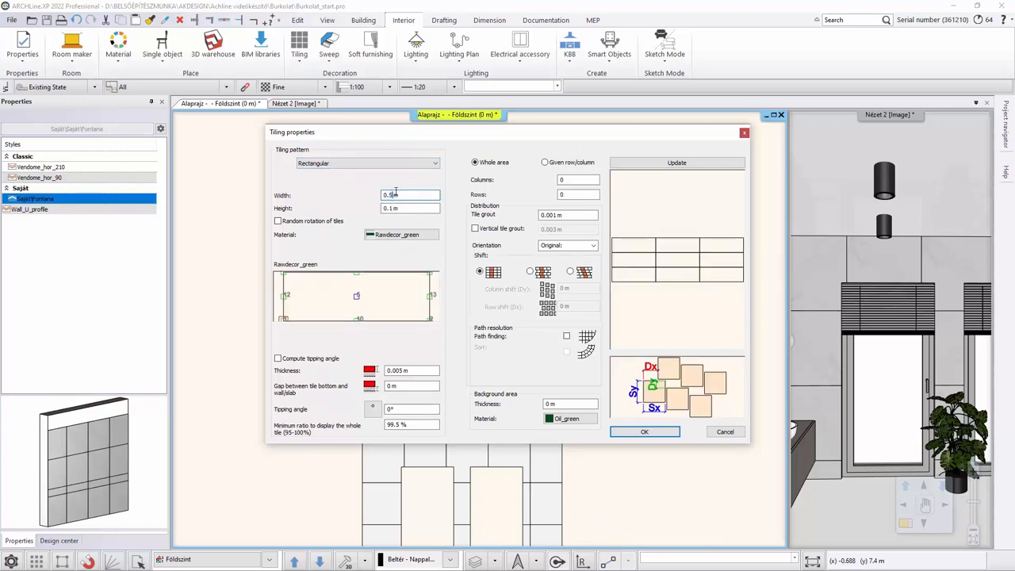
left_click(410, 207)
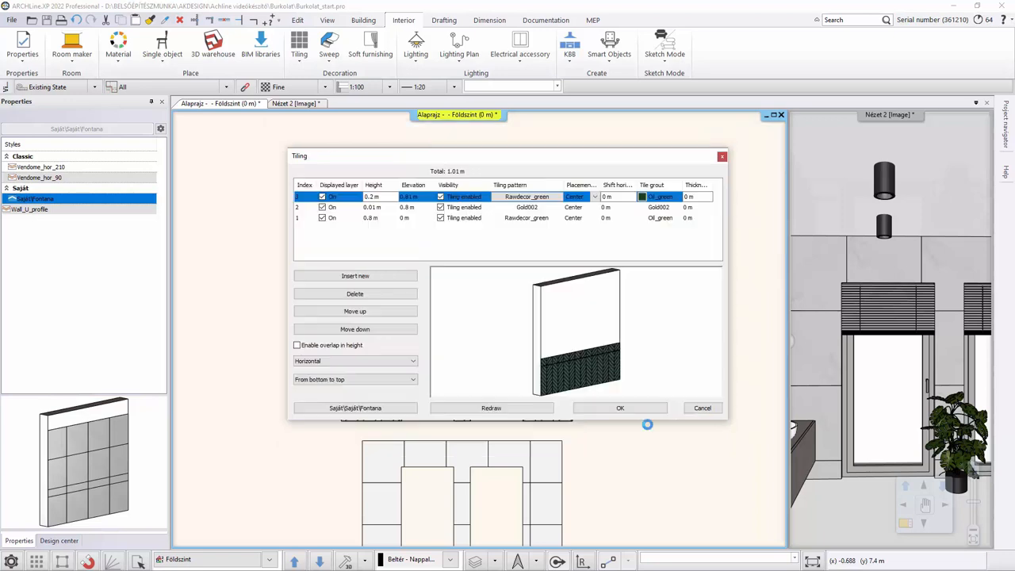
Copy the Gold002 strip to 1.01 m and add a 2 m green chevron row above, totalling 3.02 m
left_click(491, 408)
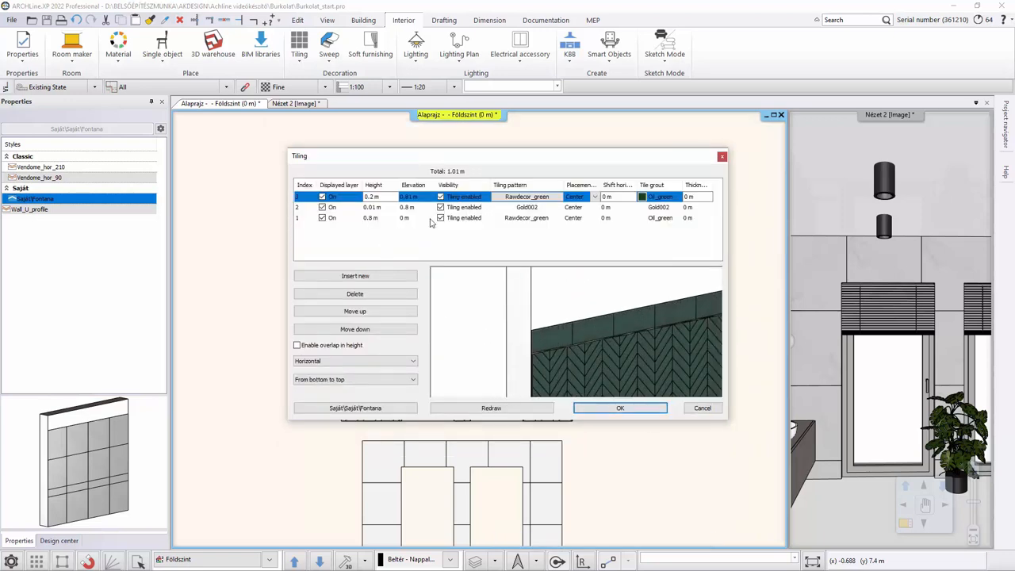
left_click(356, 275)
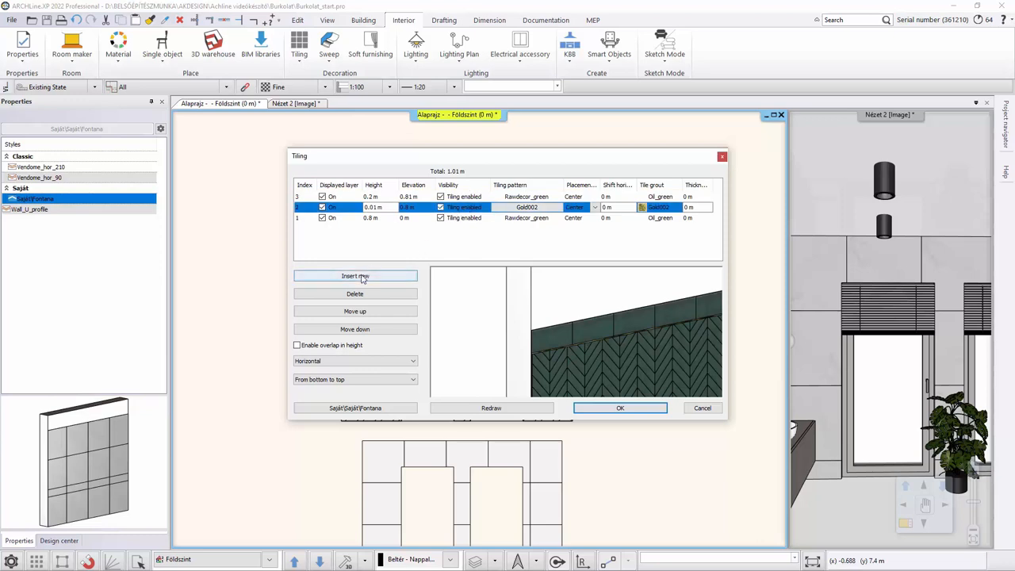
left_click(354, 275)
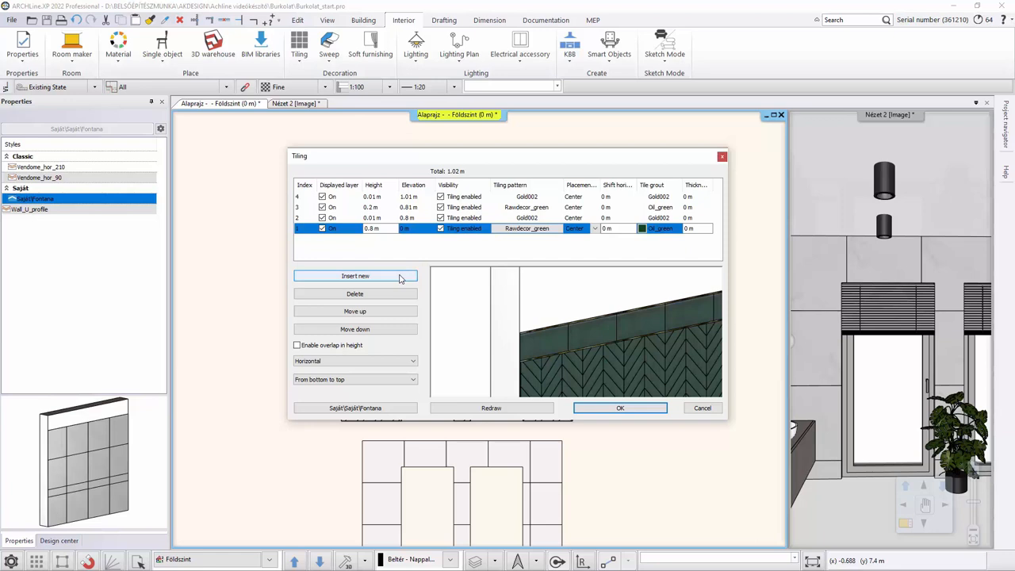
left_click(356, 275)
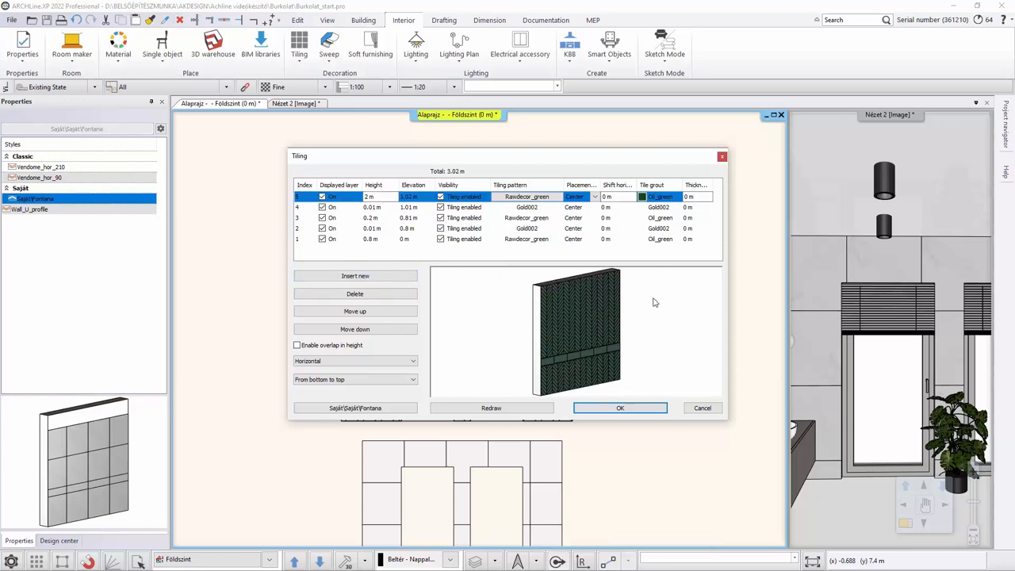
mouse_move(448, 177)
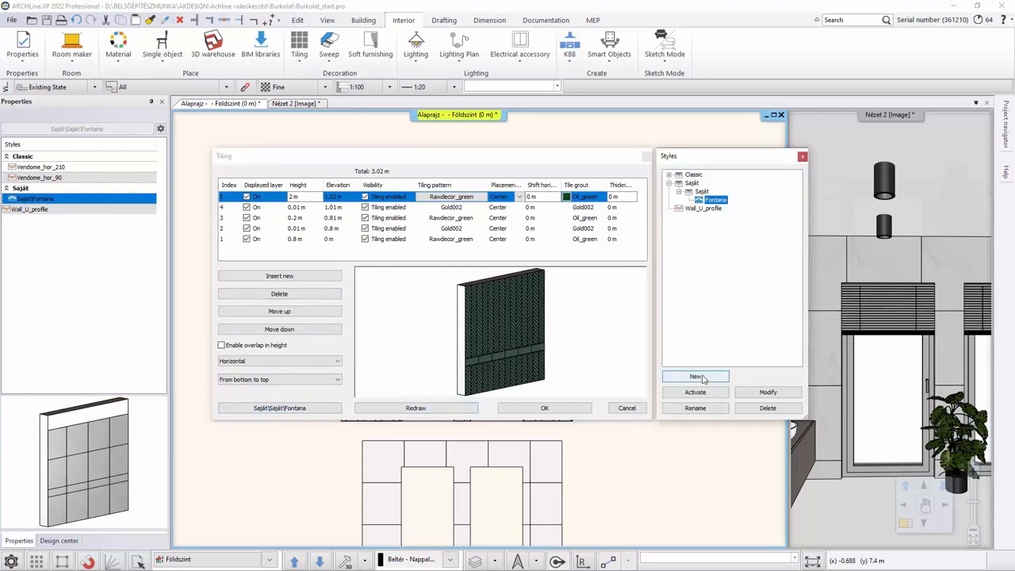
Create a new tiling style named Green in the Classic folder from the five-layer setup
left_click(696, 376)
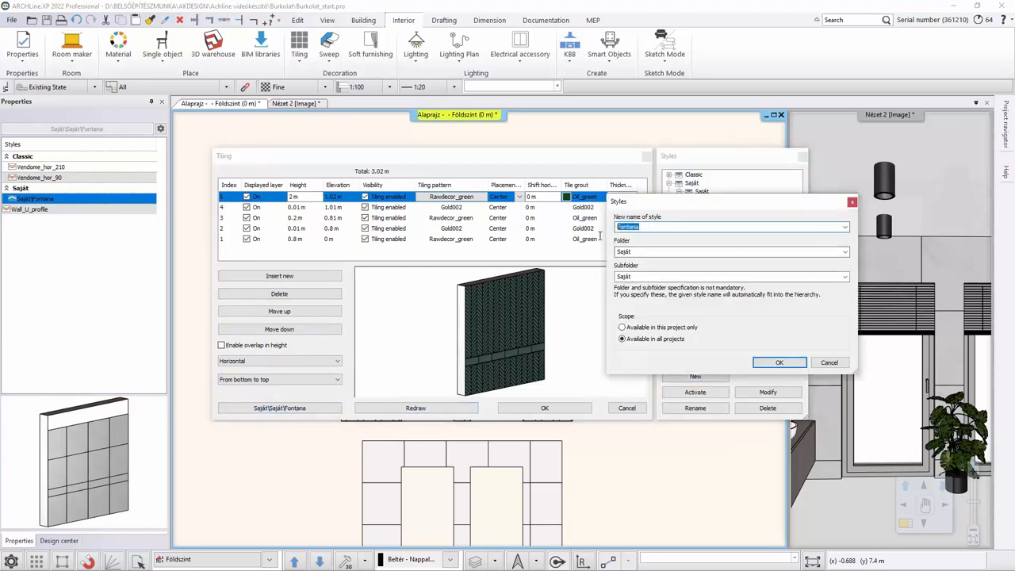
type("Green_")
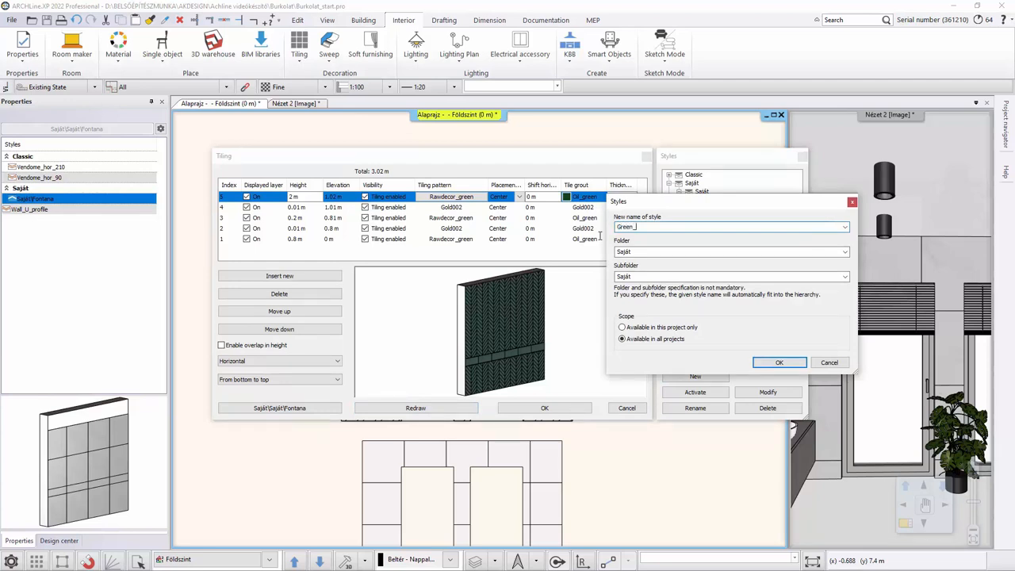
key("backspace")
type("Classic")
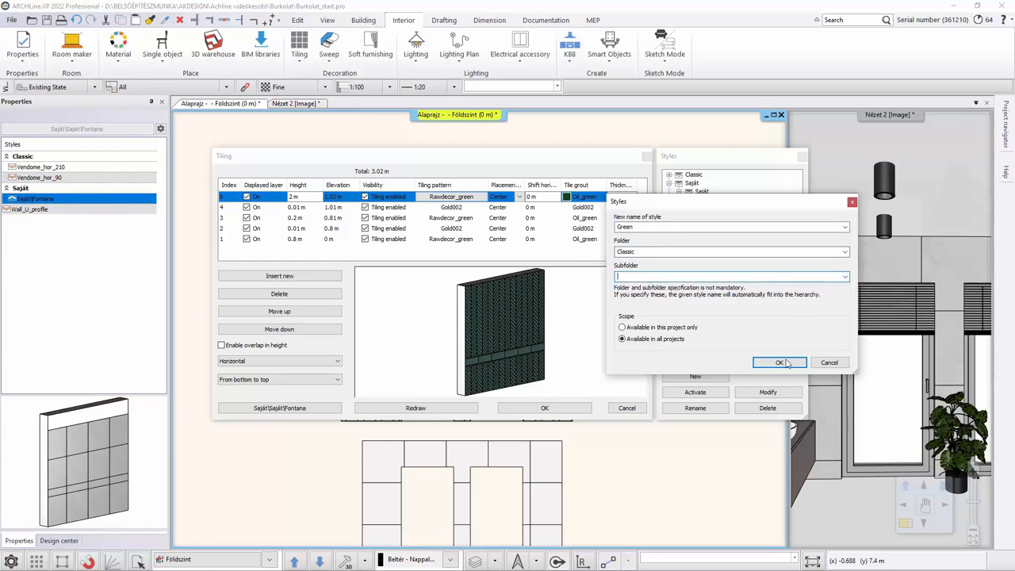
left_click(780, 362)
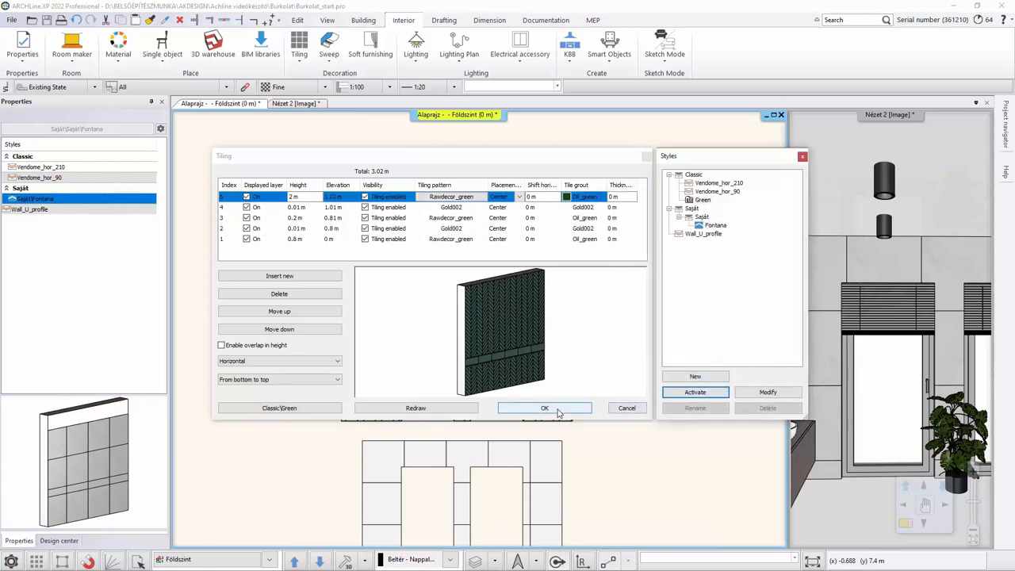
Accept the style and place the Green tiling on the vanity wall only
left_click(544, 408)
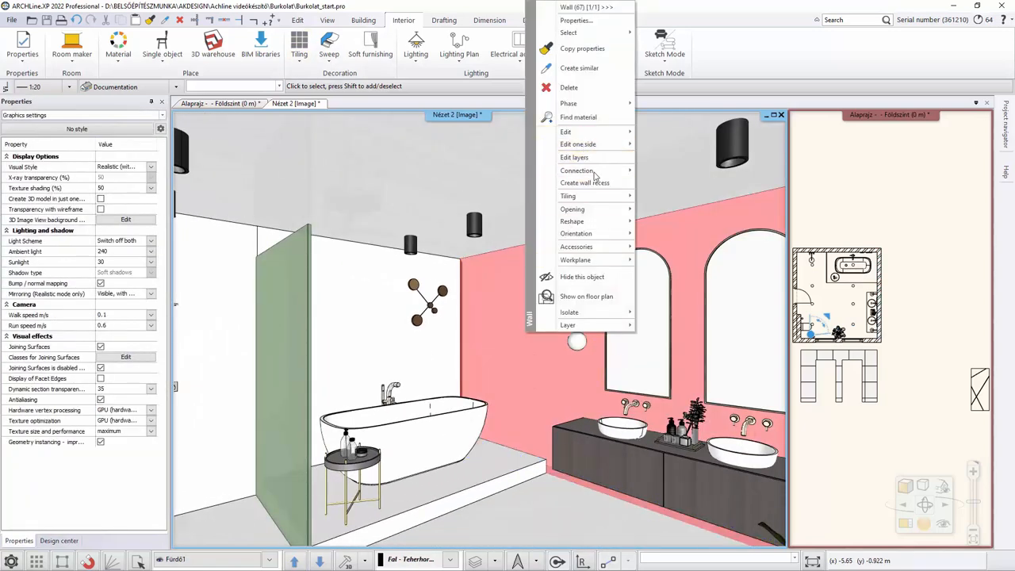
mouse_move(567, 196)
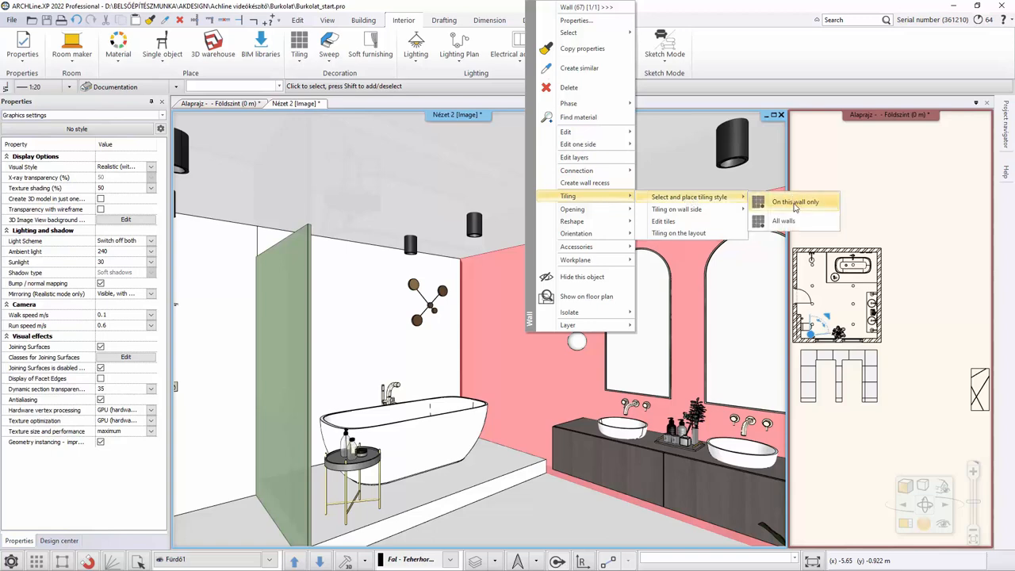
left_click(794, 201)
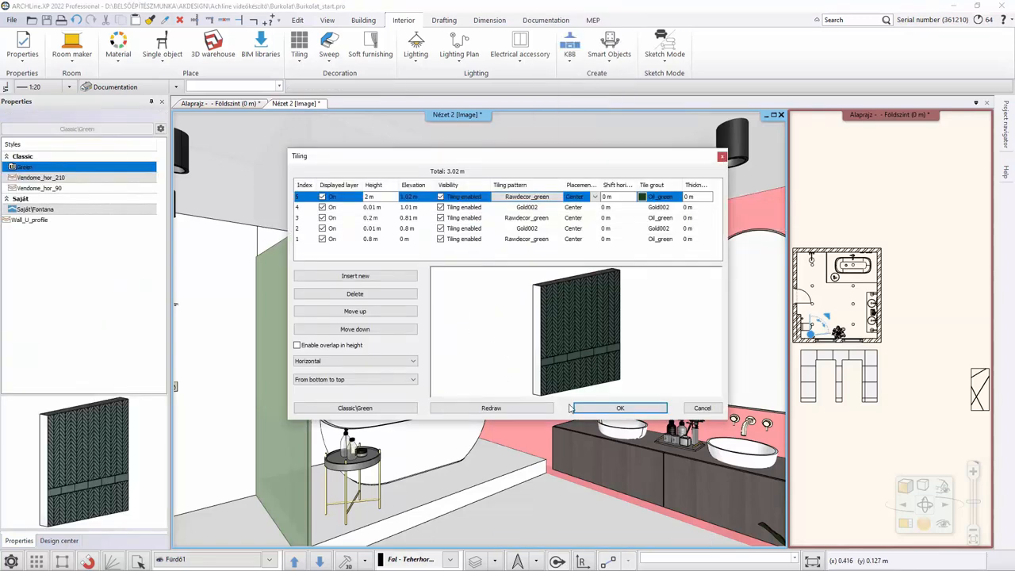
left_click(619, 408)
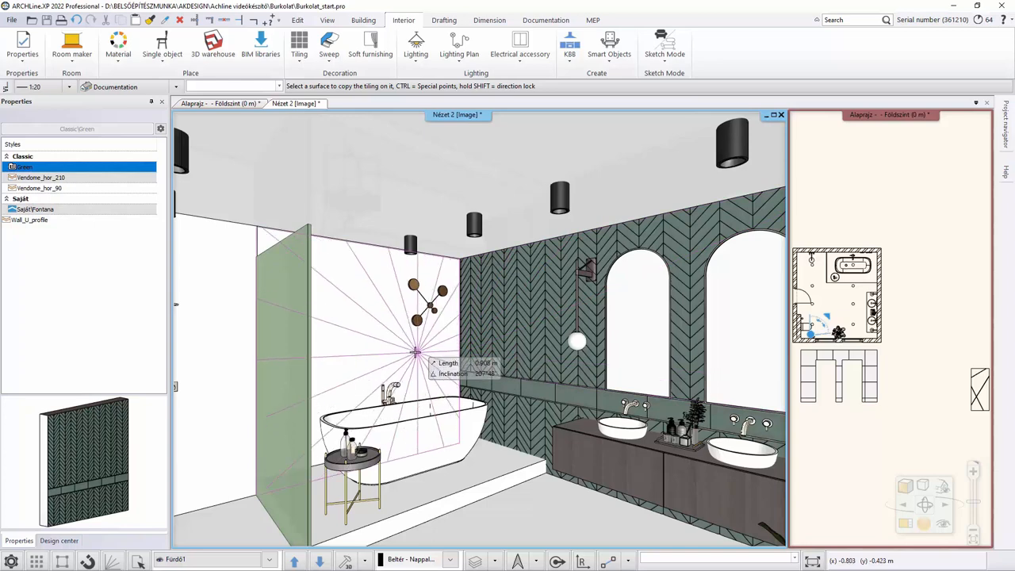
mouse_move(321, 321)
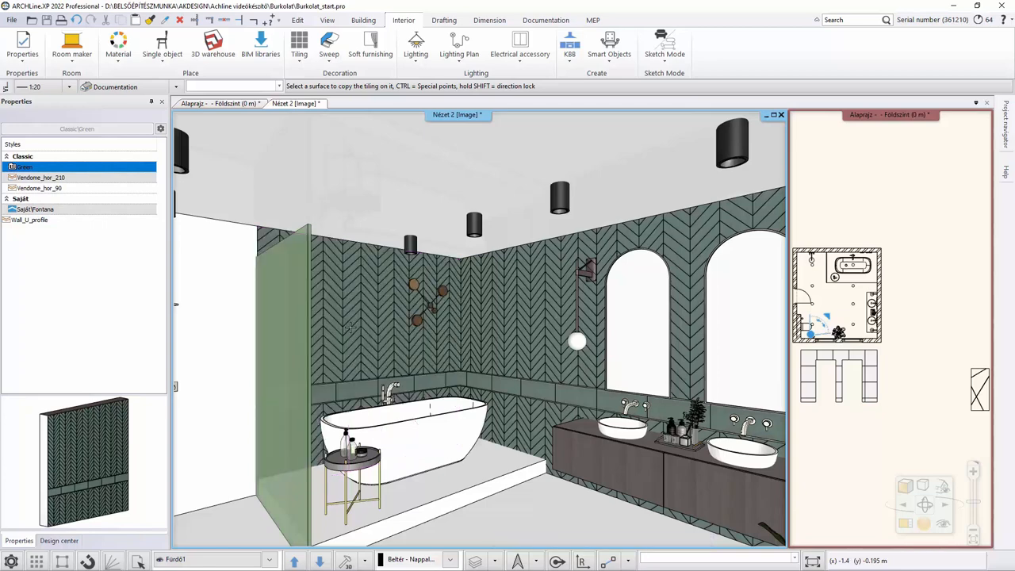
mouse_move(351, 323)
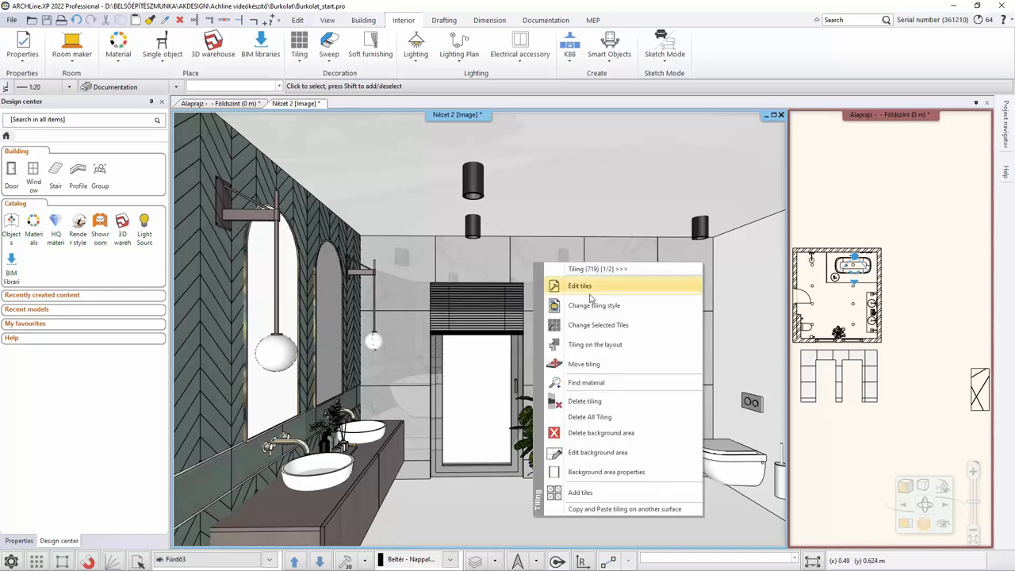
mouse_move(610, 305)
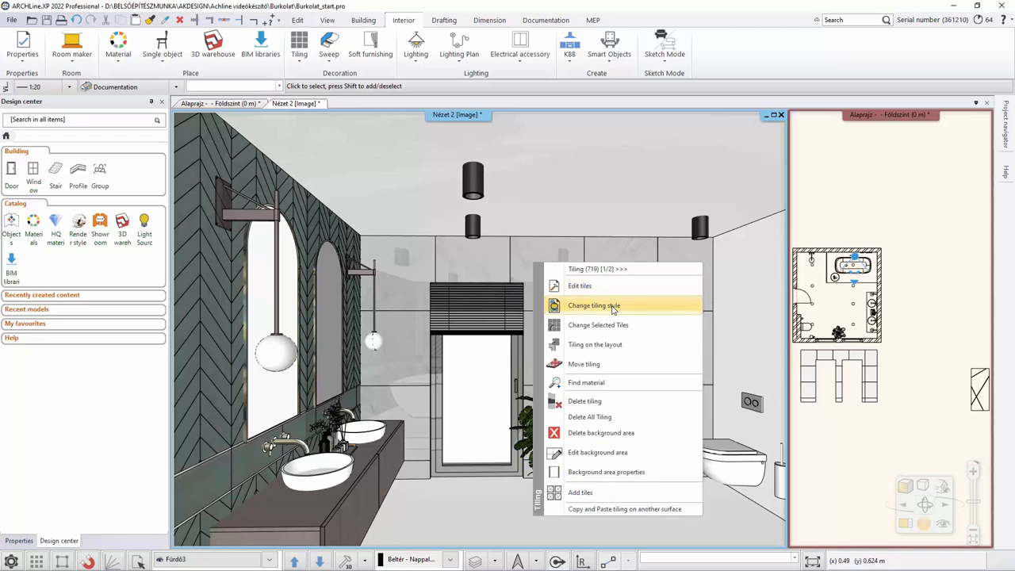
Change the wall tiling style, choosing Saját\Fontana and activating it
left_click(594, 305)
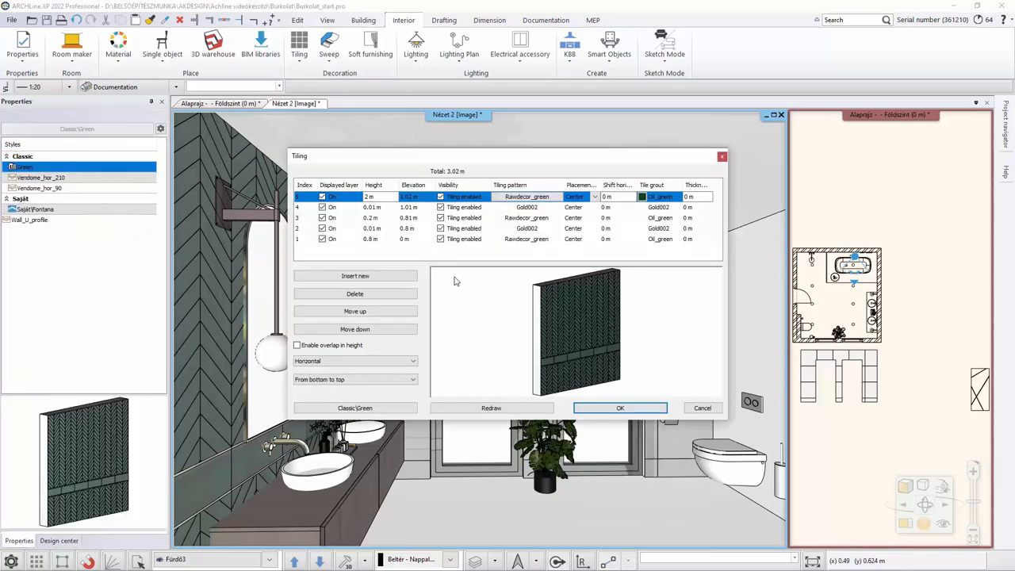
left_click(354, 407)
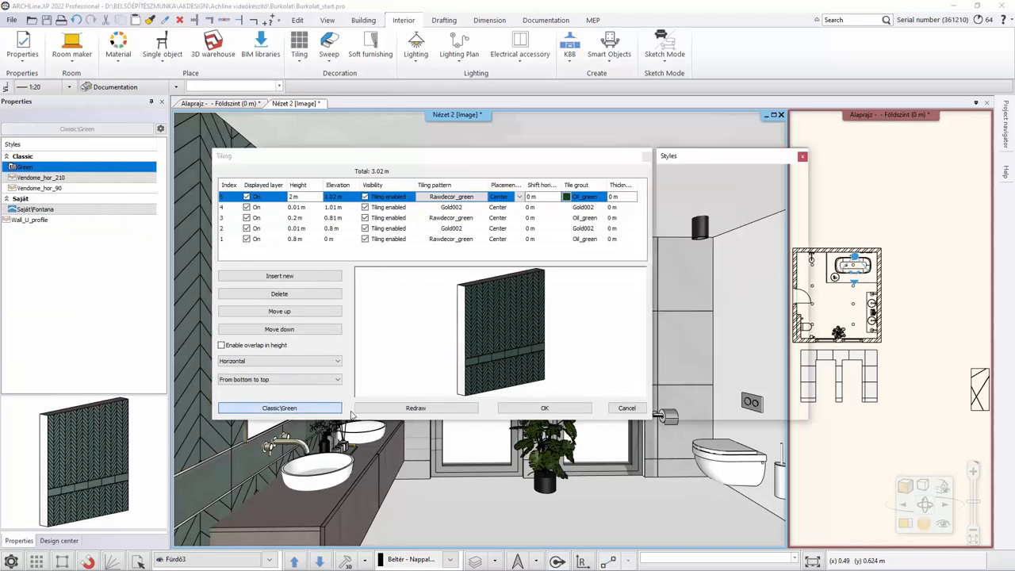
left_click(279, 408)
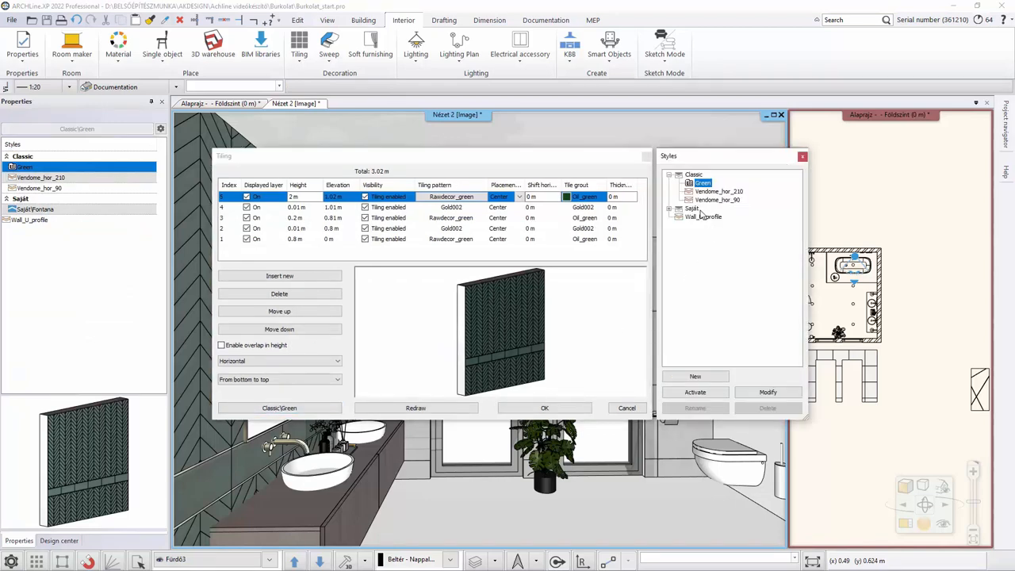
left_click(701, 216)
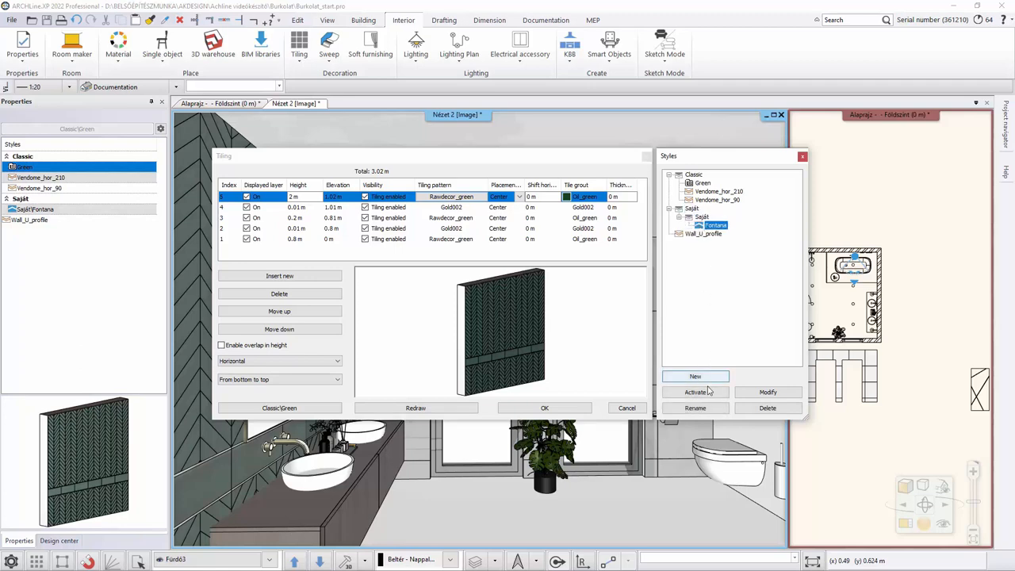
left_click(545, 408)
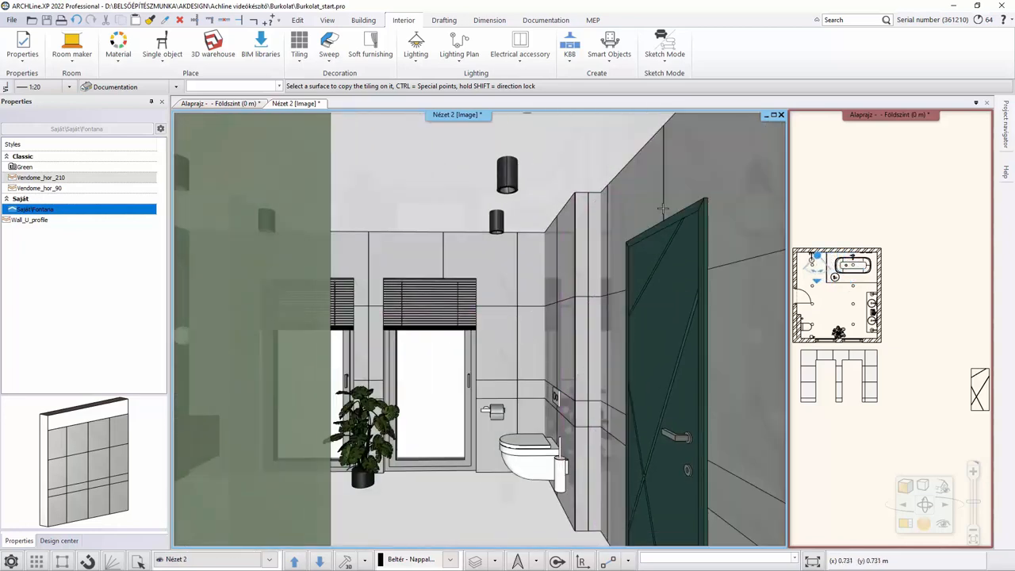
Start tiling on the shower wall side and switch its pattern to Mosaic tiling
left_click(59, 540)
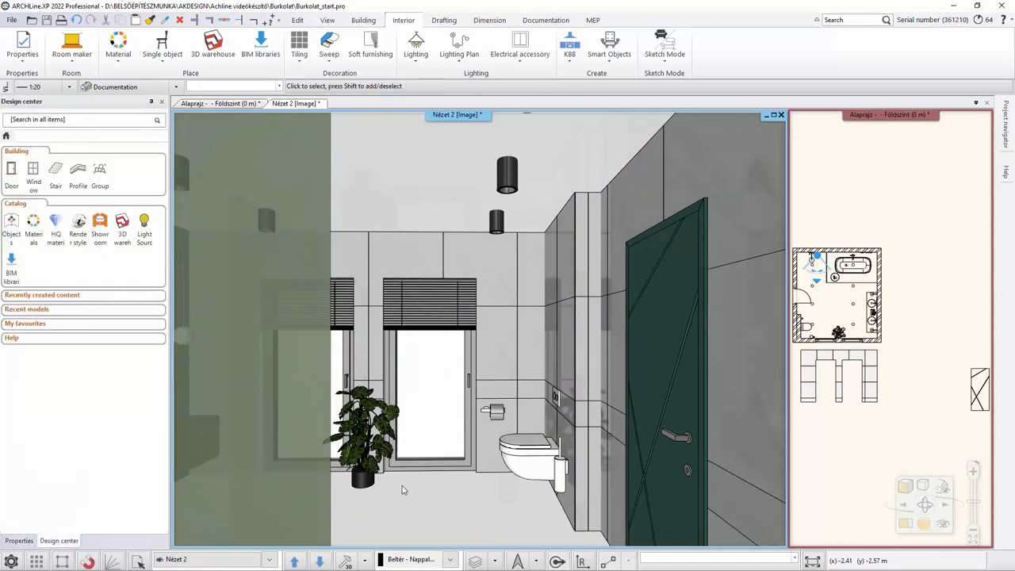
mouse_move(295, 560)
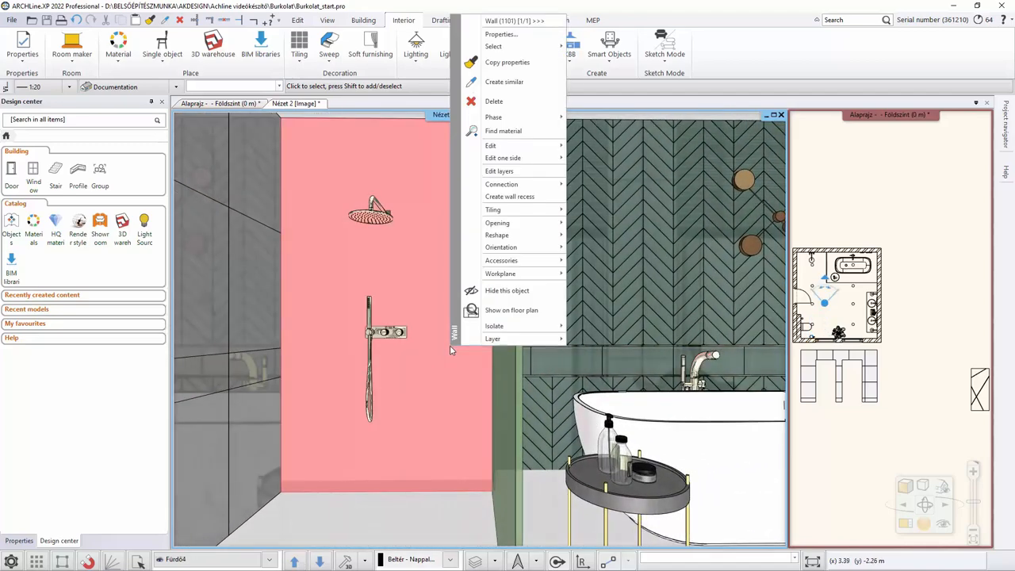
mouse_move(493, 209)
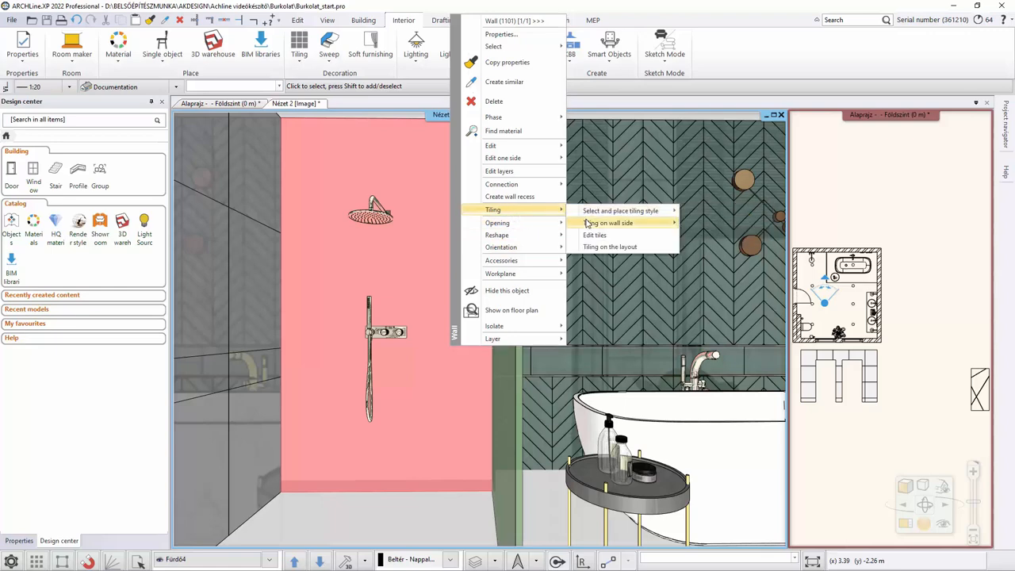
left_click(608, 223)
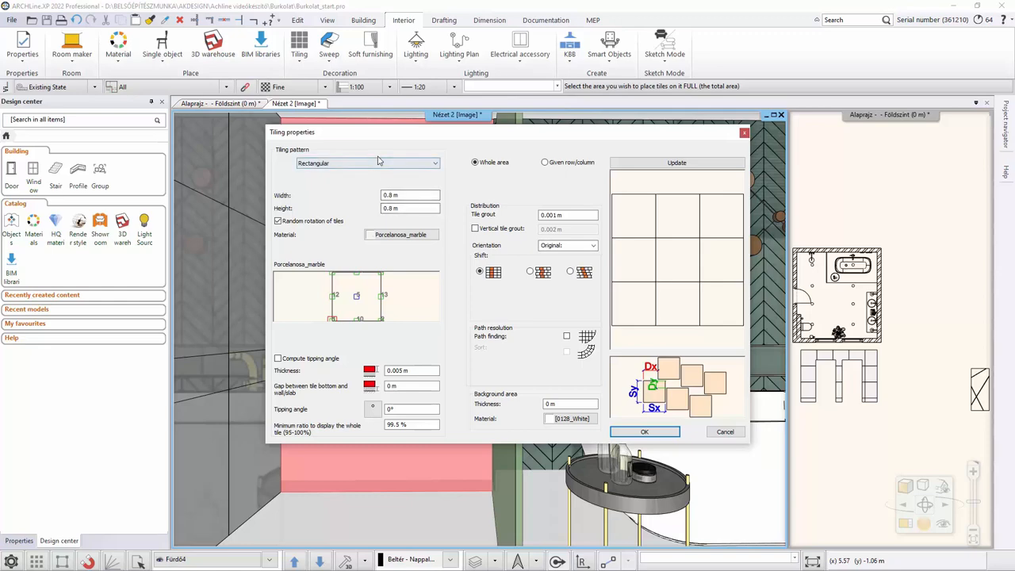
left_click(367, 162)
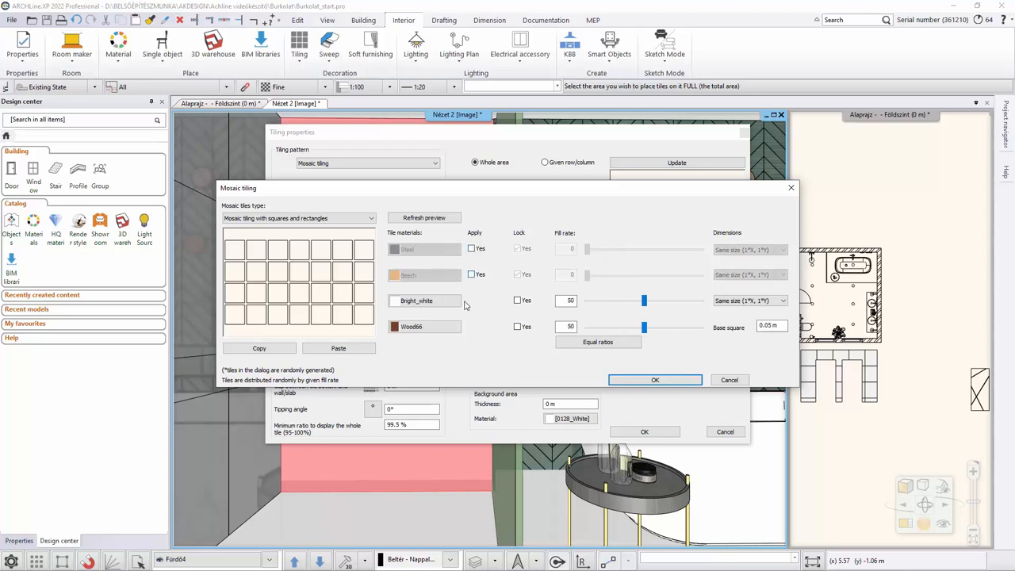
Enable all four mosaic materials and pick green and gold tiles from Tile > Personal
left_click(472, 274)
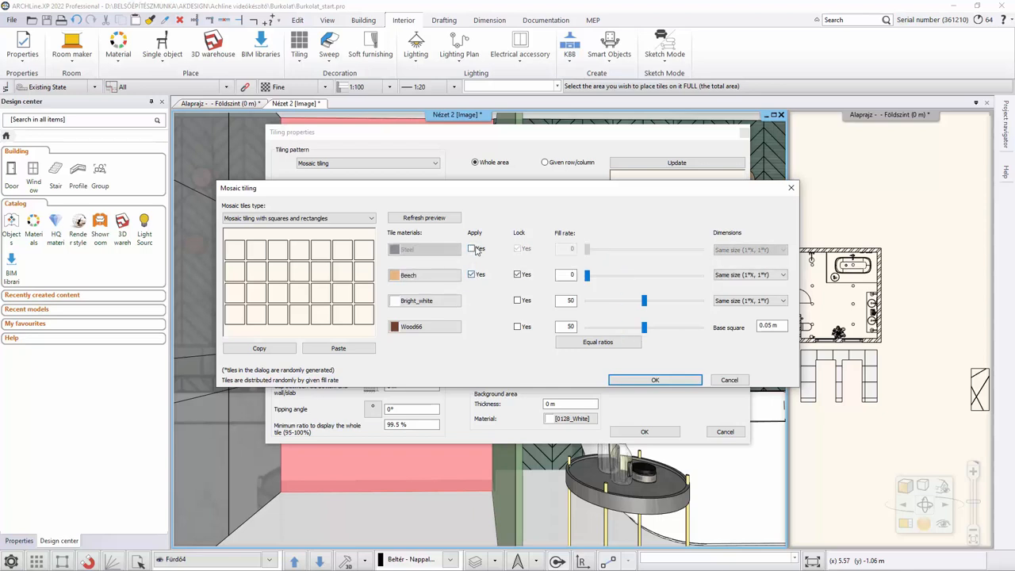
left_click(471, 249)
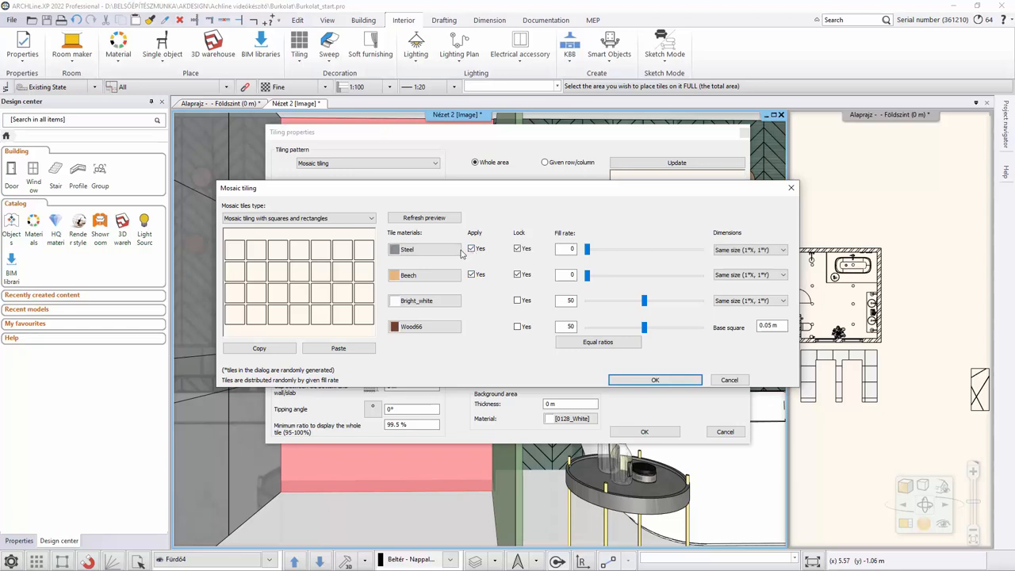
left_click(394, 249)
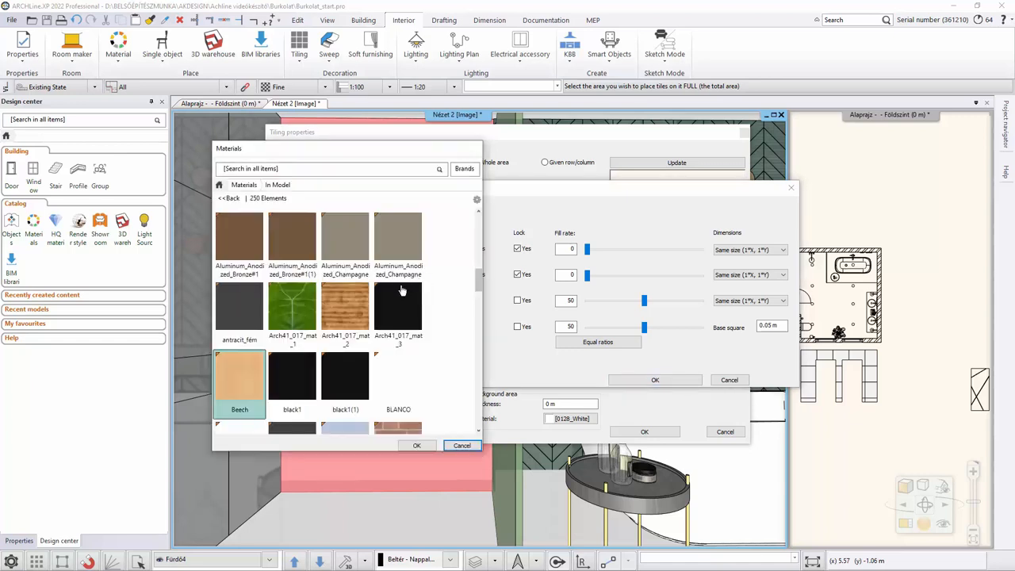
left_click(230, 197)
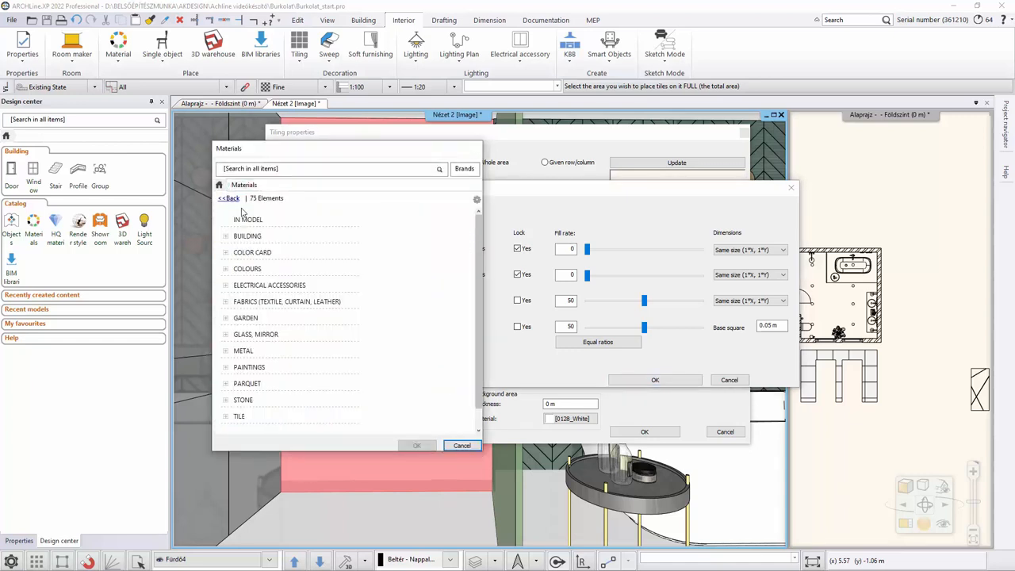
left_click(255, 351)
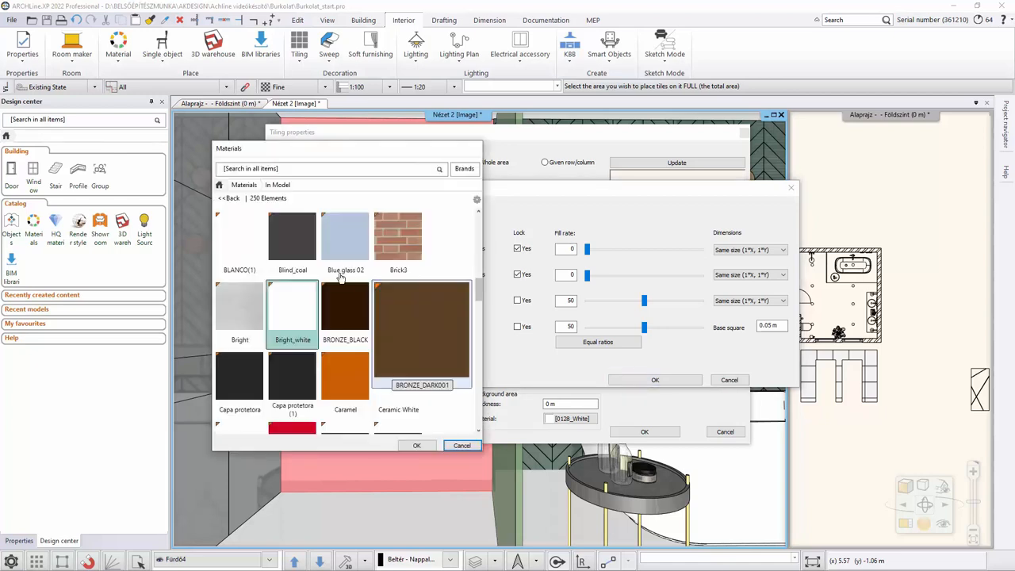
left_click(230, 198)
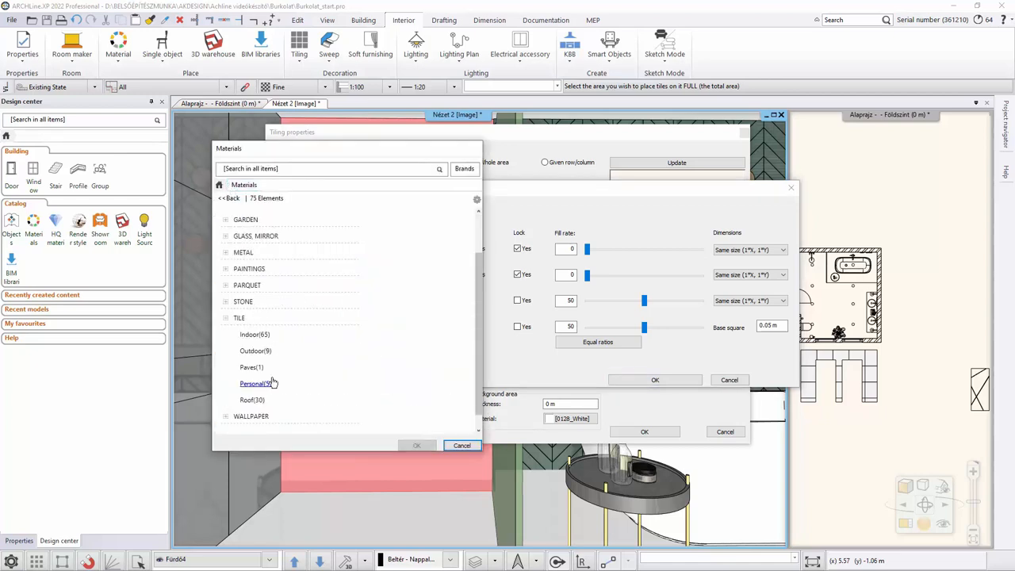
left_click(255, 384)
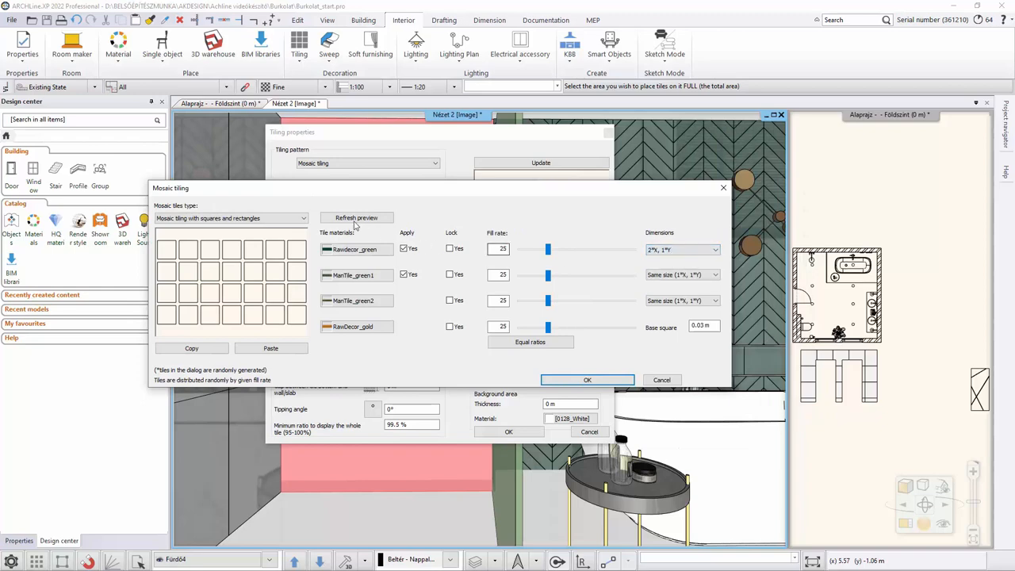
Refresh the mosaic preview and apply it to the shower wall
left_click(356, 217)
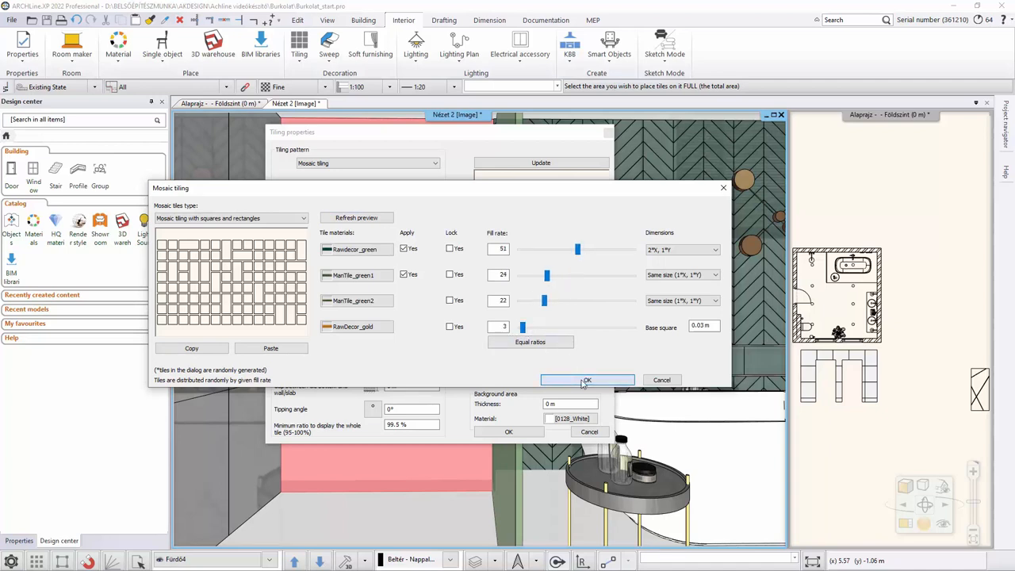
left_click(587, 380)
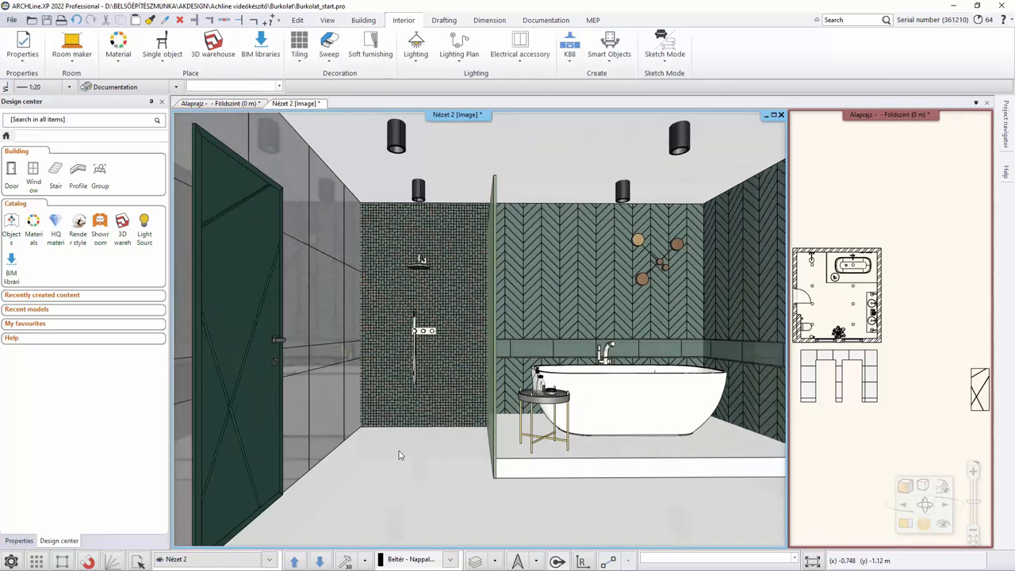
Tile the full bathroom floor slab with 0.8 m Porcelanosa_marble tiles
right_click(409, 452)
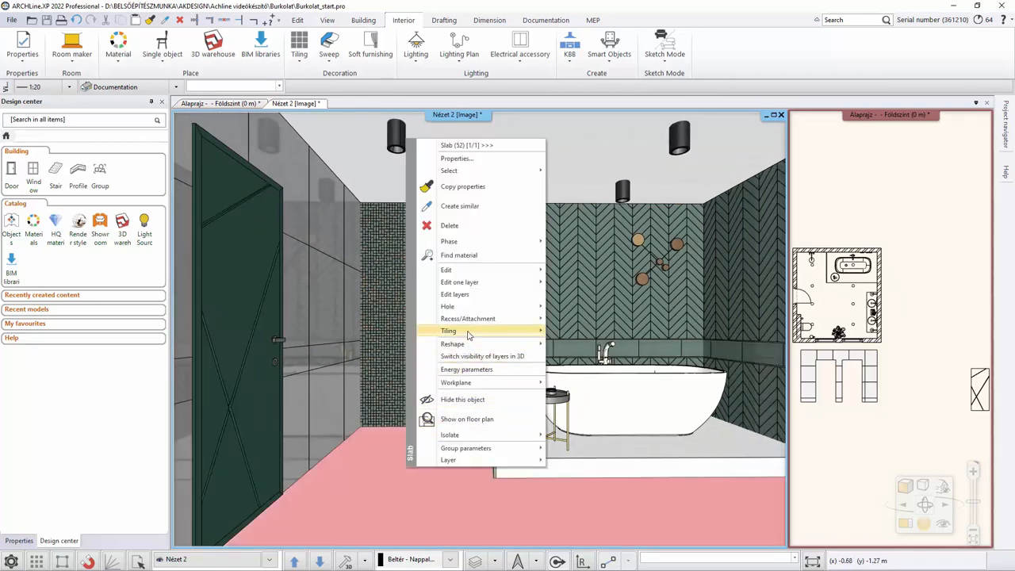
left_click(449, 330)
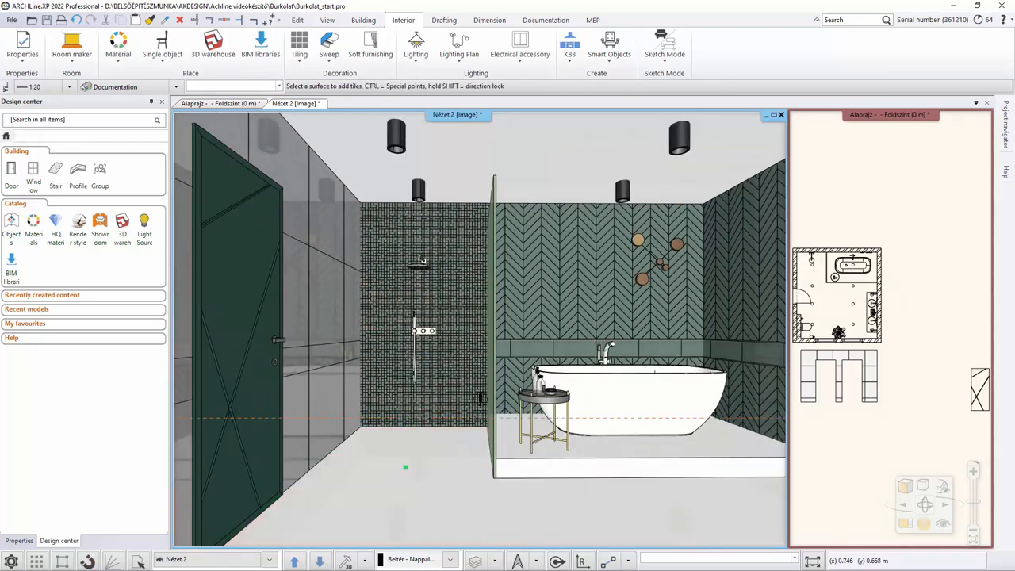
left_click(299, 43)
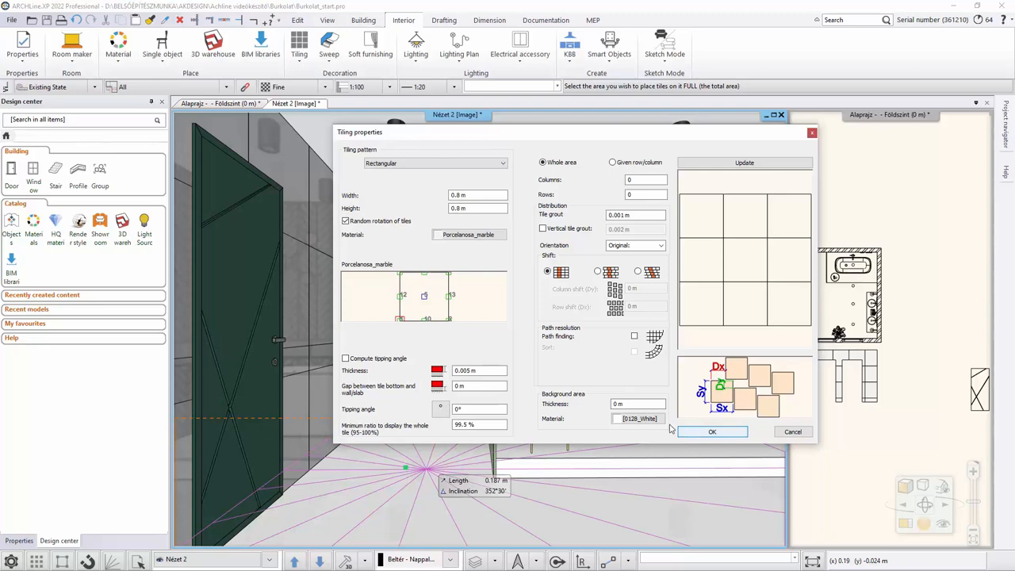
left_click(711, 432)
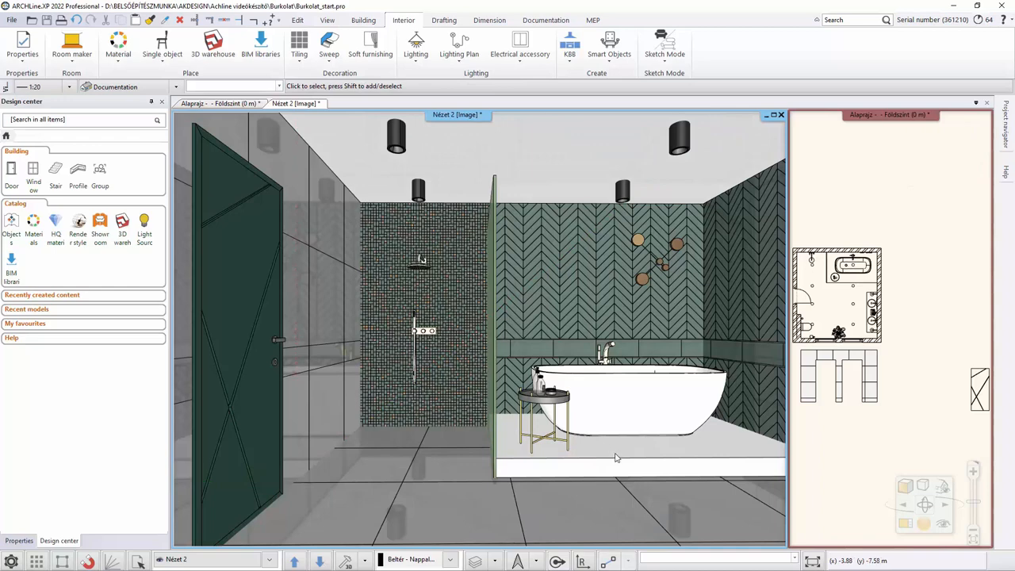
Tile the full area of the slab under the bathtub with the 0.8 m Porcelanosa_marble tiles
right_click(616, 458)
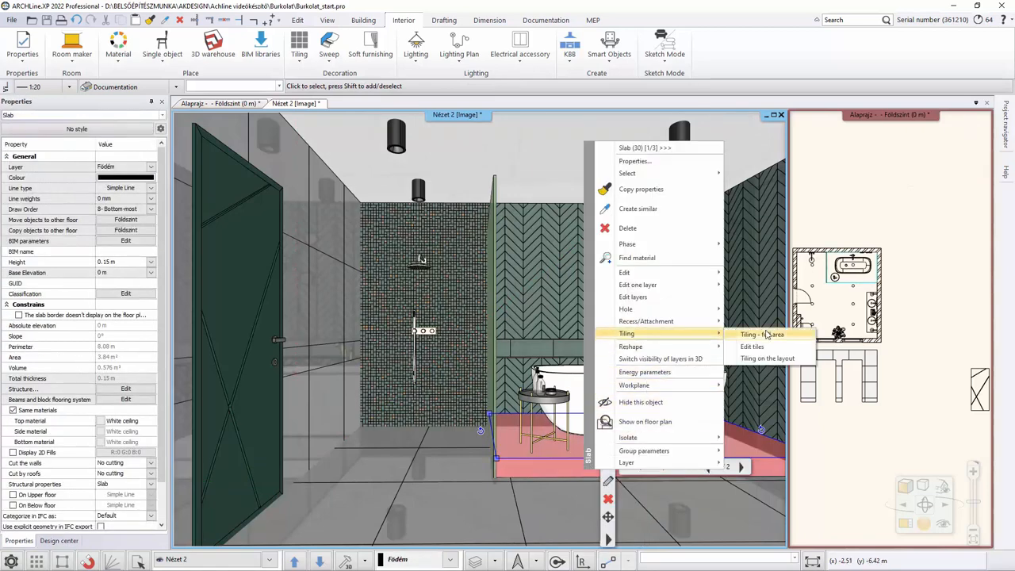
left_click(761, 334)
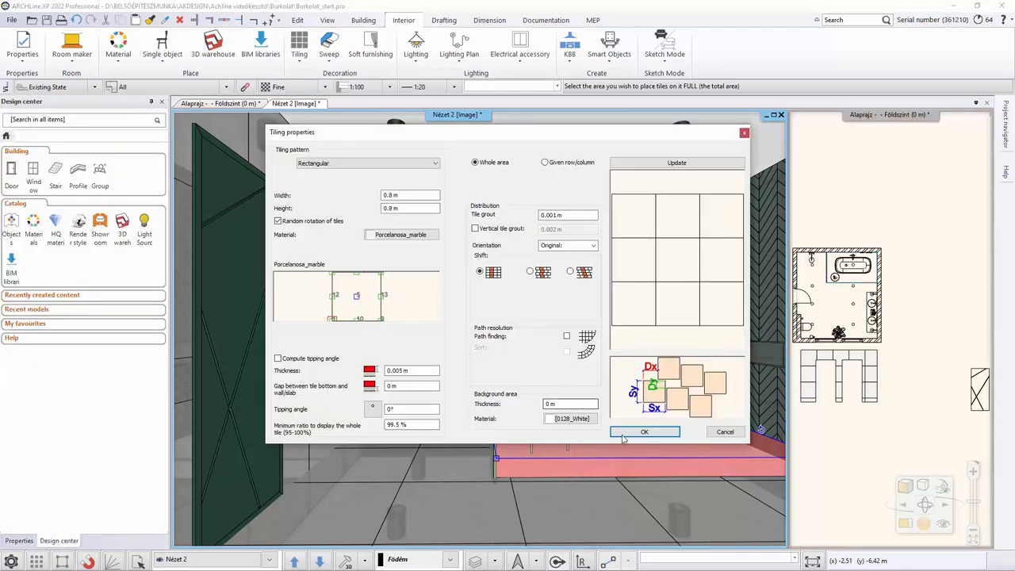
left_click(644, 432)
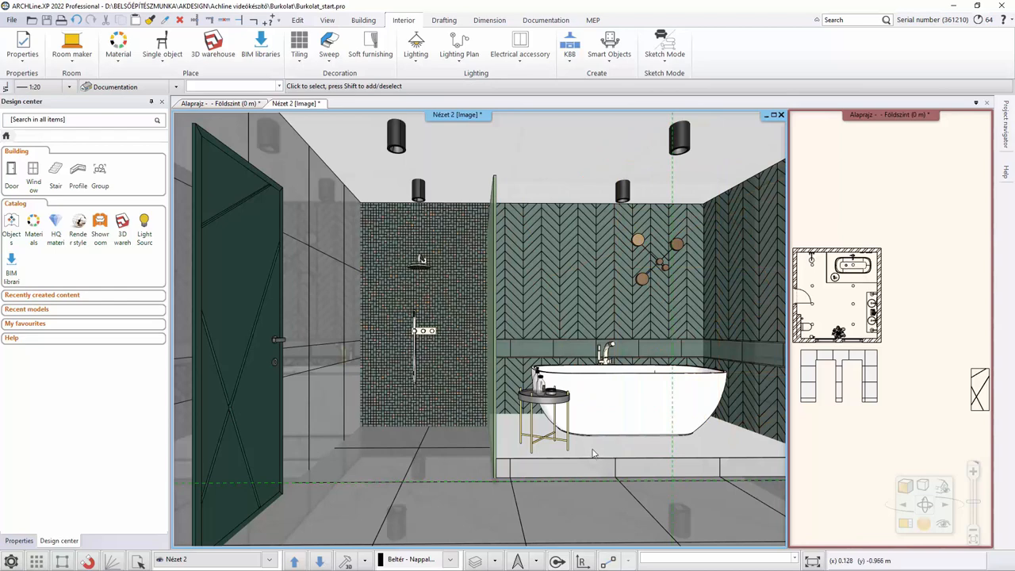
left_click(586, 452)
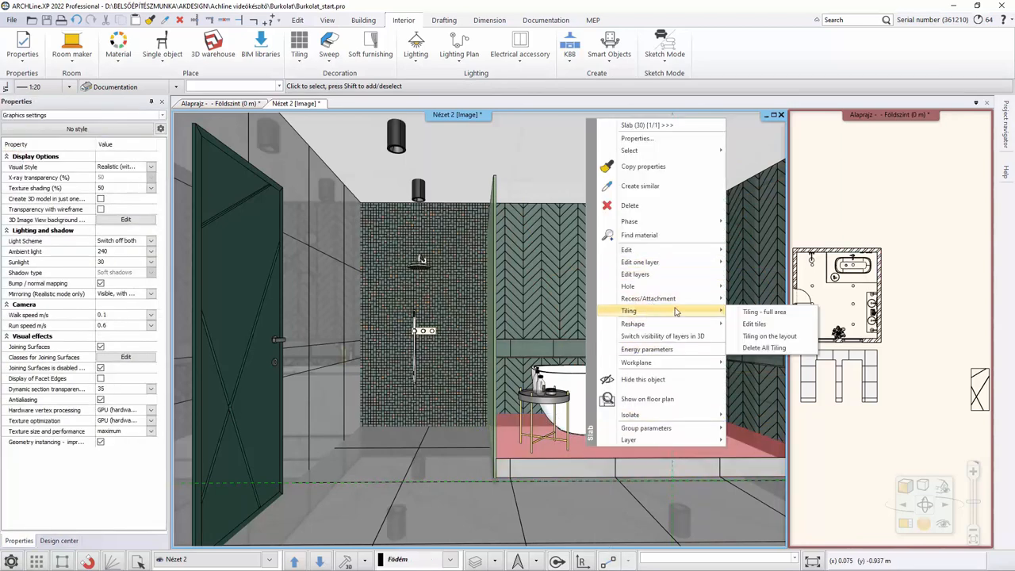
left_click(764, 312)
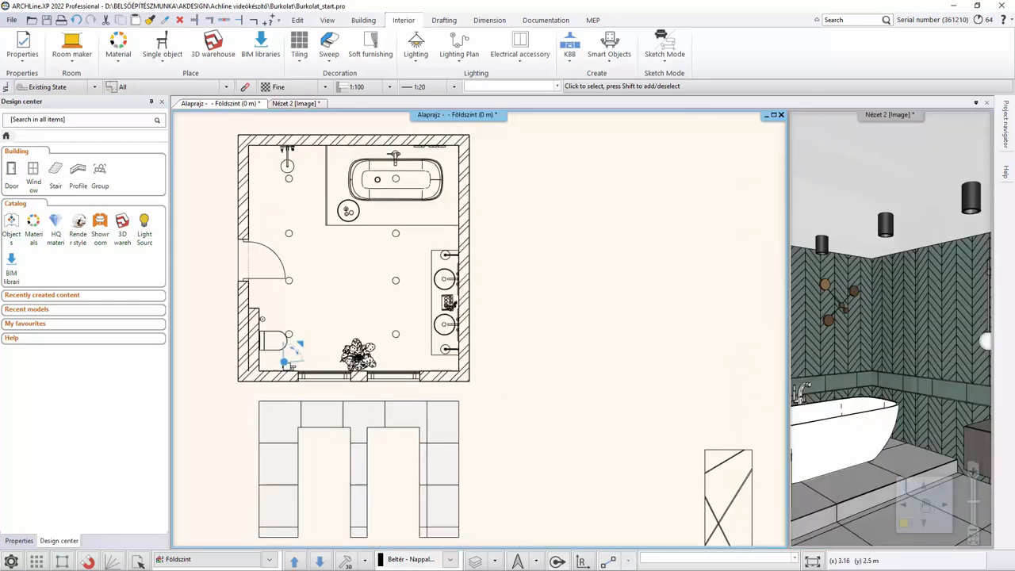
In Documentation > Wall view settings, set Visual Style to Realistic (with edges)
left_click(546, 20)
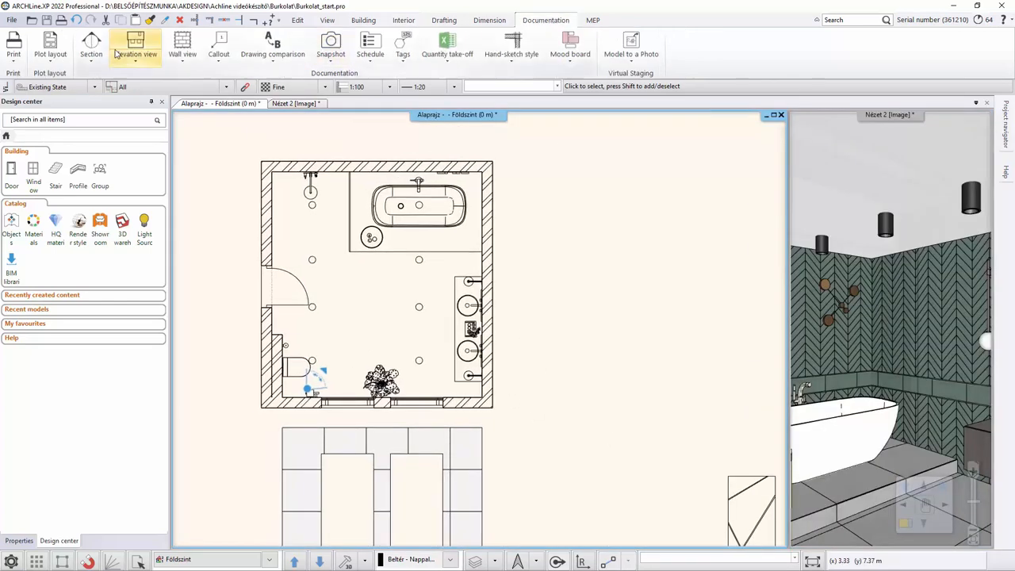
left_click(183, 45)
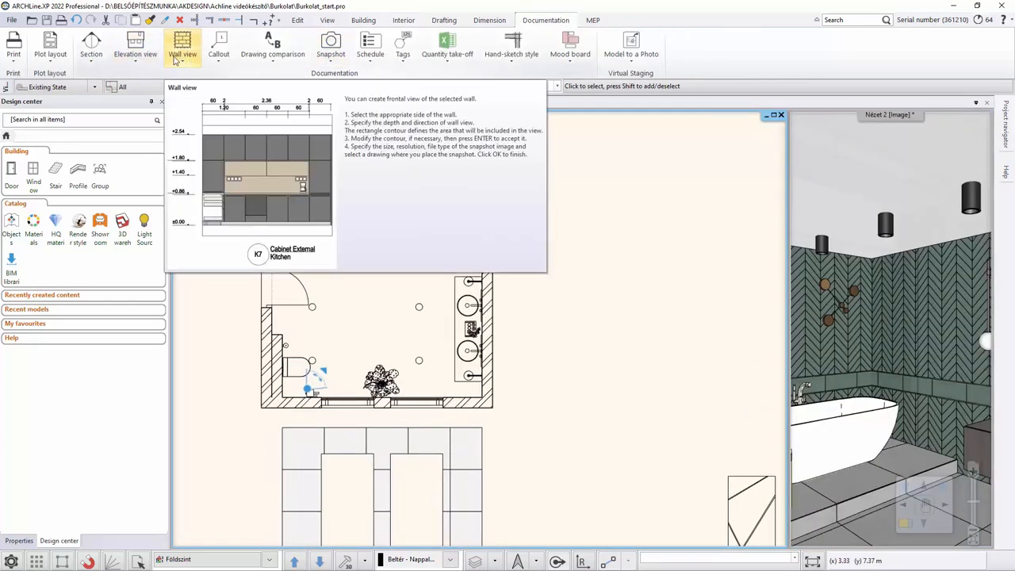
left_click(181, 45)
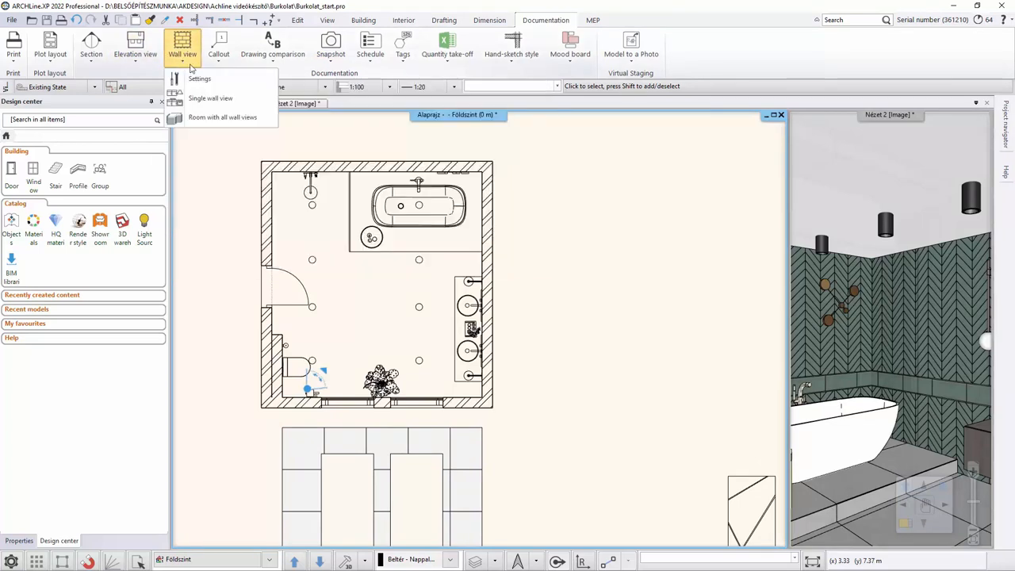
left_click(199, 78)
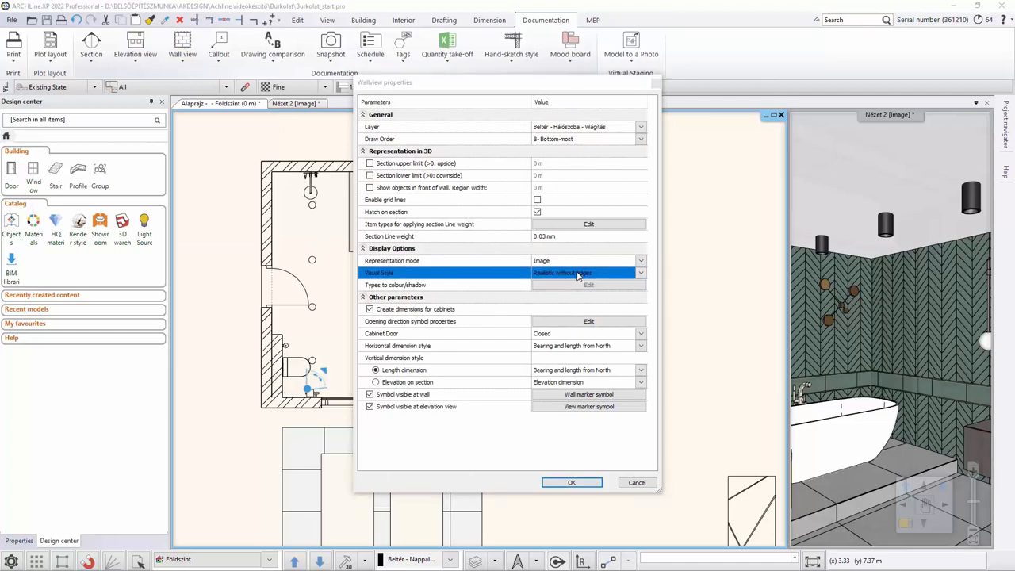
left_click(640, 273)
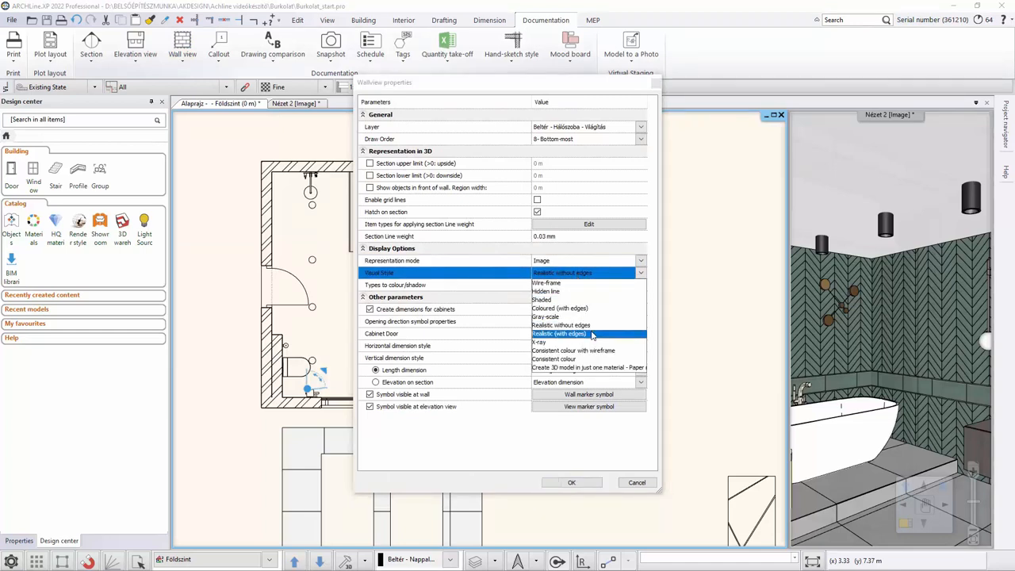
left_click(560, 333)
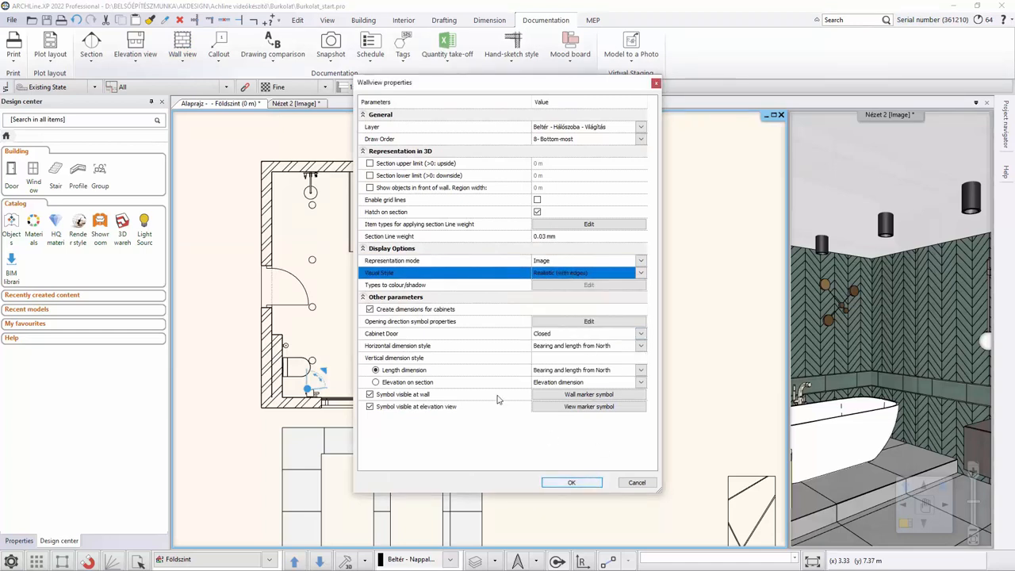
left_click(571, 482)
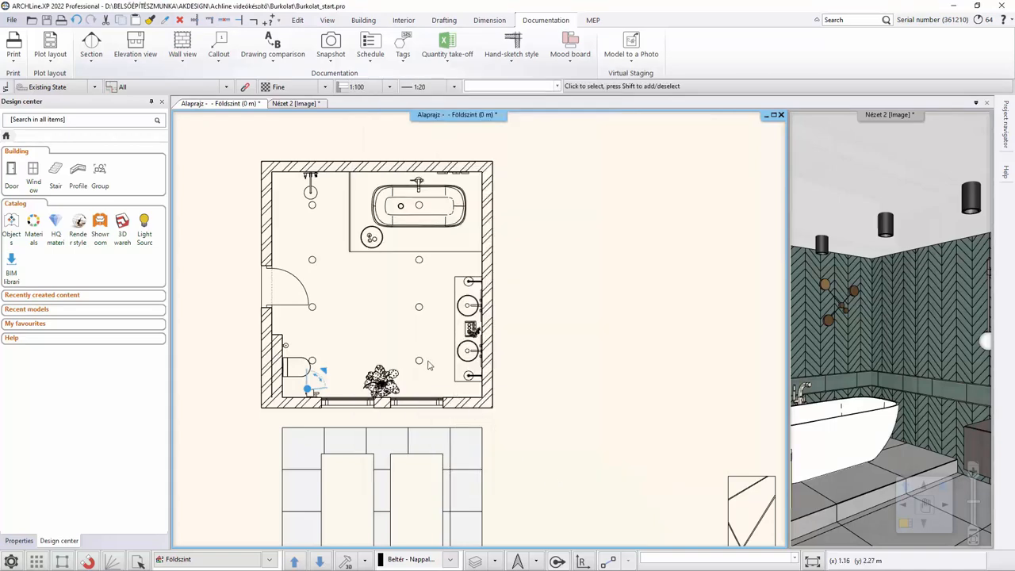
left_click(181, 45)
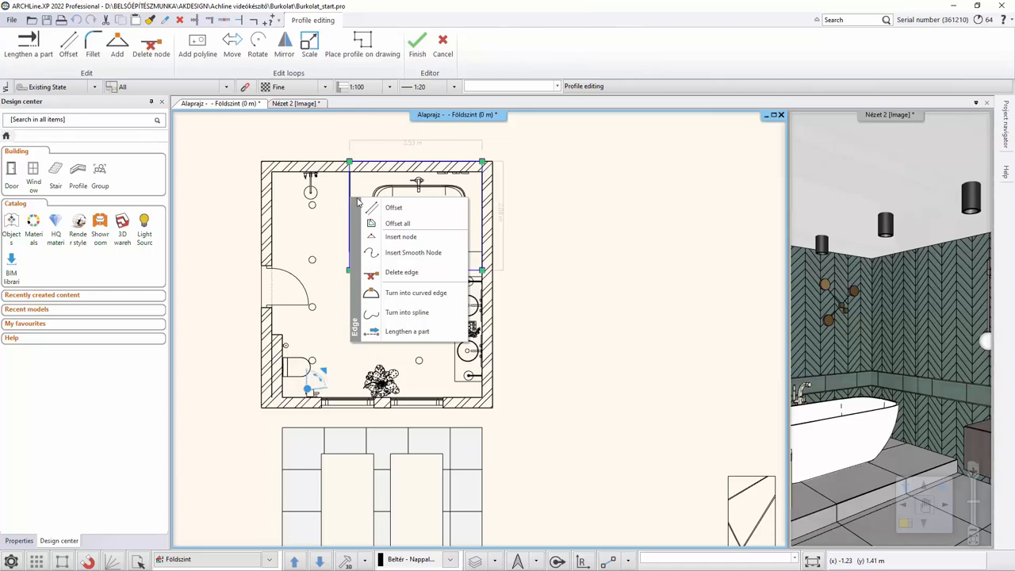
mouse_move(394, 207)
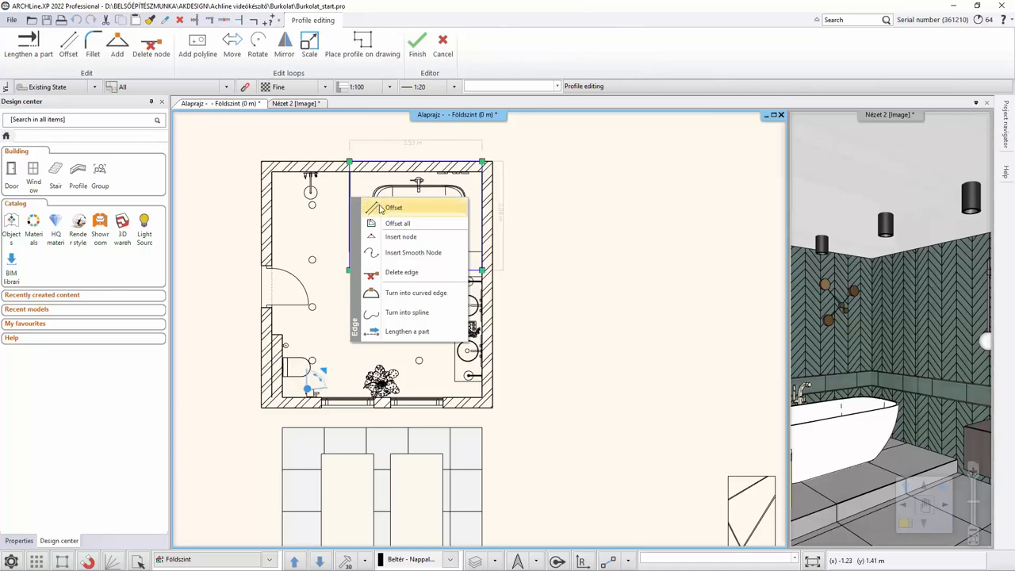
Offset an edge of the wall-view contour for the shower and bathtub wall
left_click(393, 207)
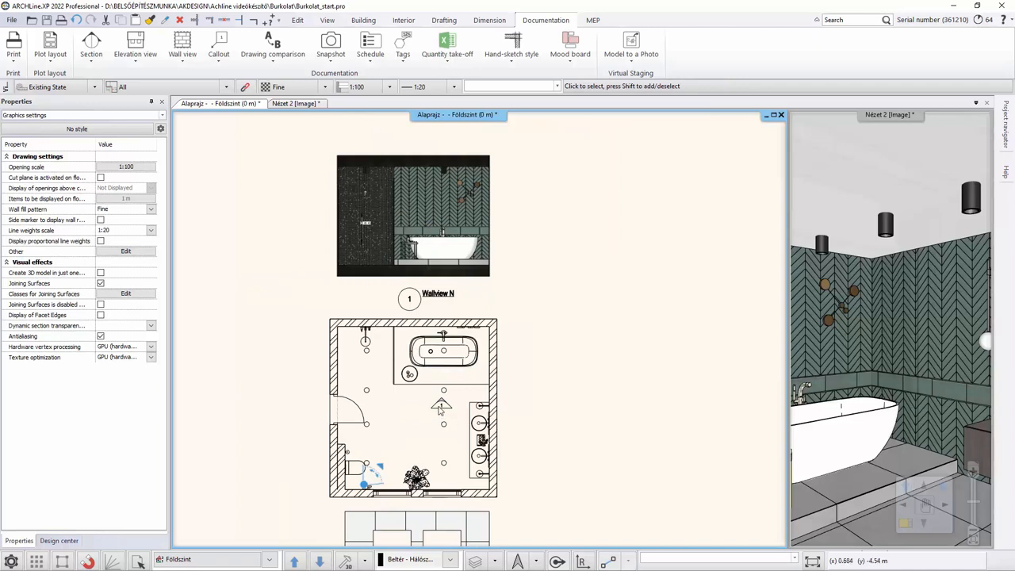
mouse_move(434, 345)
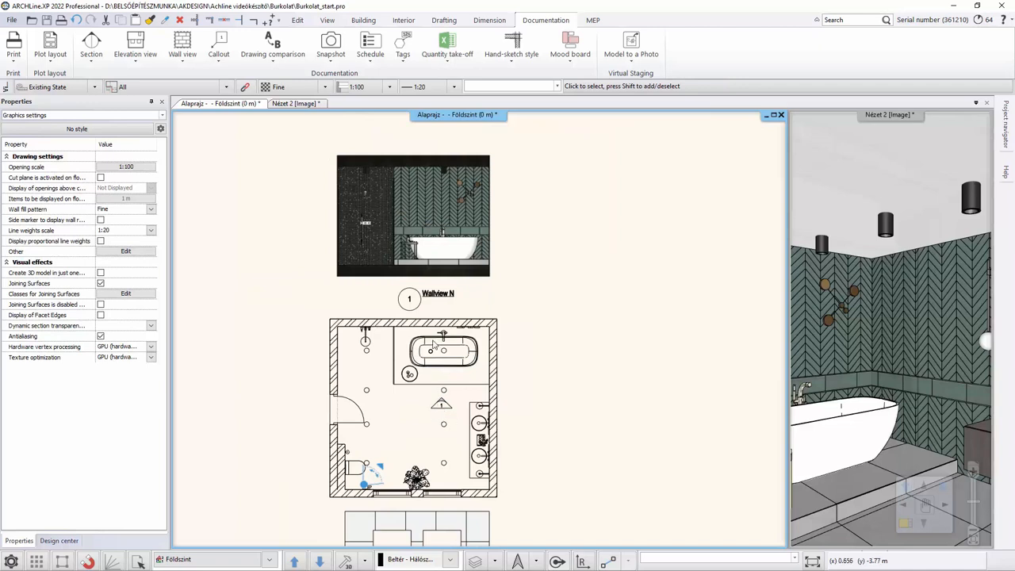
mouse_move(418, 308)
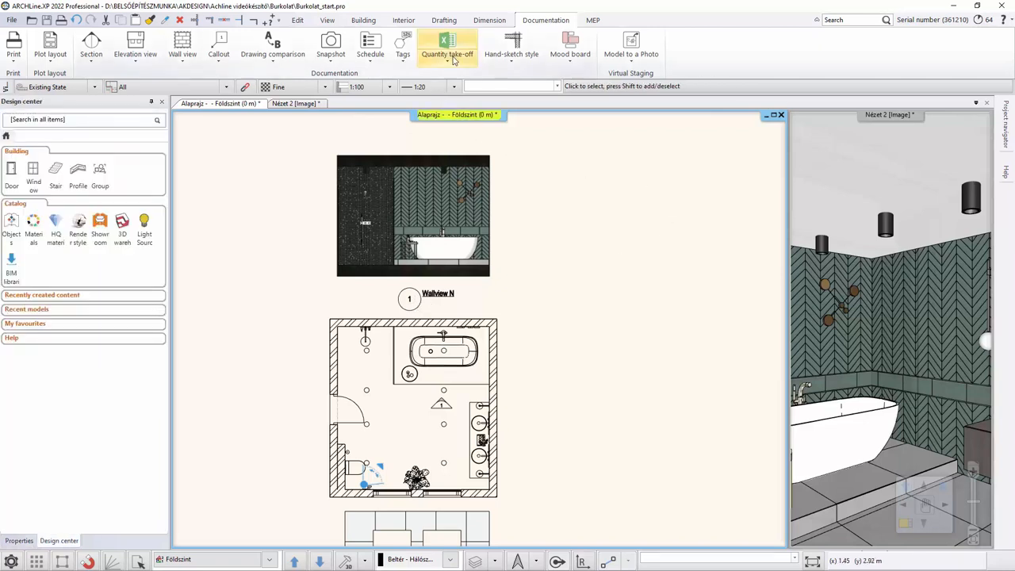
mouse_move(443, 65)
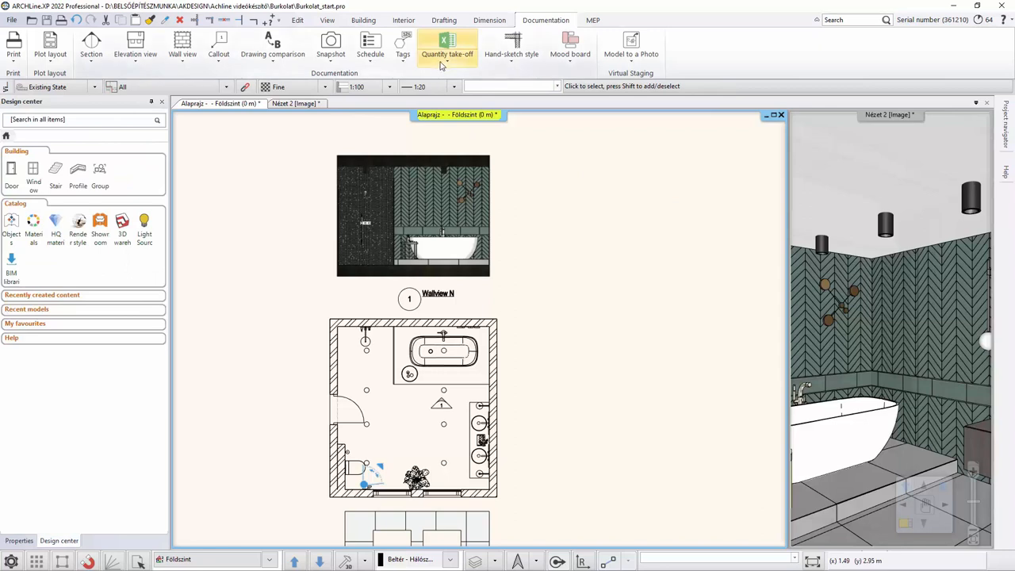
Export a Tiling Excel list limited to Walls and Slabs, saved as Tiling.xlsx
left_click(447, 47)
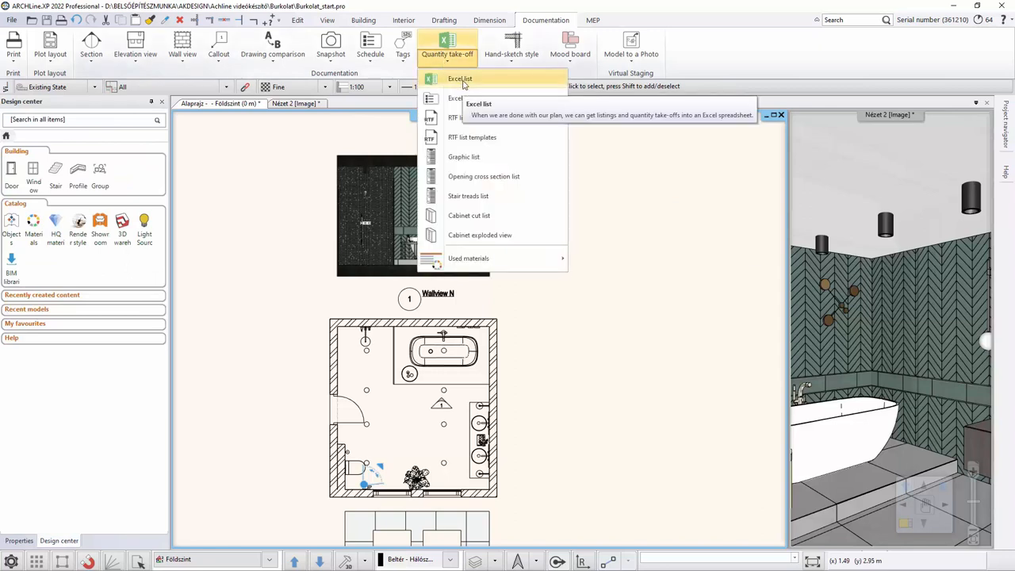
left_click(460, 78)
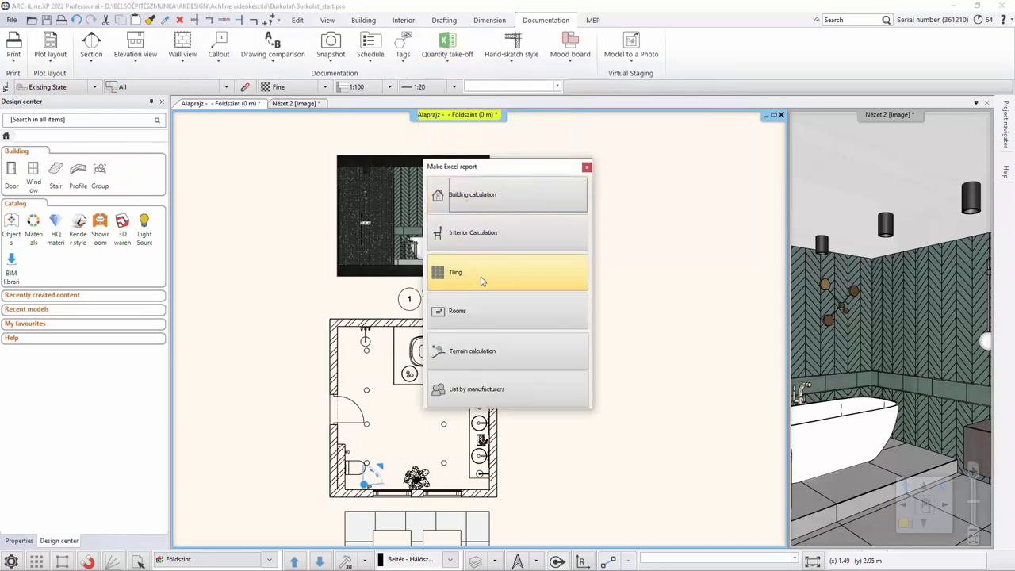
left_click(455, 272)
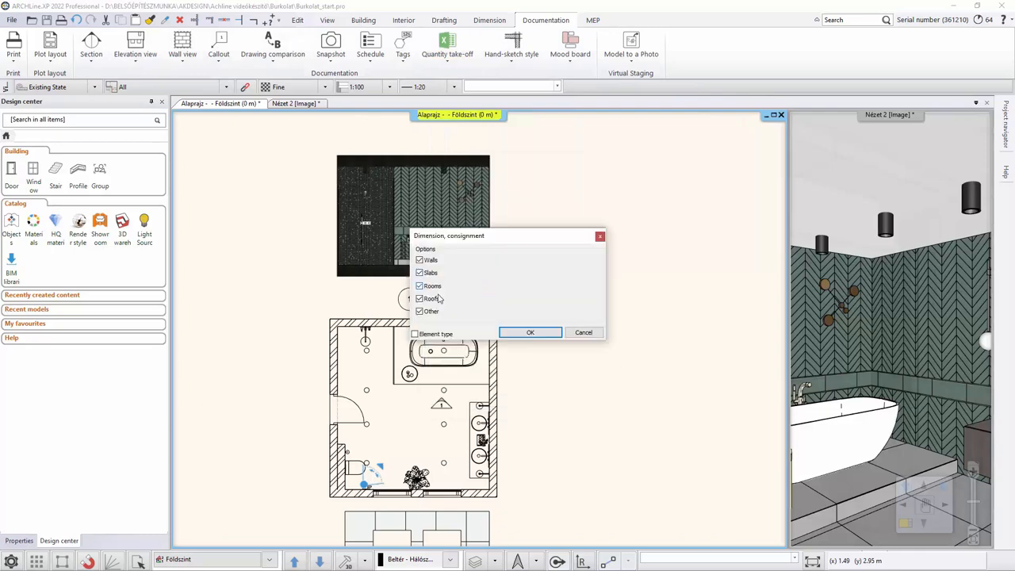
left_click(420, 298)
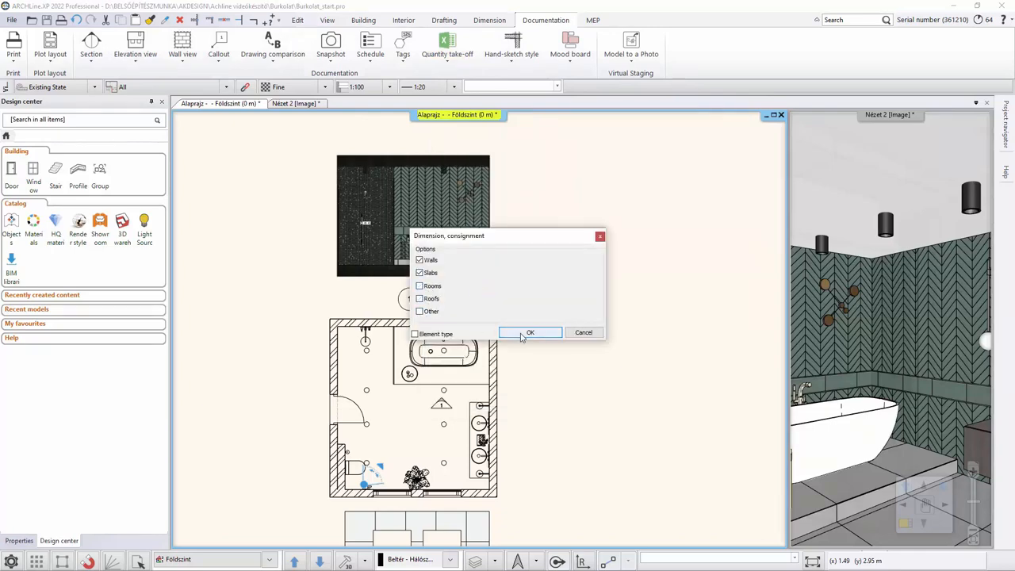
left_click(530, 332)
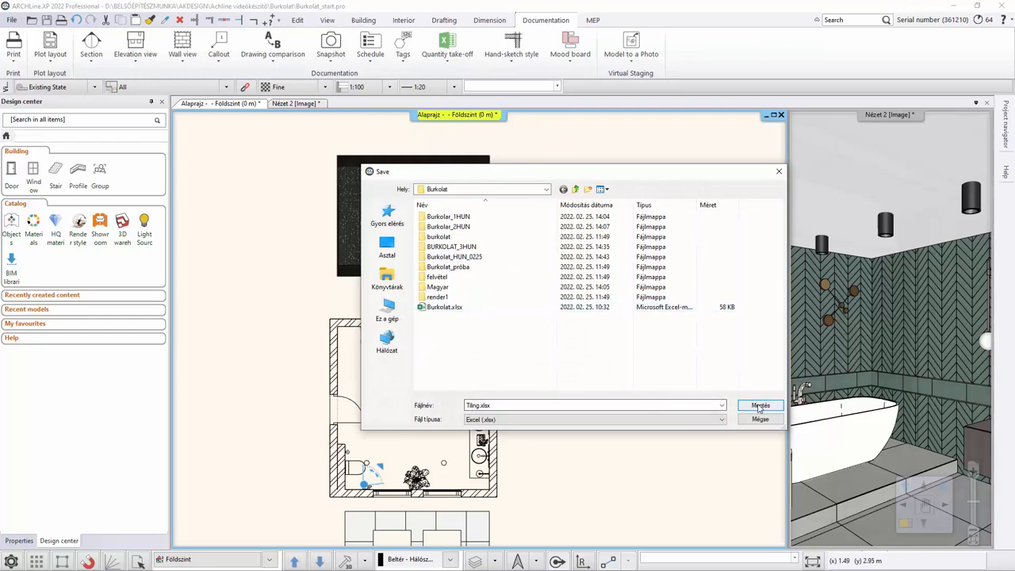
left_click(759, 405)
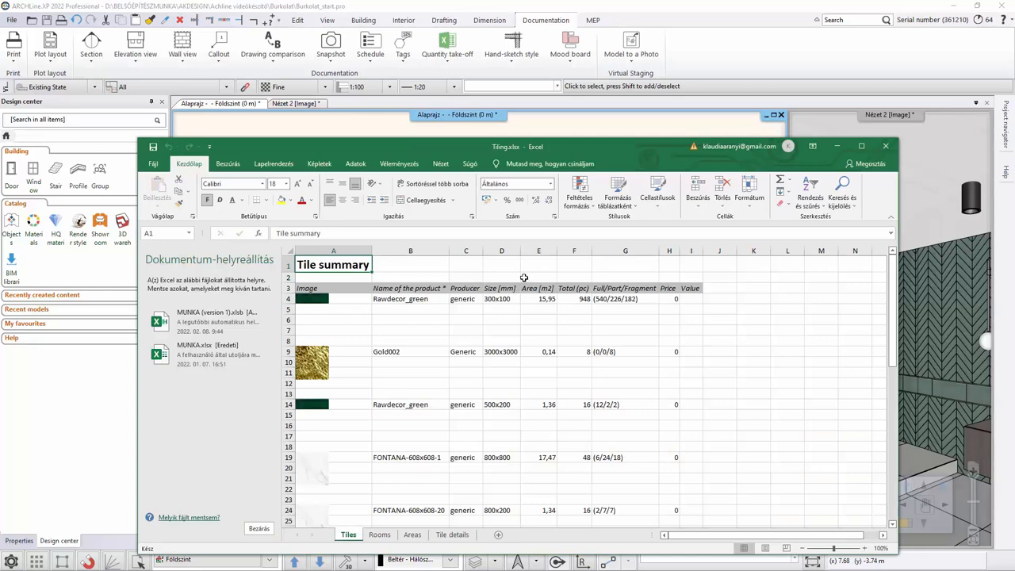
Maximize the Excel window showing the Tiling.xlsx Tiles sheet
left_click(861, 146)
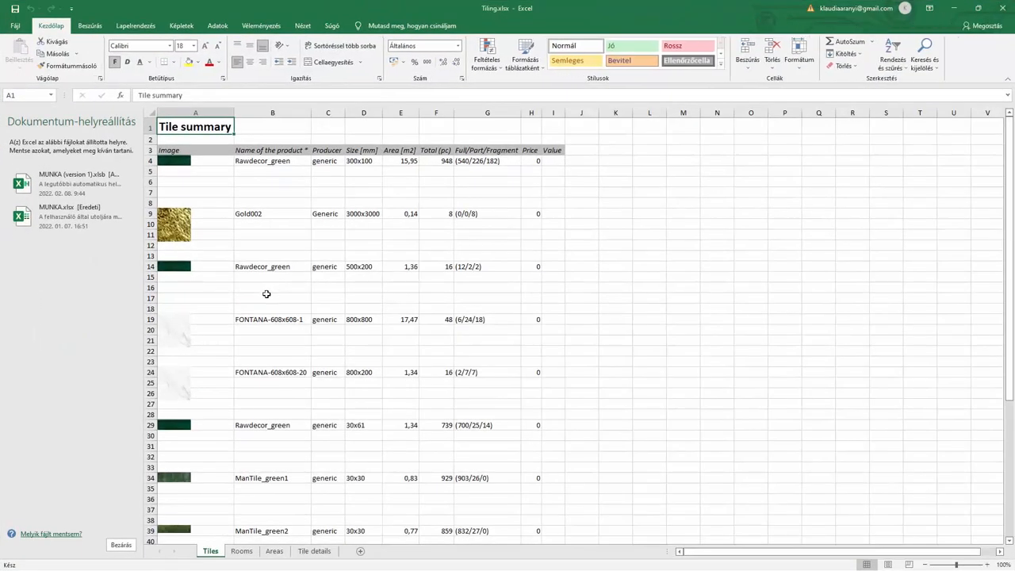
mouse_move(260, 296)
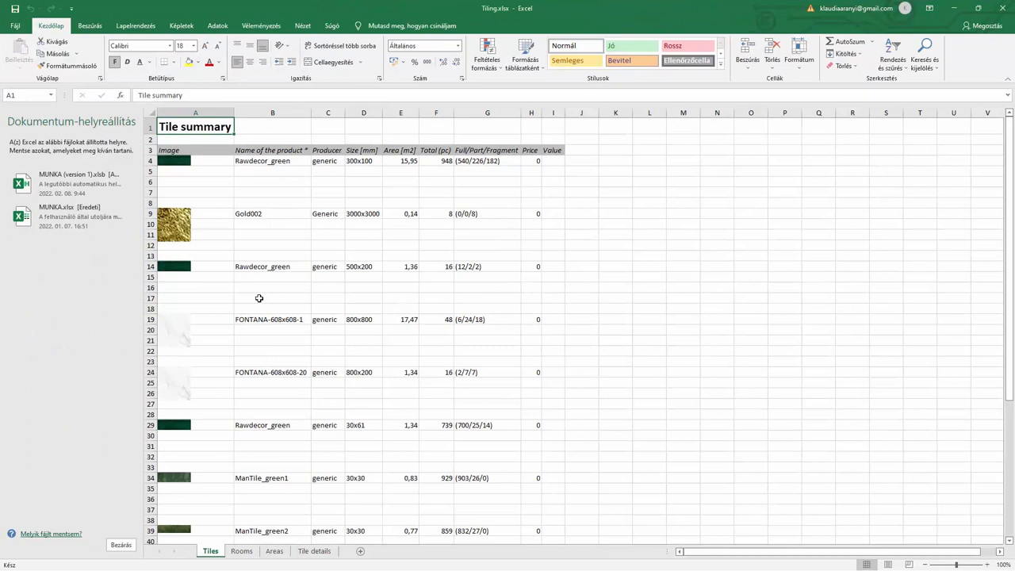
mouse_move(218, 214)
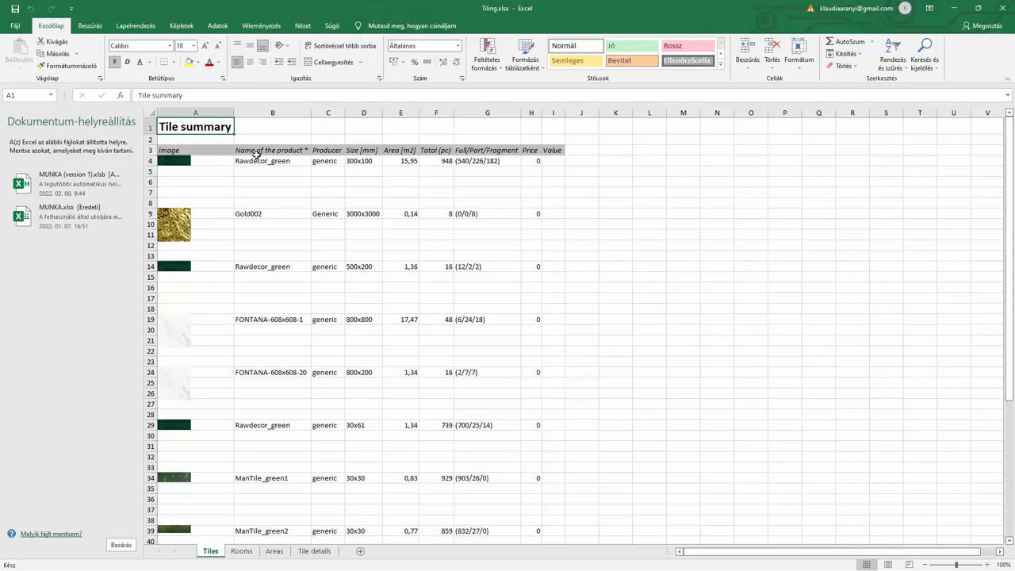
mouse_move(377, 161)
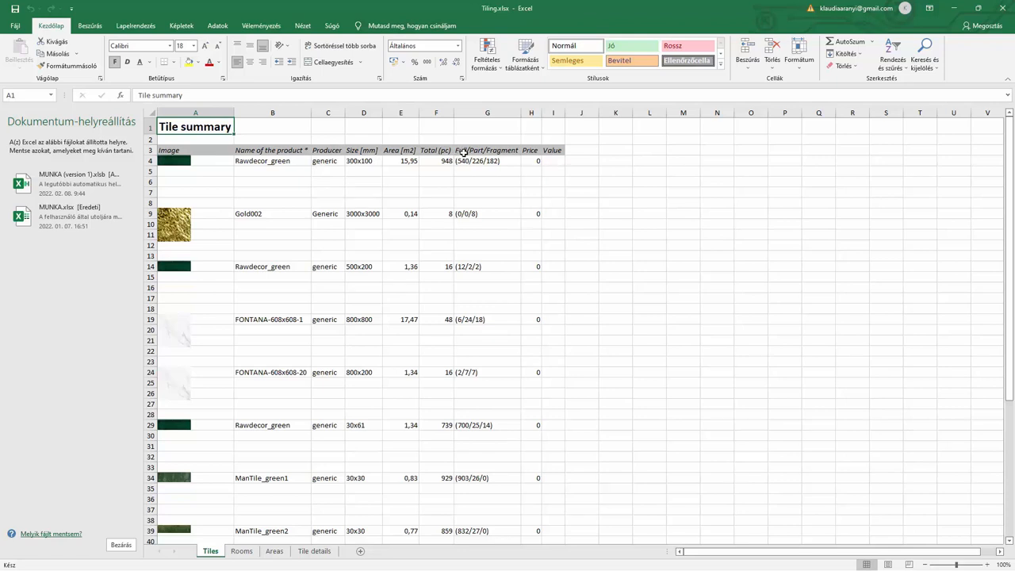
mouse_move(498, 160)
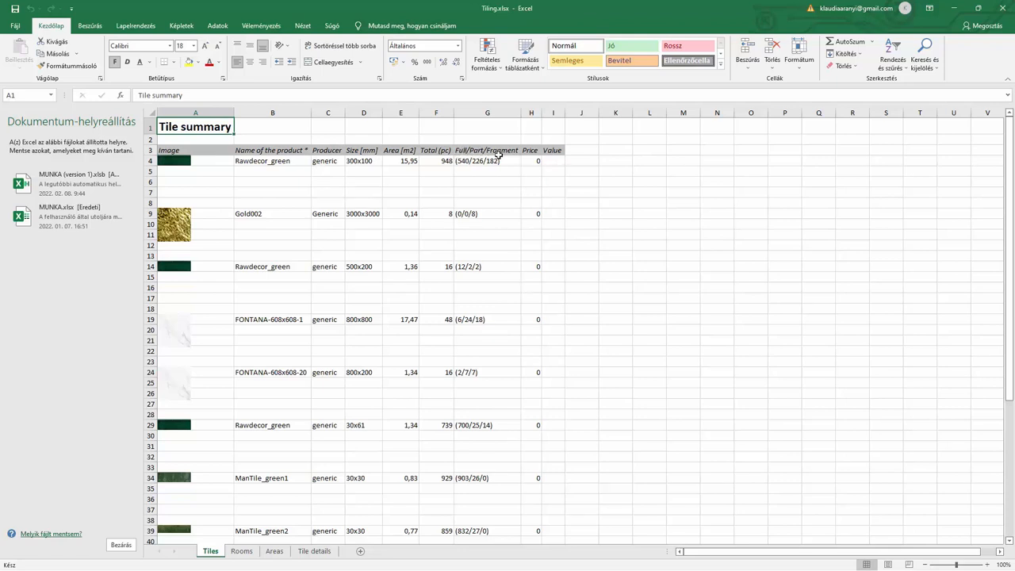